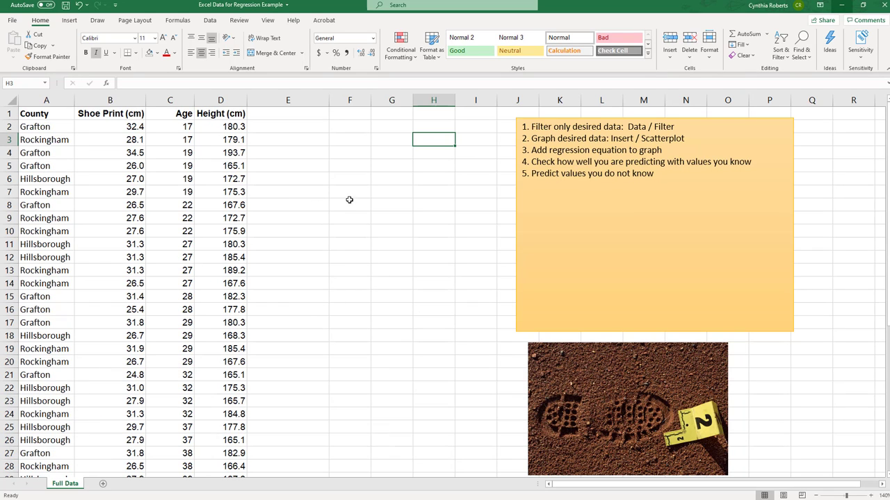
- Point out the County, Shoe Print (cm), Height (cm) and Age columns of the data
click(46, 139)
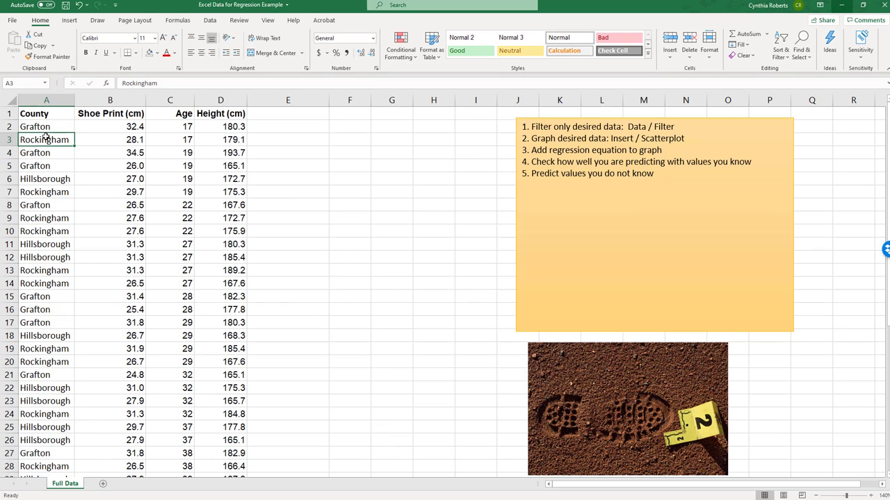
click(46, 114)
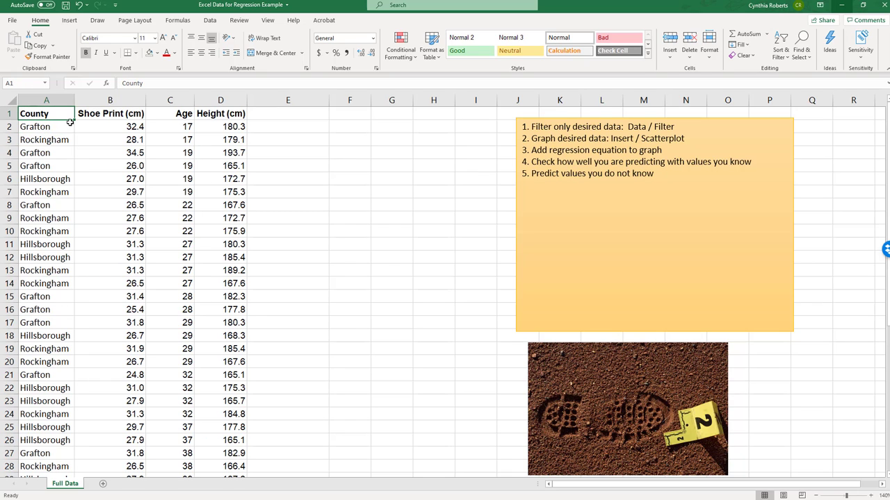
click(110, 114)
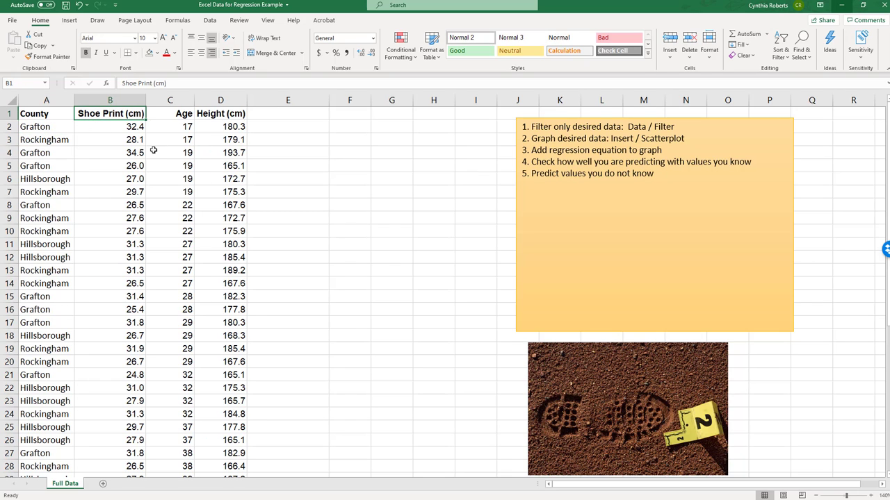
click(170, 114)
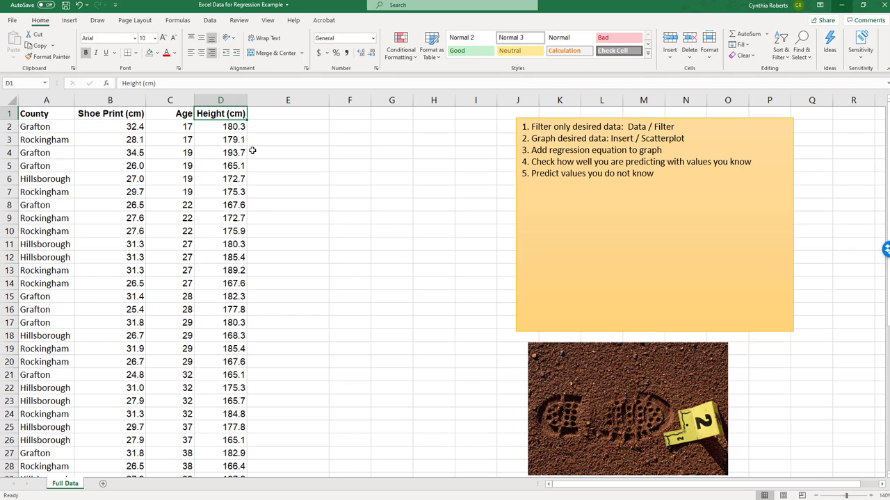
click(392, 153)
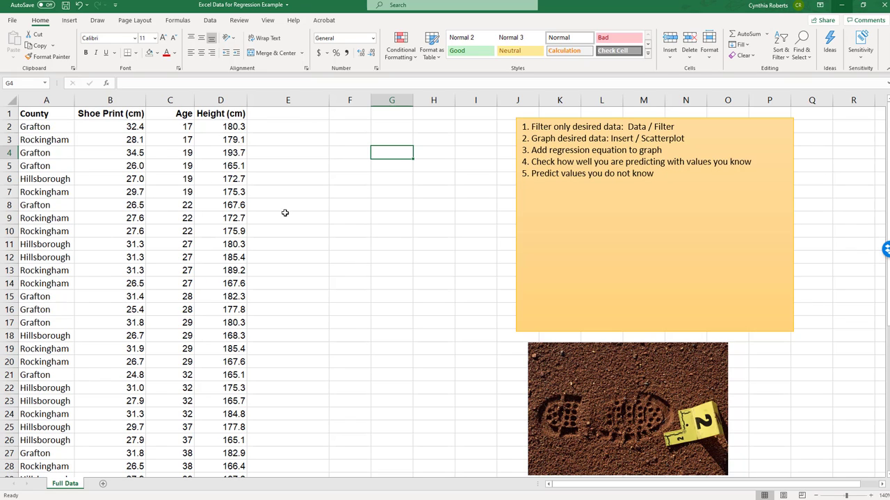
click(169, 126)
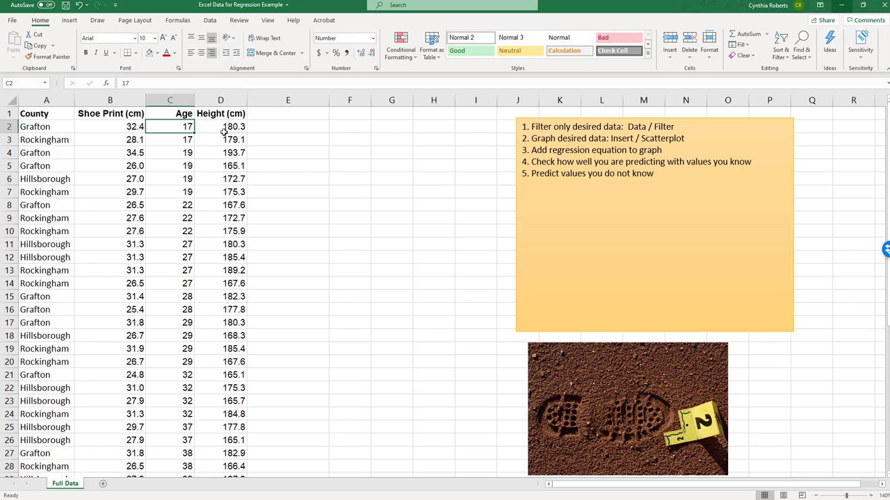
mouse_move(122, 182)
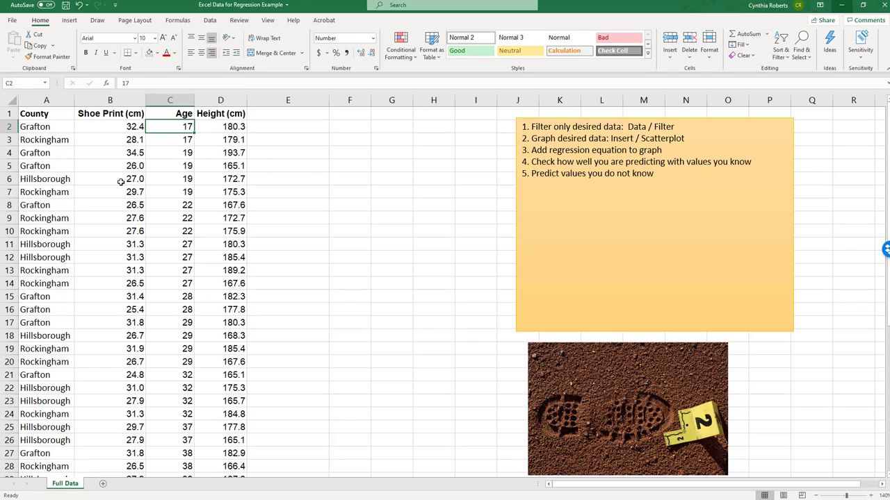
mouse_move(247, 293)
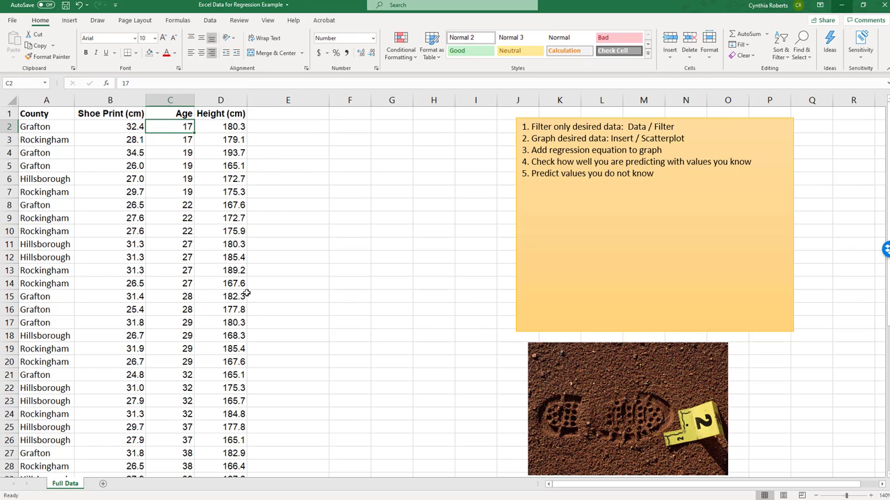
mouse_move(438, 301)
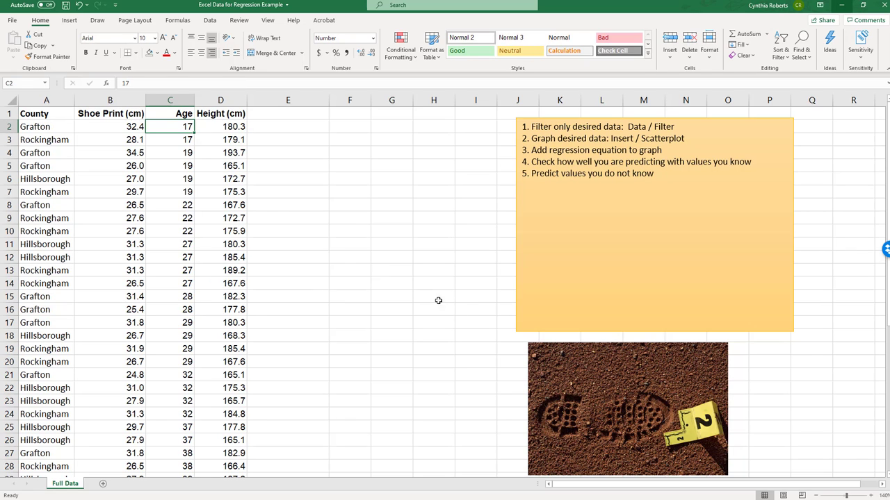
mouse_move(423, 325)
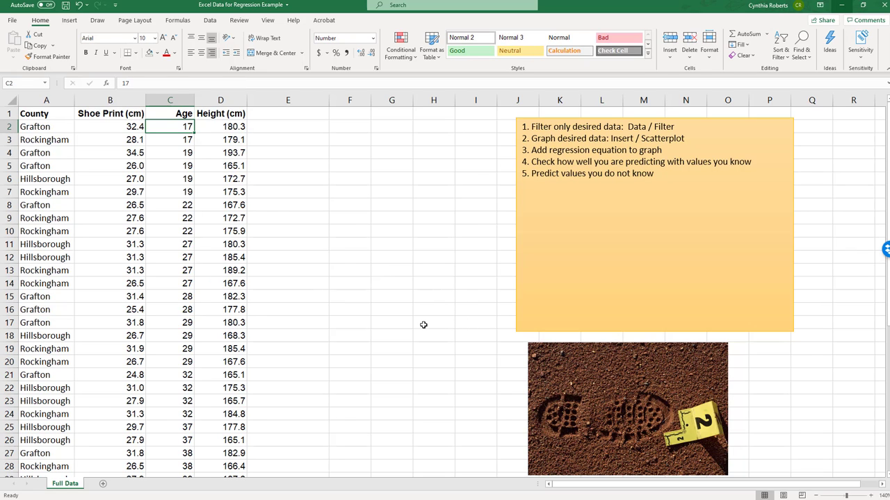
mouse_move(219, 184)
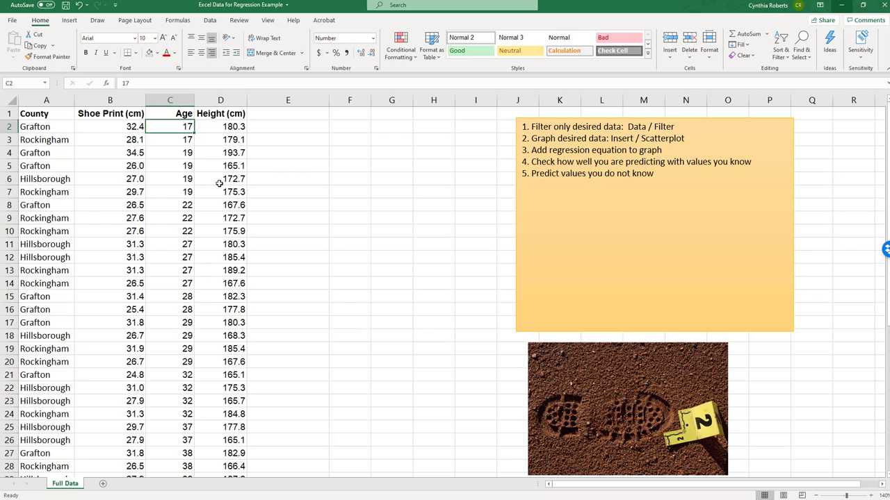
mouse_move(601, 412)
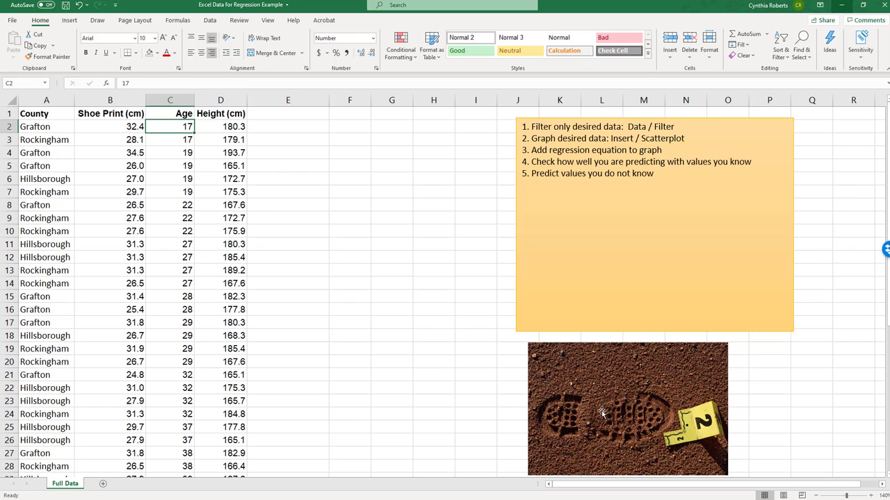
click(220, 114)
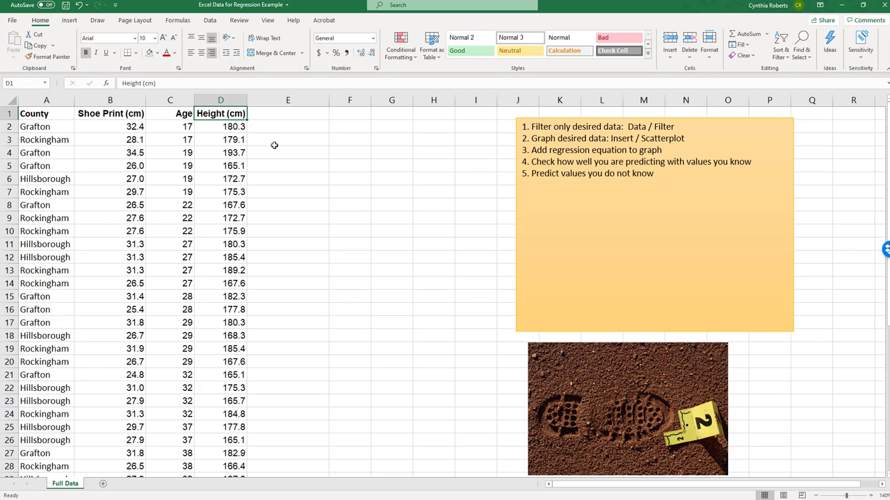
mouse_move(290, 153)
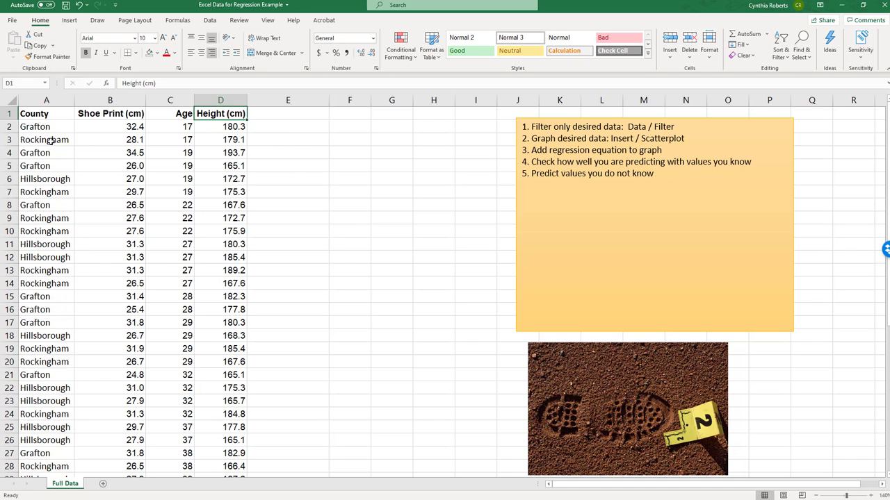
click(287, 152)
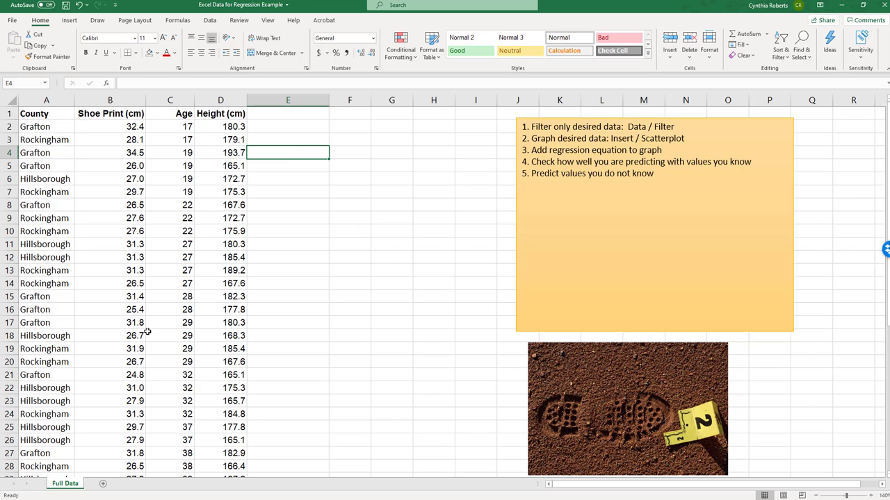
mouse_move(151, 184)
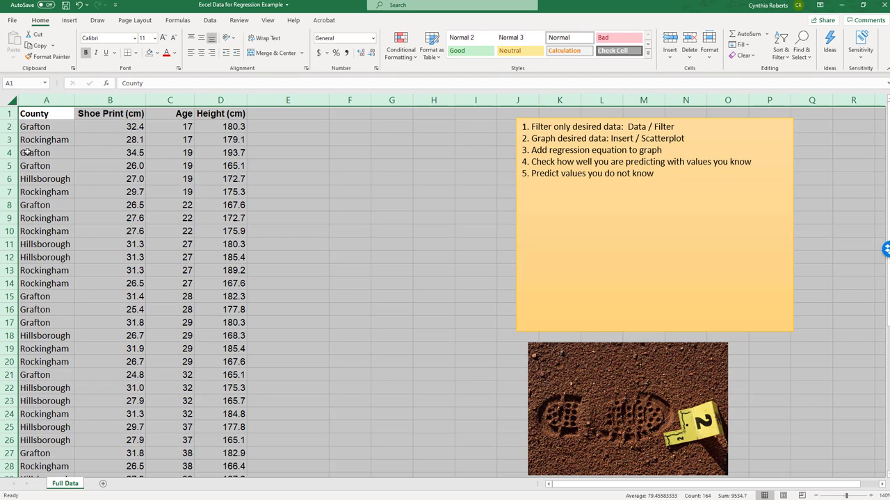
mouse_move(410, 190)
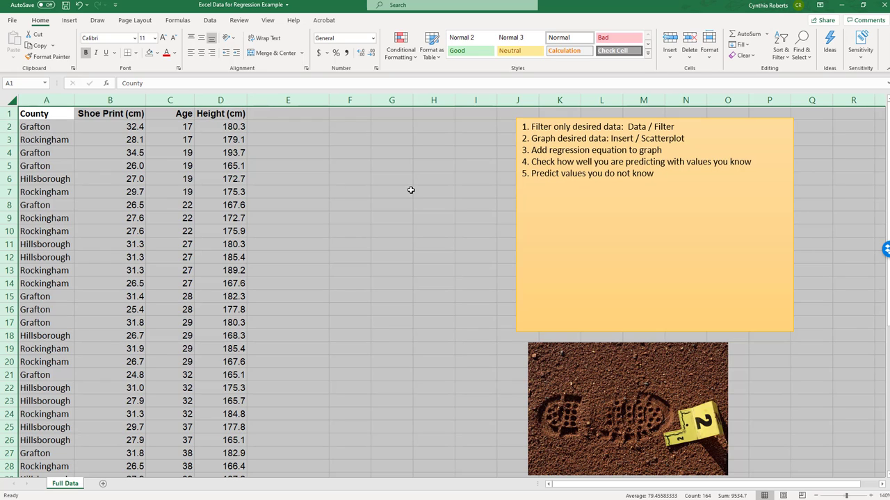
mouse_move(577, 241)
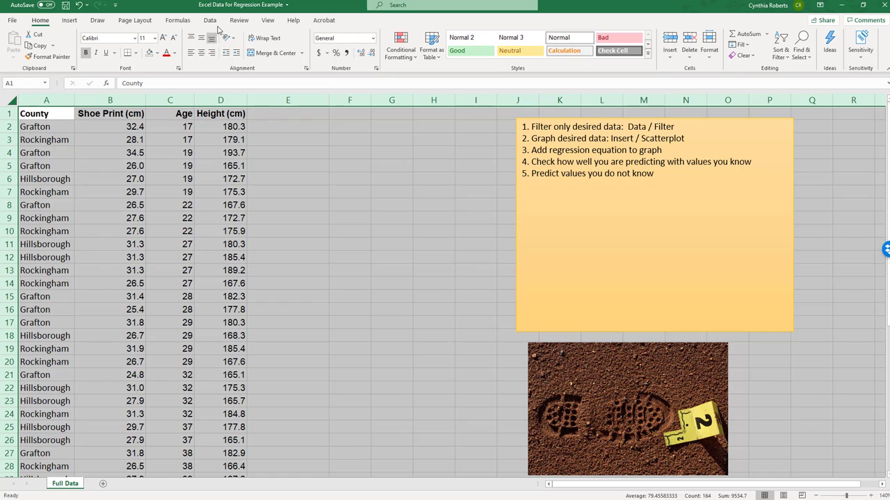
- Sort the data rows by County so Grafton records come first
click(210, 20)
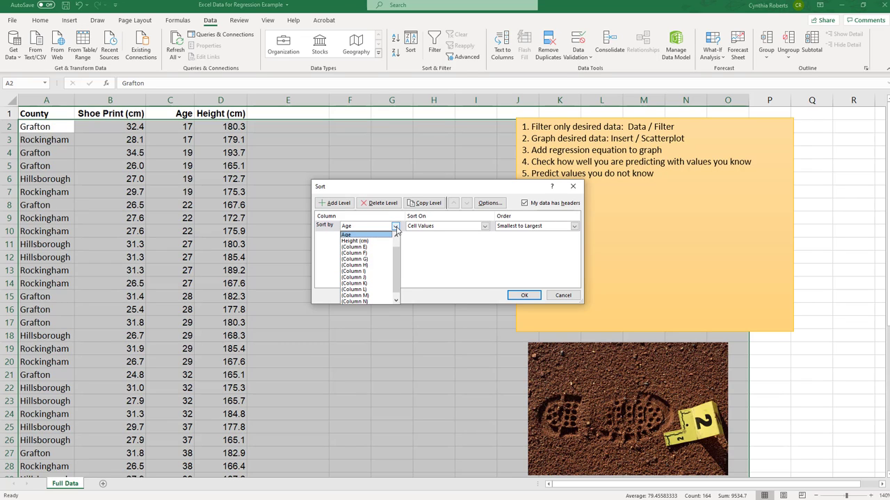
mouse_move(398, 243)
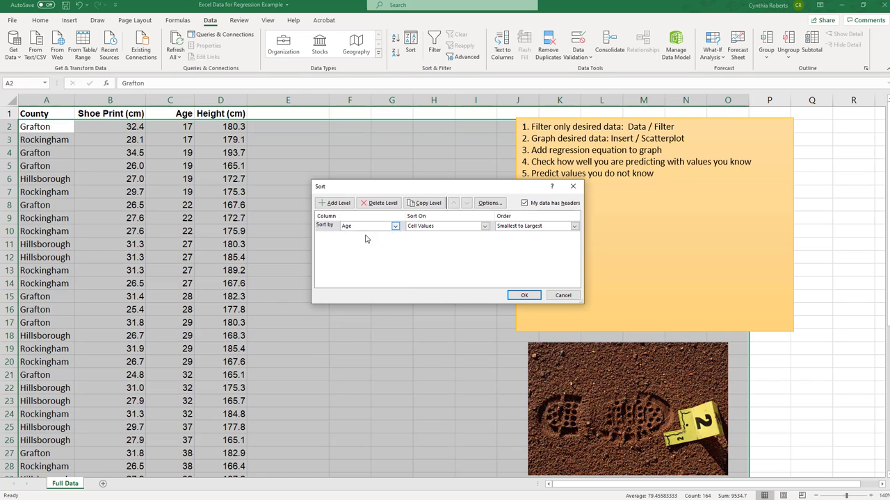
click(524, 295)
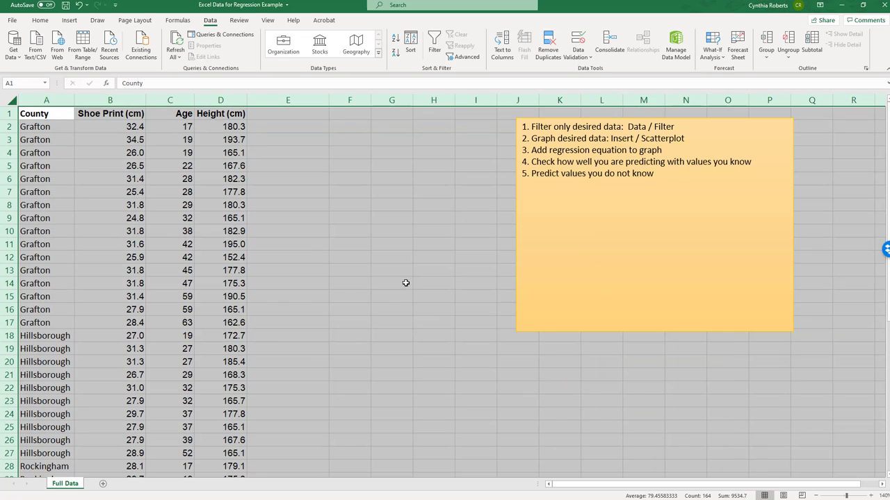
click(110, 178)
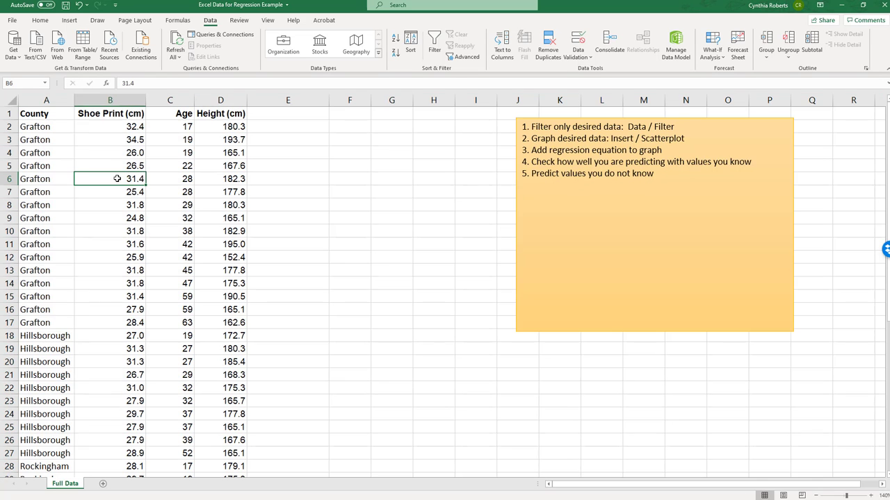
click(46, 126)
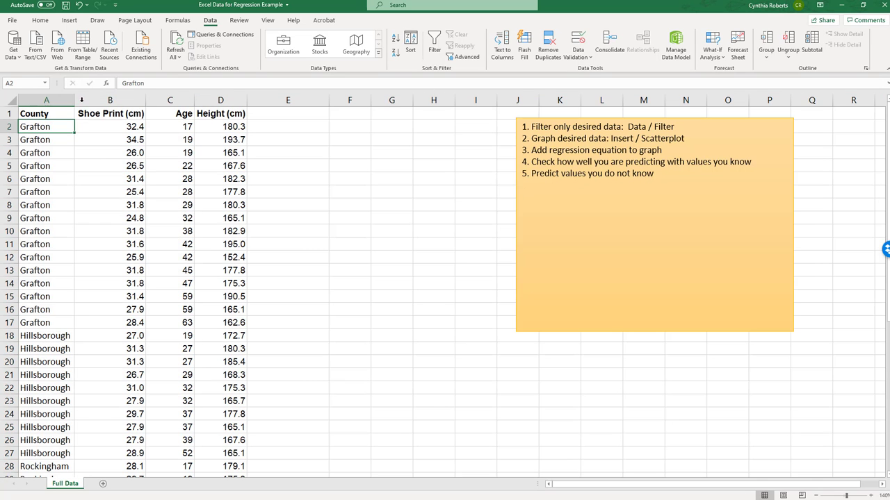
click(135, 152)
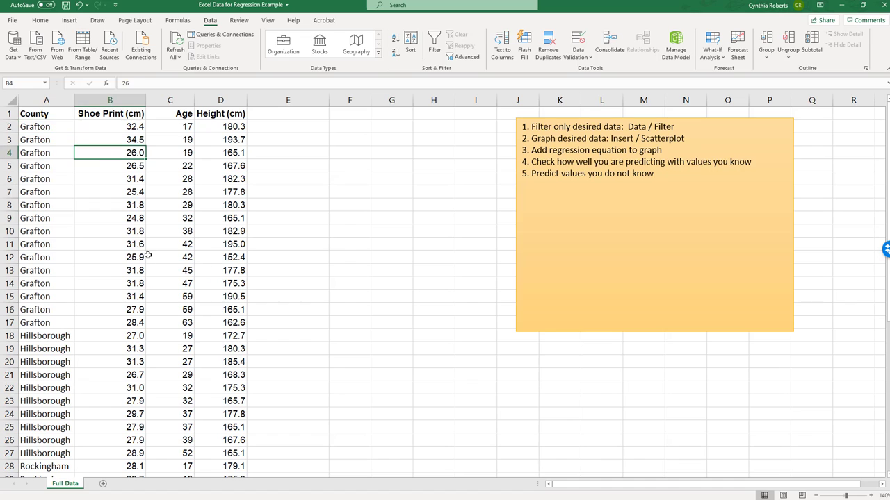
- Turn on column filters and try limiting County to Grafton only
click(434, 43)
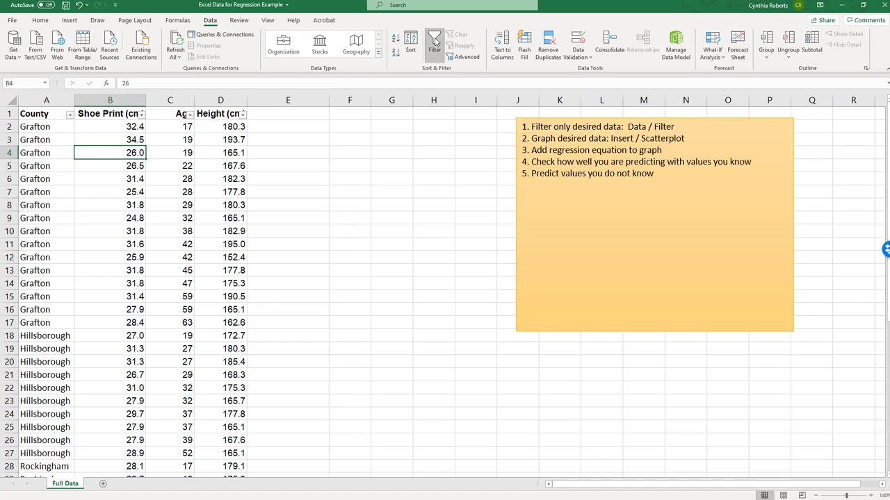
click(70, 113)
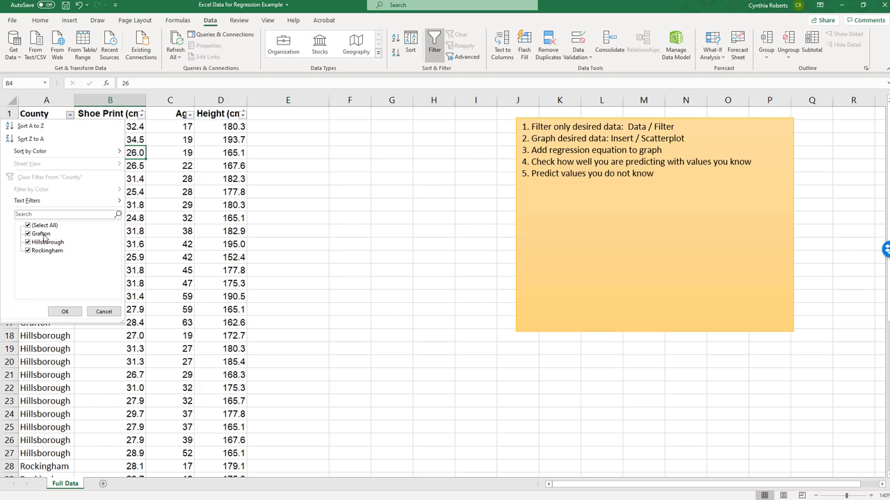
click(29, 225)
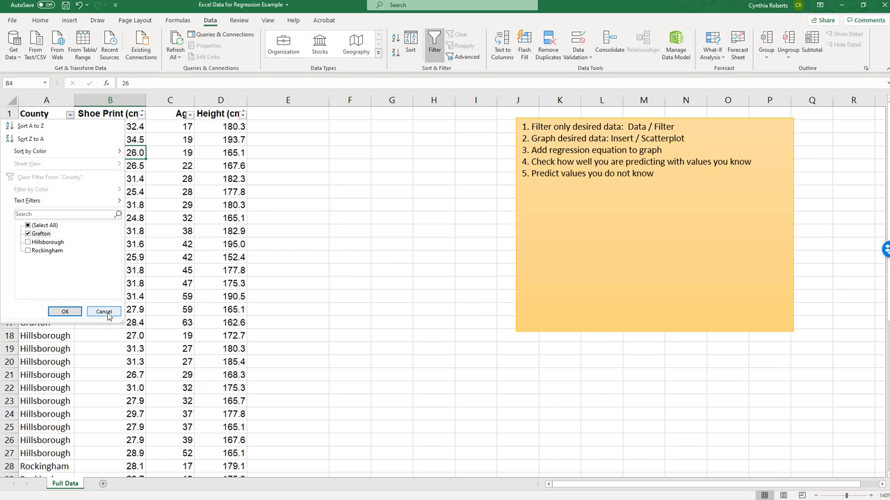
click(64, 312)
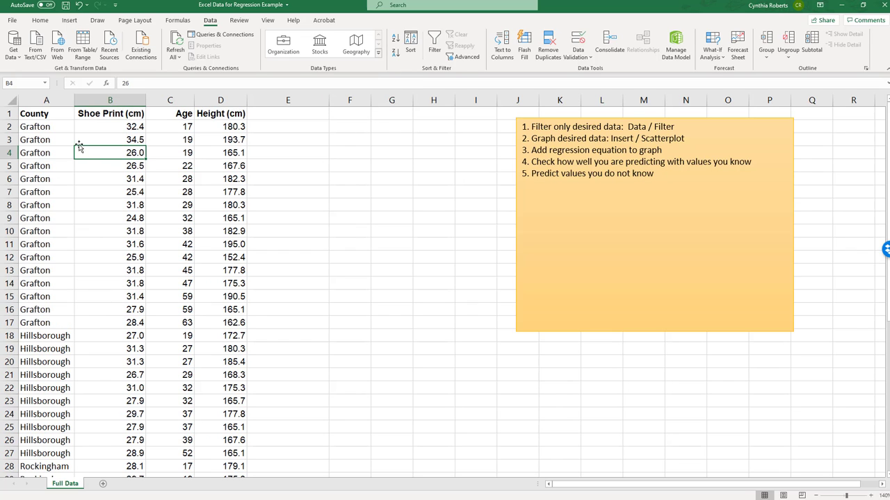
click(46, 140)
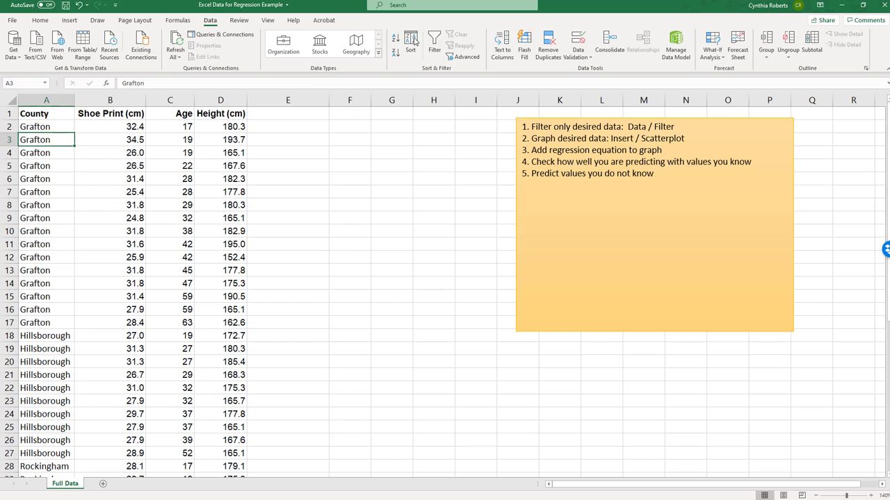
- Reapply the filter and add Rockingham records to the County filter
click(434, 43)
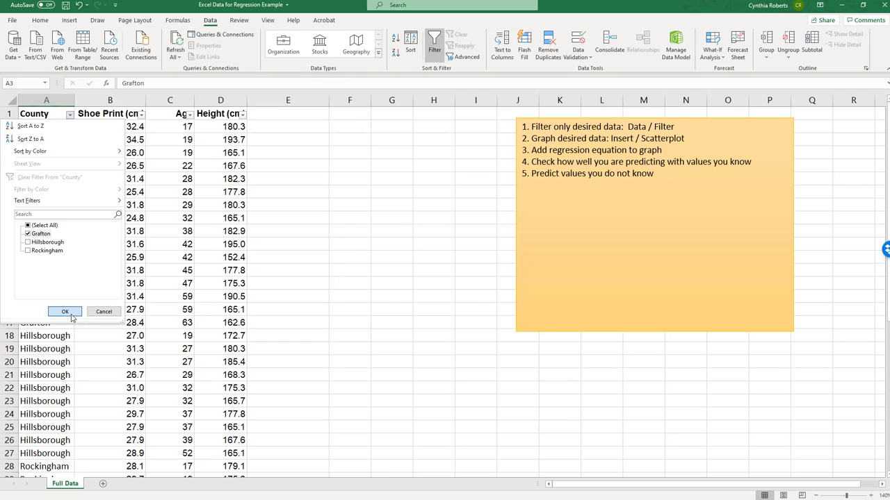
click(64, 312)
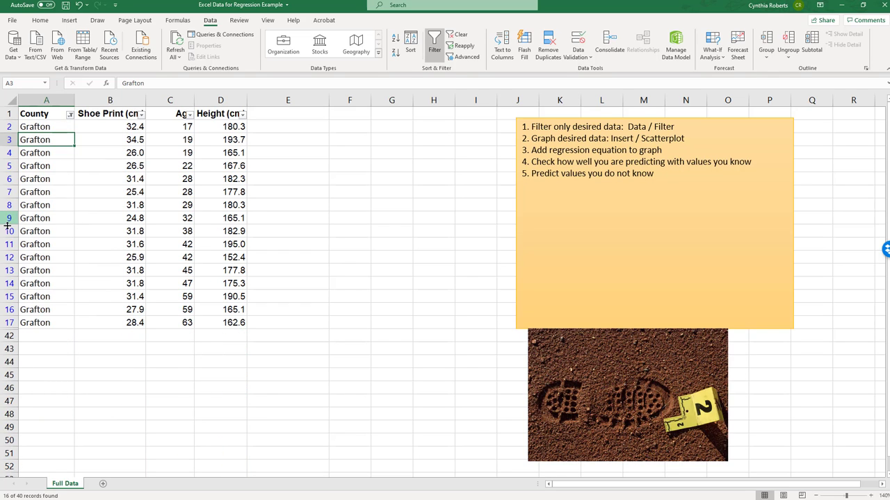
mouse_move(45, 236)
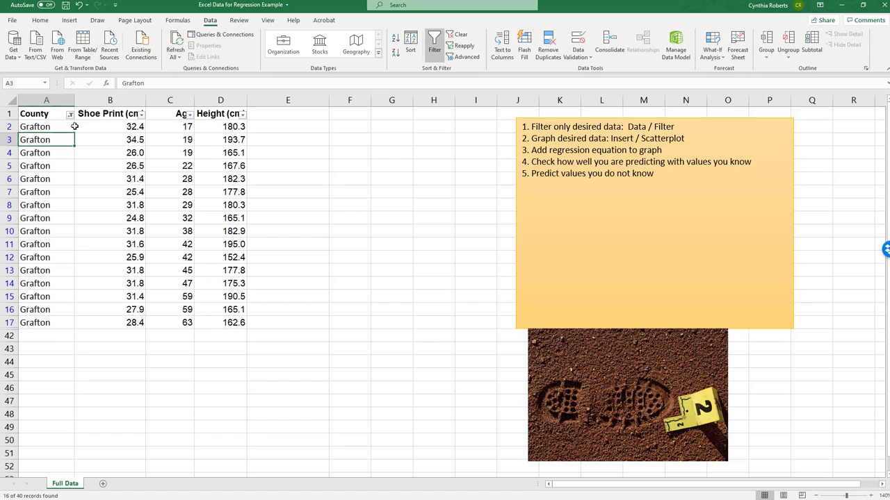
mouse_move(74, 127)
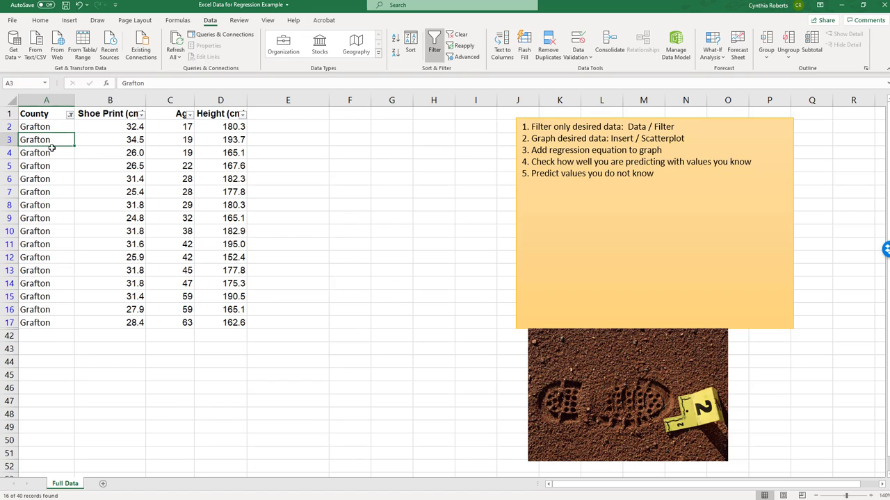
click(70, 114)
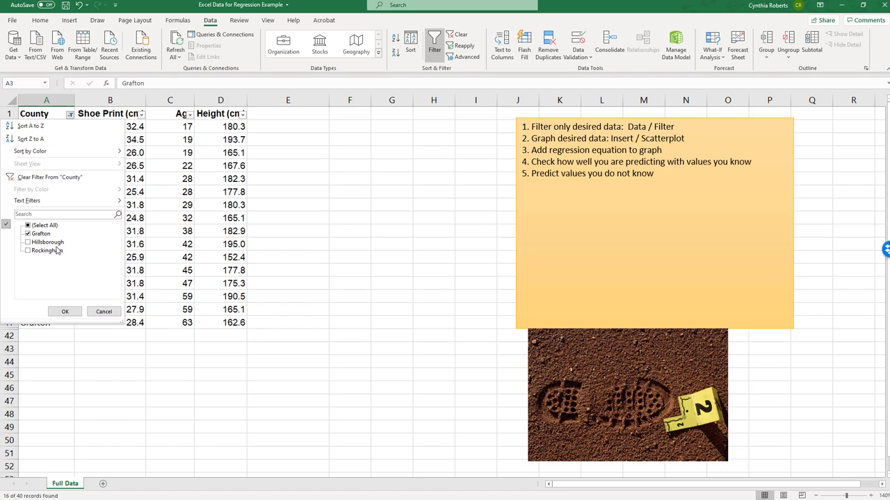
click(65, 311)
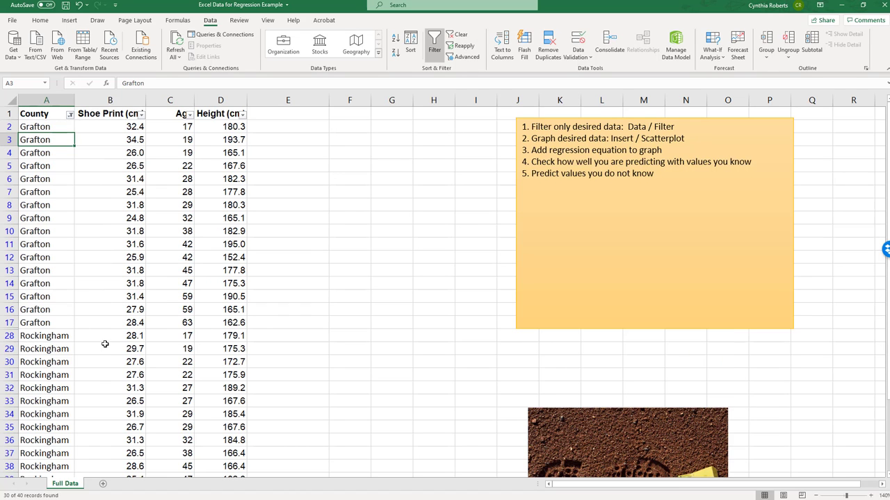
scroll(down, 3)
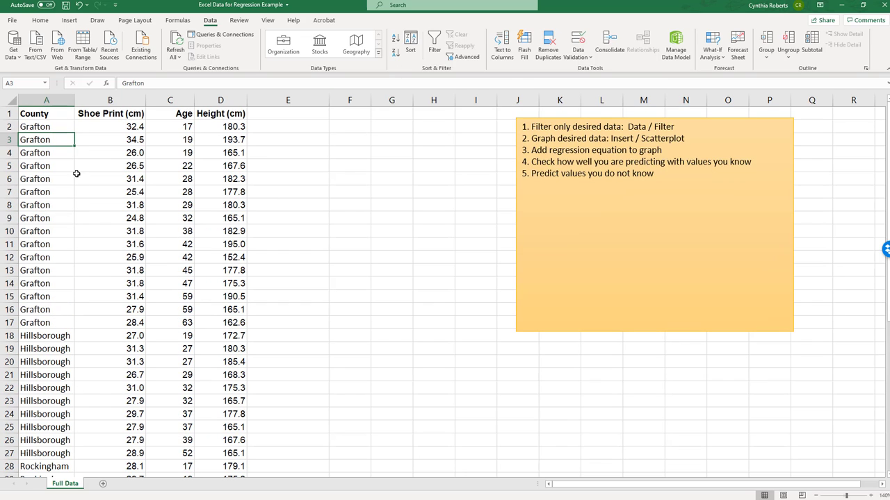
- Type an 'x = independent variable' note in an empty cell beside the data
click(110, 179)
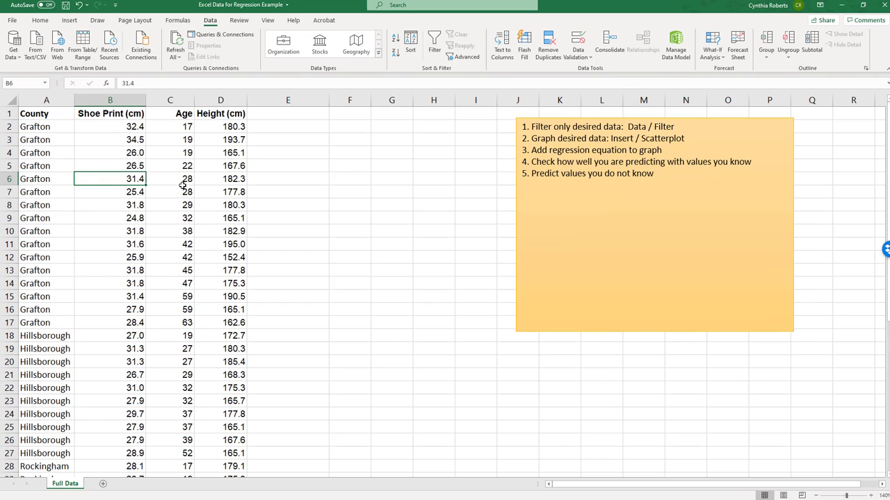
mouse_move(302, 166)
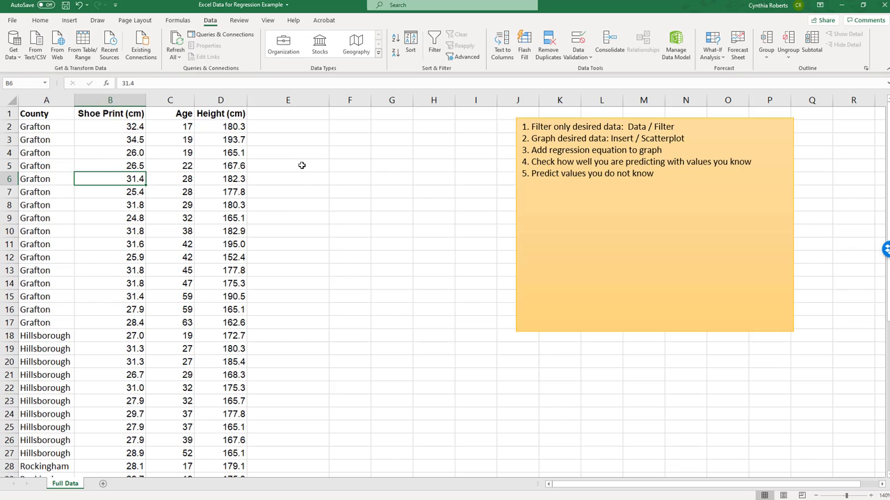
click(287, 165)
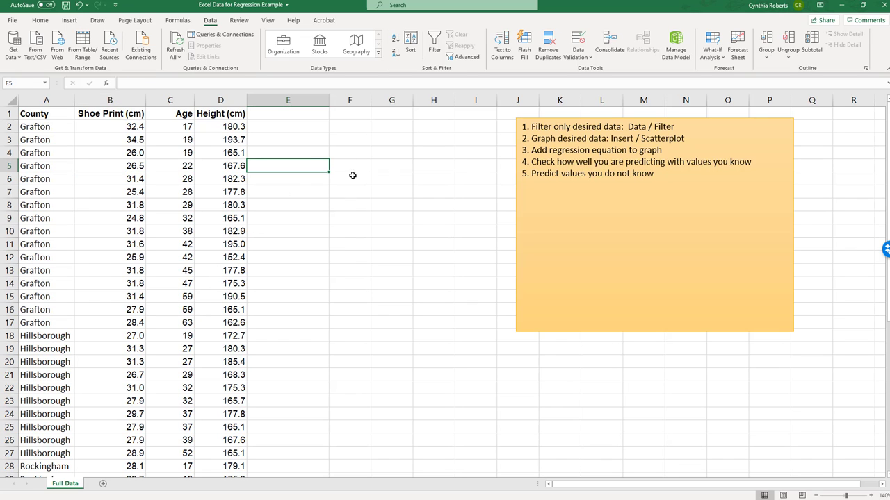
mouse_move(191, 126)
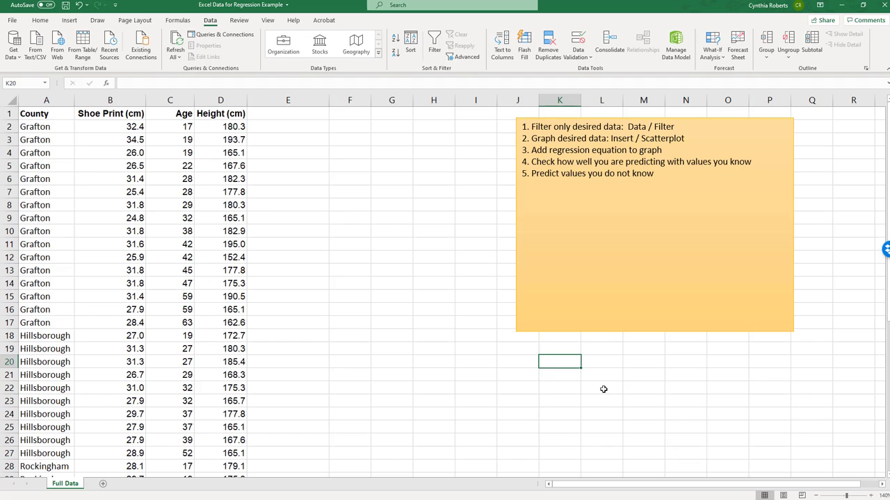
text(in)
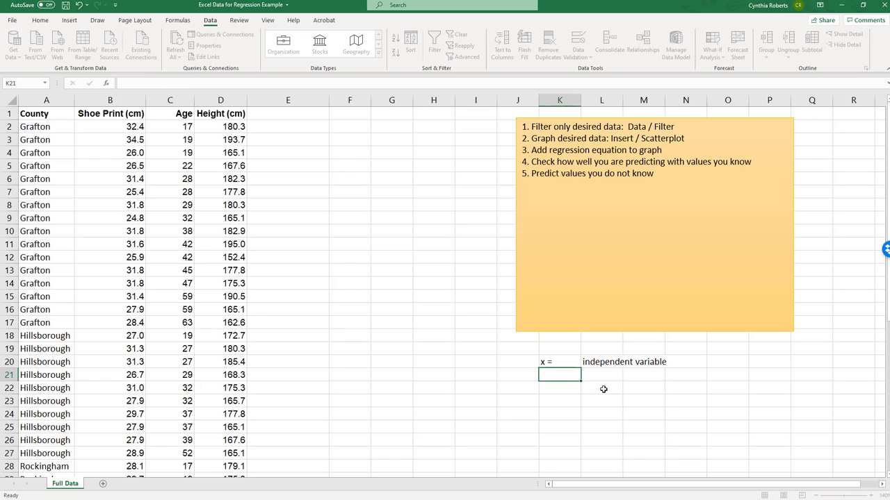
- Add 'y = dependent variable' under the x note, linking it to the height values
text(dependent variable)
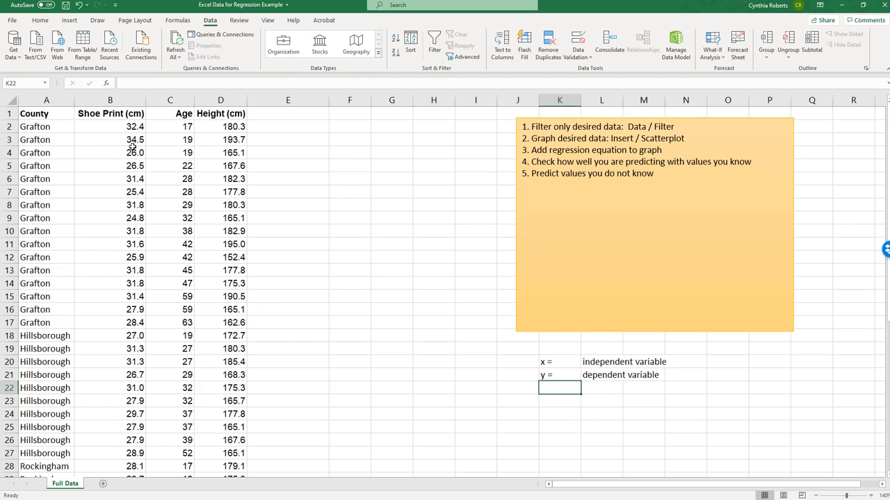
click(109, 127)
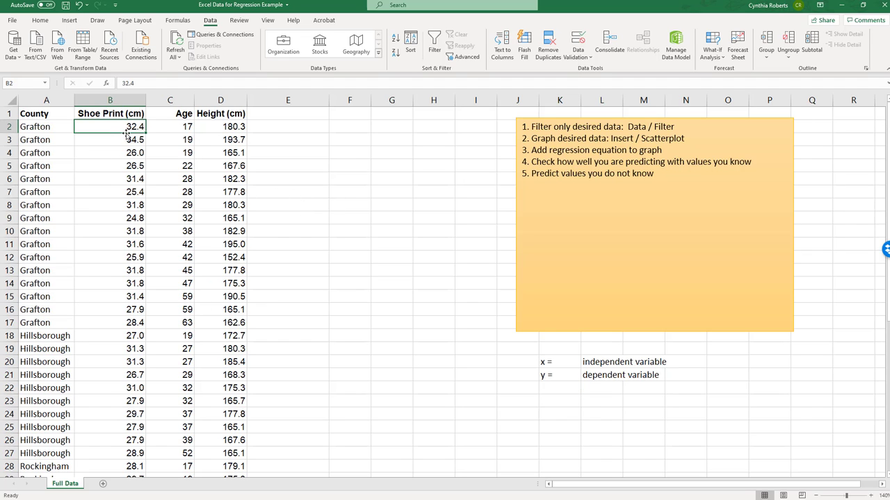
click(220, 125)
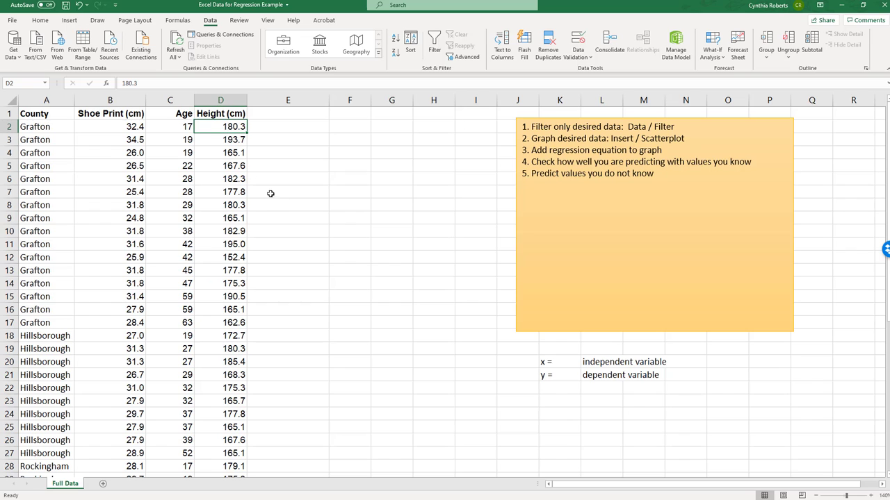
mouse_move(146, 128)
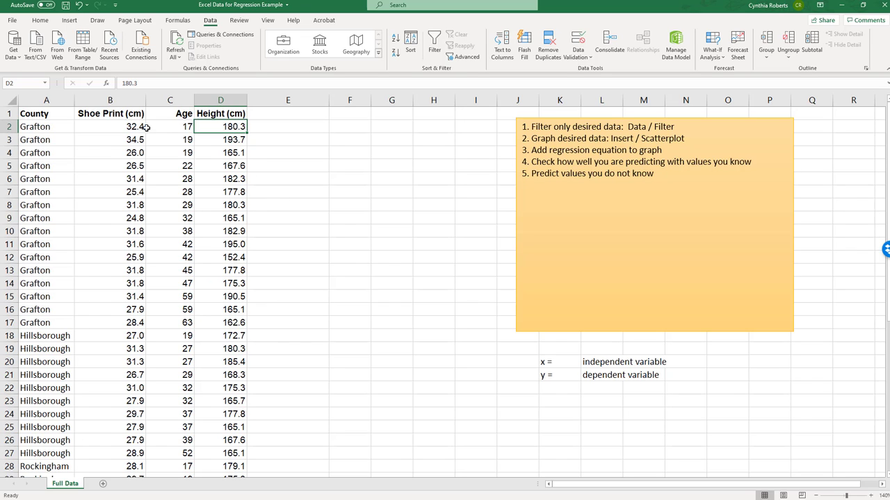
click(110, 127)
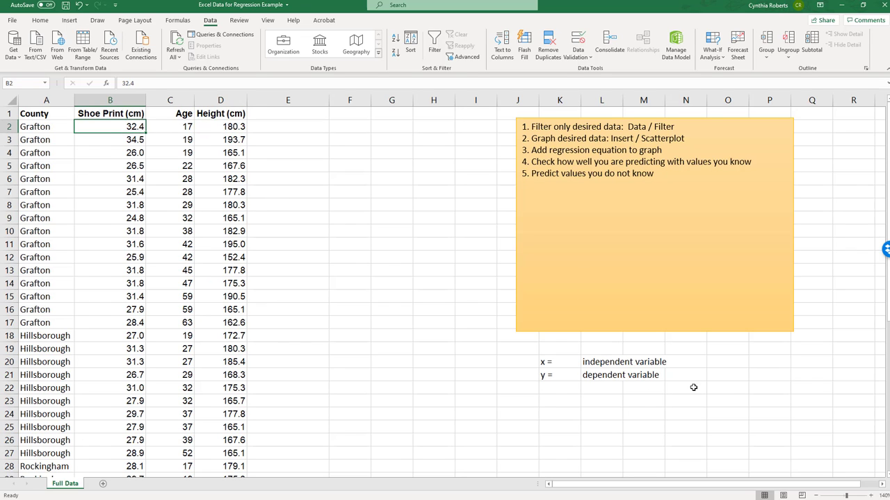
mouse_move(652, 401)
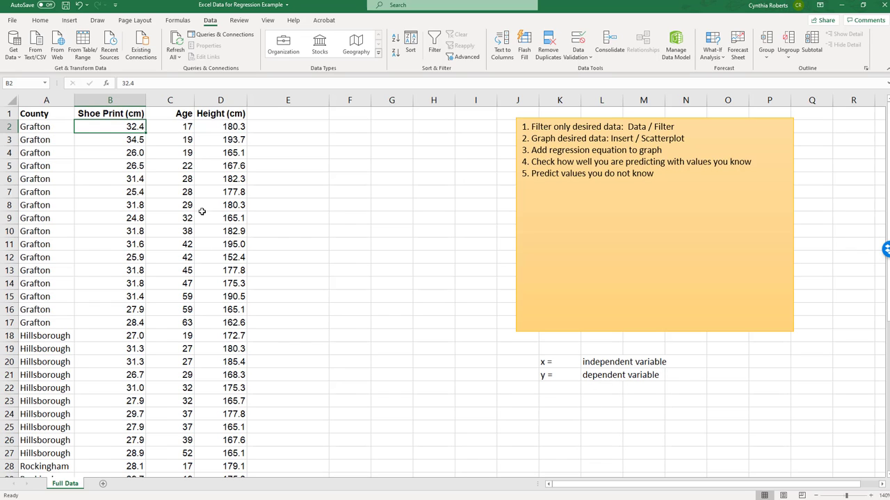
- Append ' = x' to the Shoe Print (cm) header and ' = y' to Height (cm)
click(110, 113)
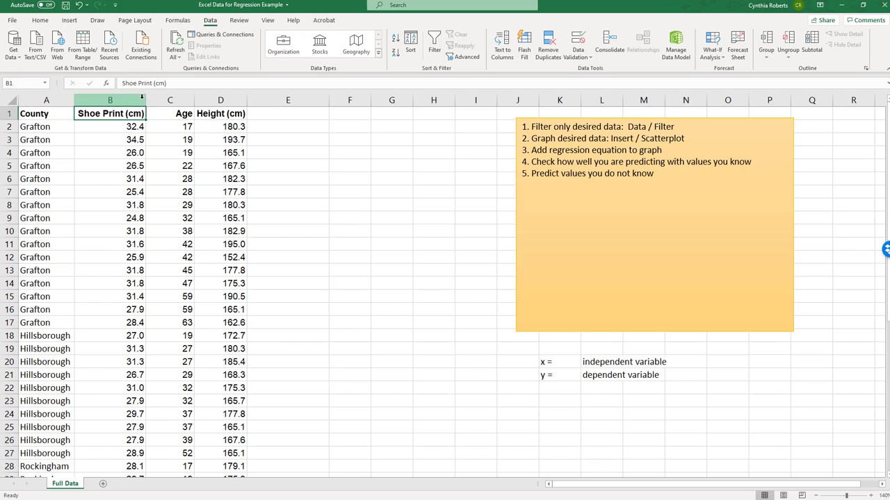
double_click(110, 113)
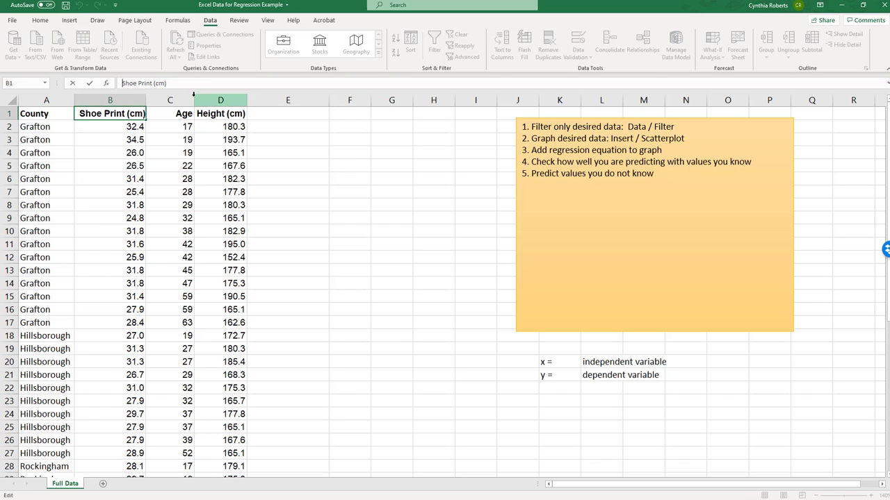
click(110, 127)
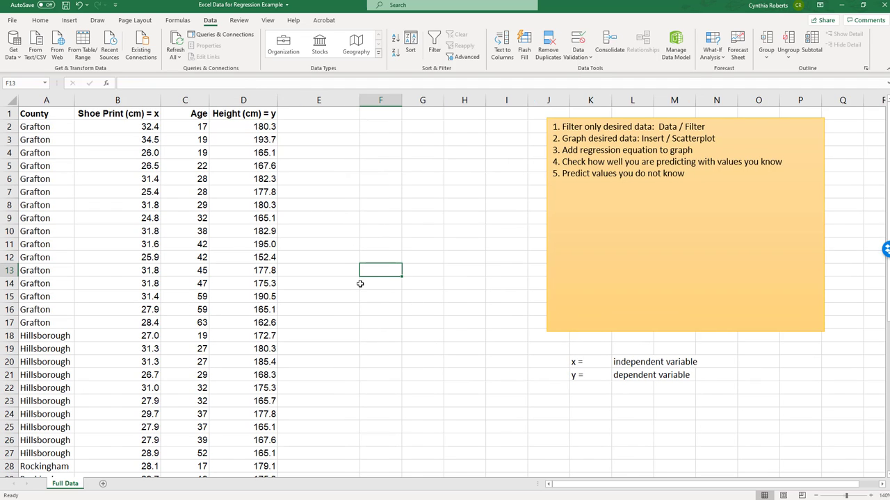
mouse_move(378, 303)
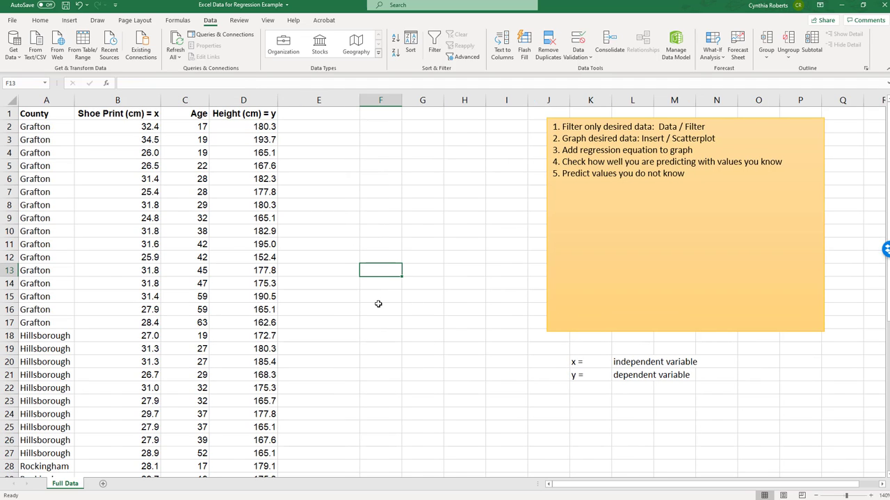
mouse_move(620, 420)
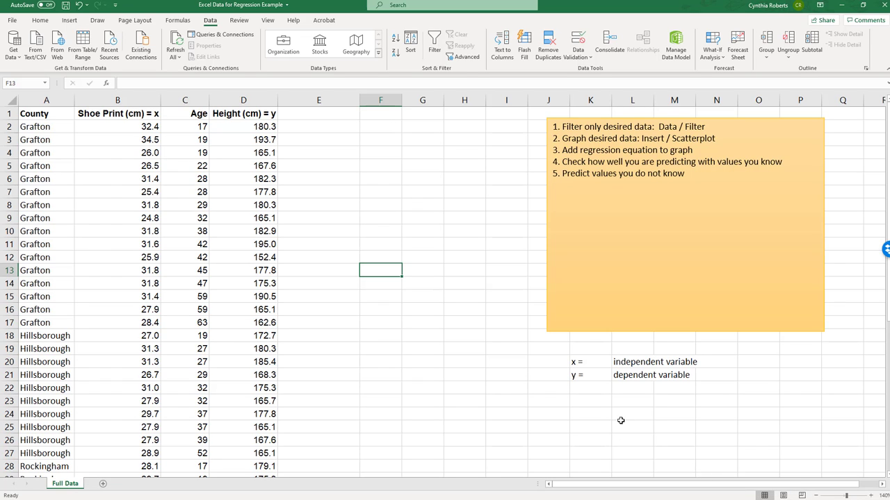
mouse_move(239, 182)
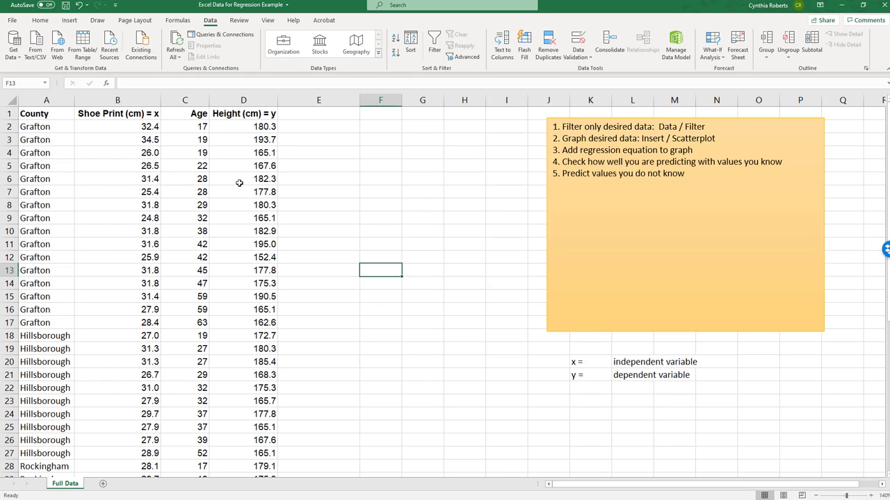
- Select the Grafton shoe print (B1:B17) and height (D1:D17) columns together
click(117, 114)
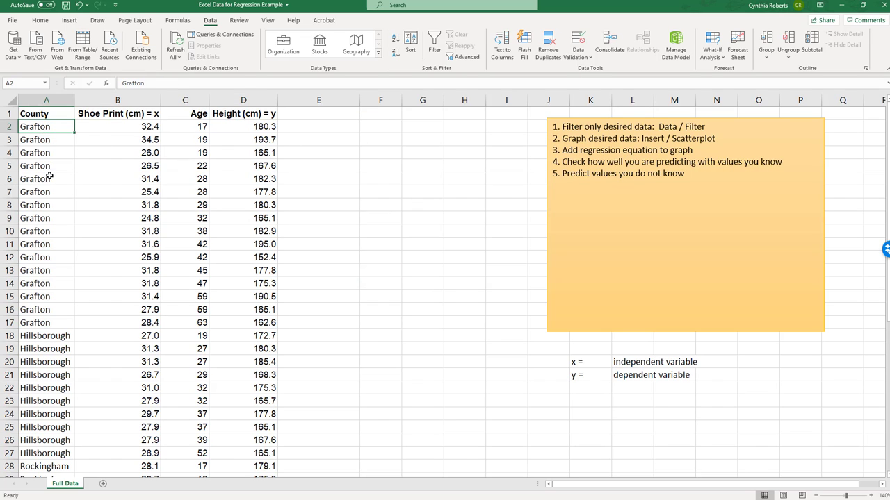
mouse_move(110, 114)
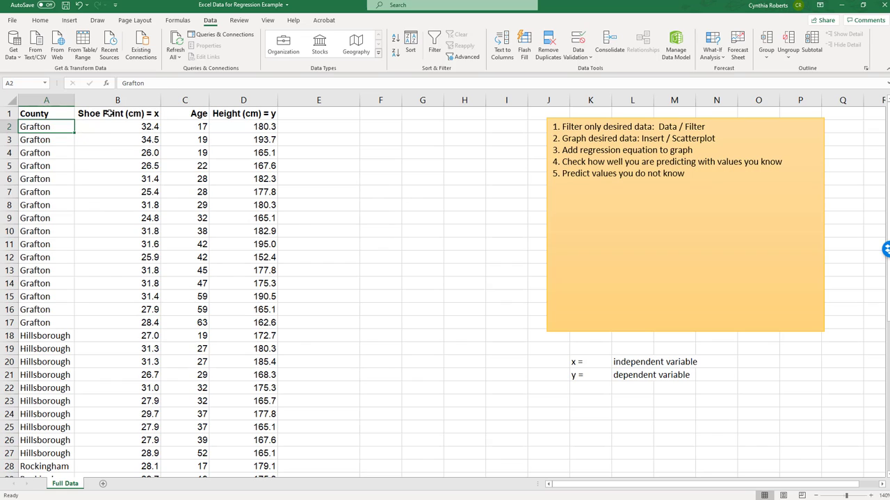
click(117, 113)
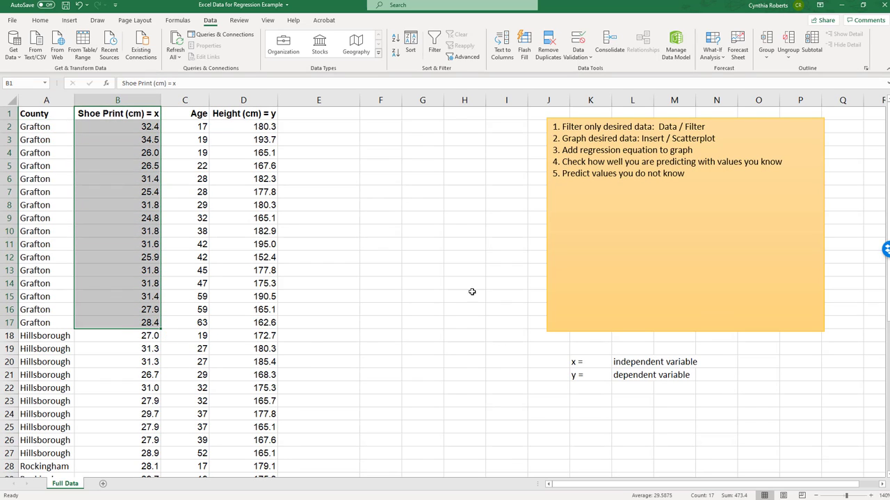
mouse_move(467, 289)
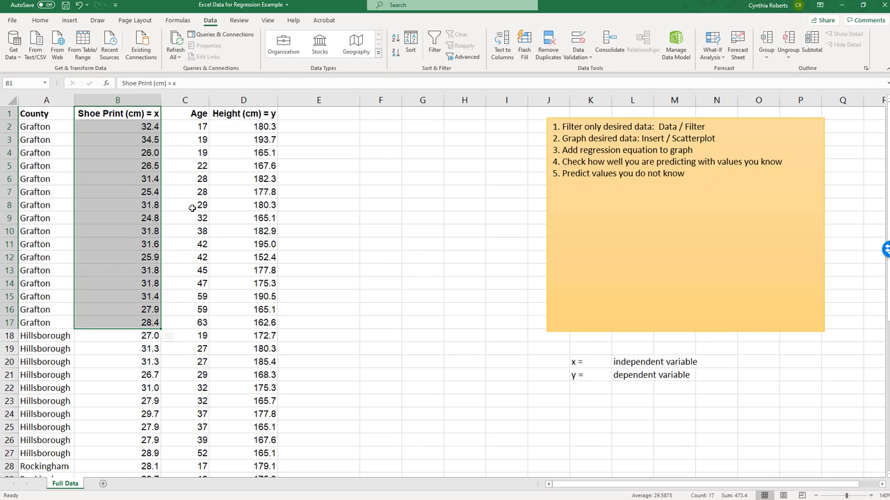
drag(118, 113, 185, 231)
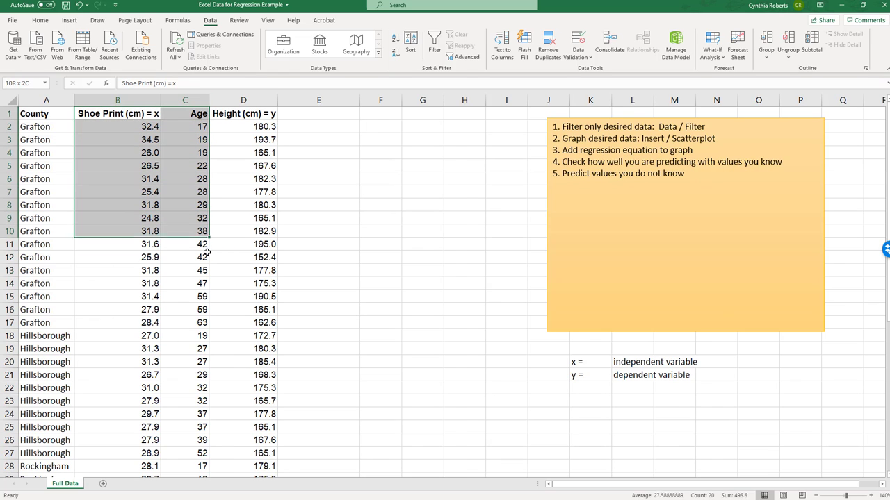
click(117, 113)
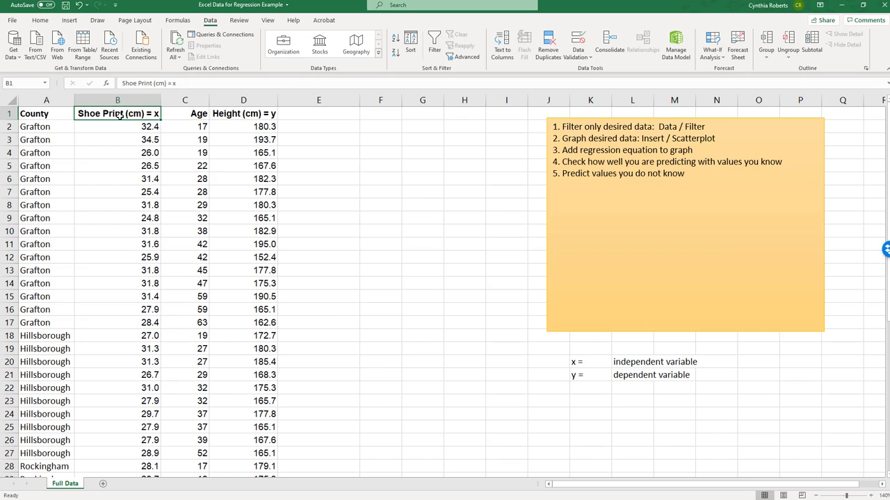
drag(117, 126, 117, 322)
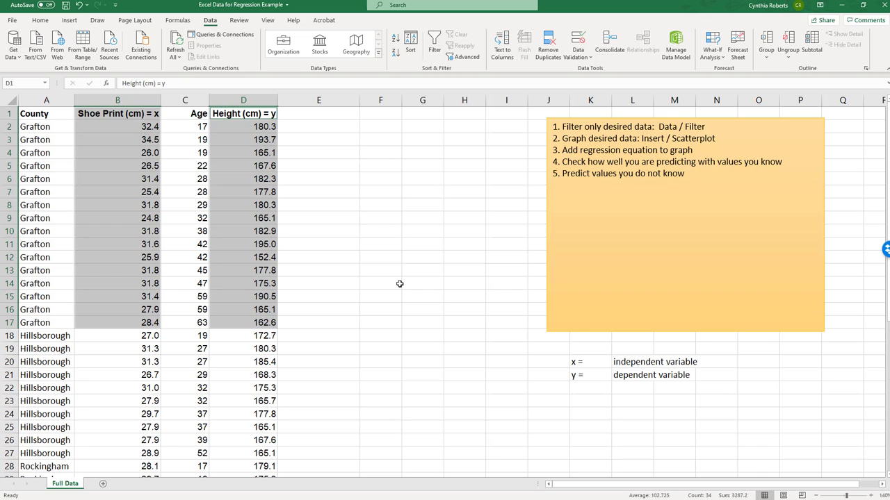
scroll(down, 3)
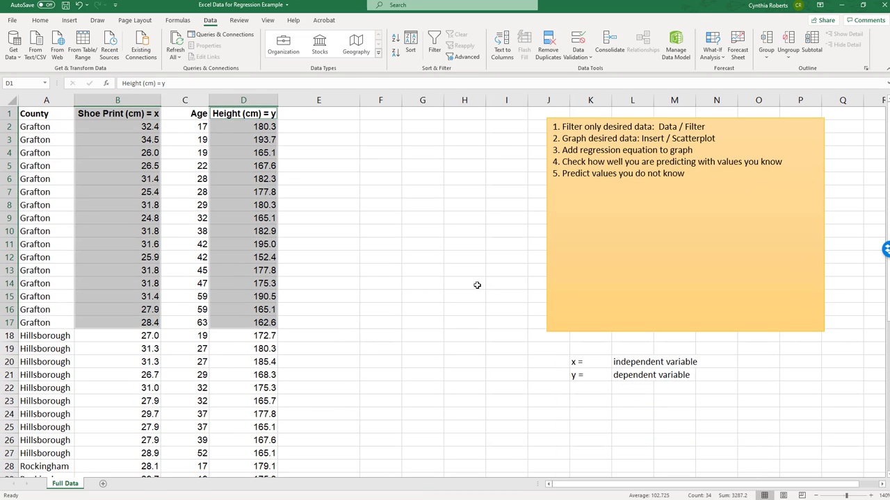
mouse_move(484, 253)
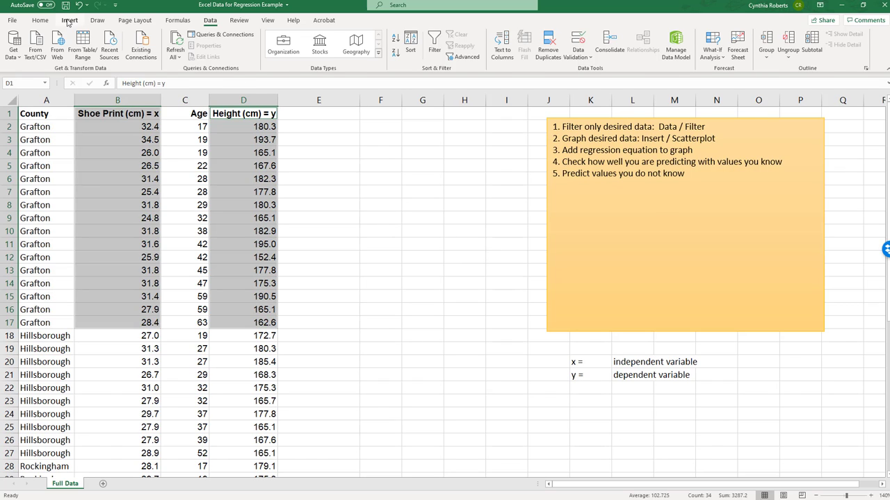
- Insert a scatter chart of the selected Grafton shoe print and height data
click(69, 20)
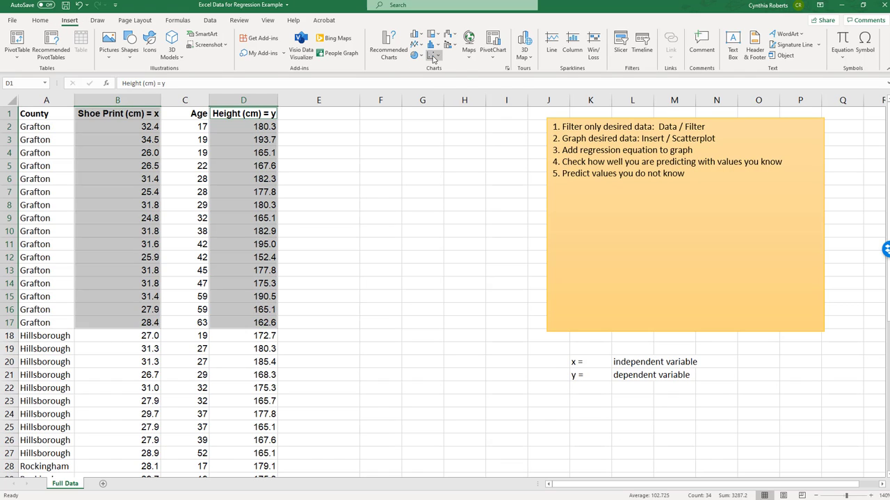
click(434, 56)
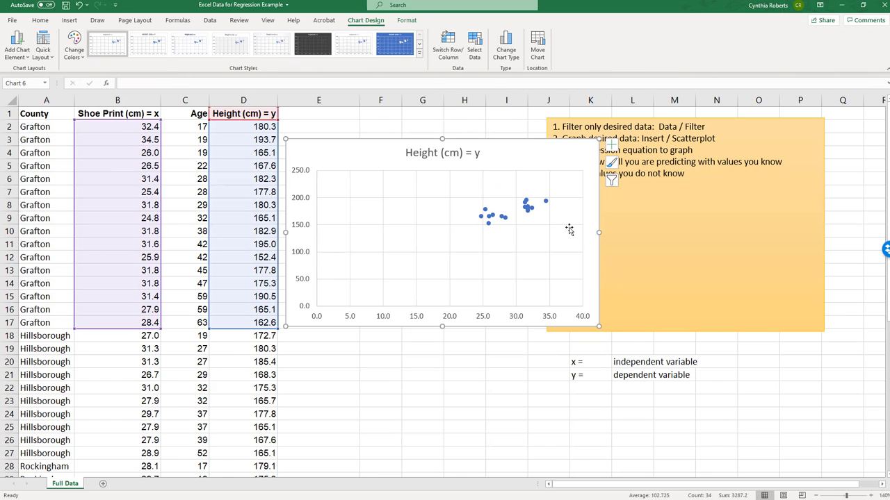
mouse_move(549, 232)
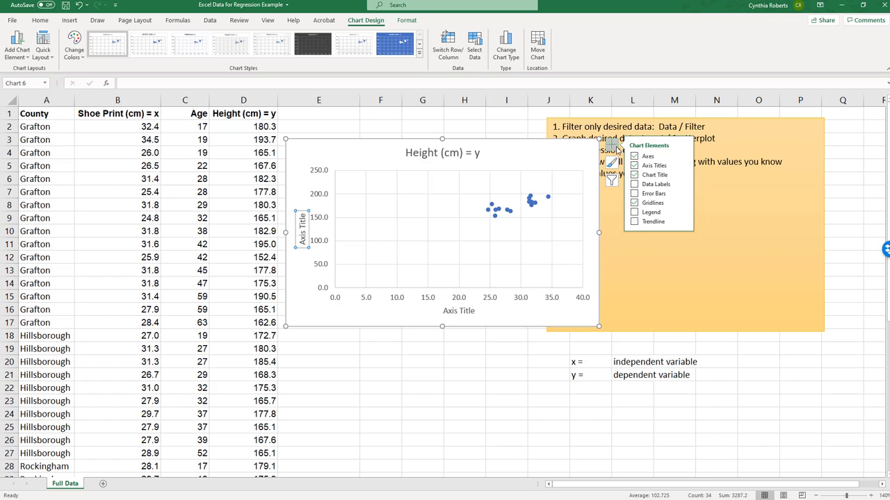
mouse_move(458, 311)
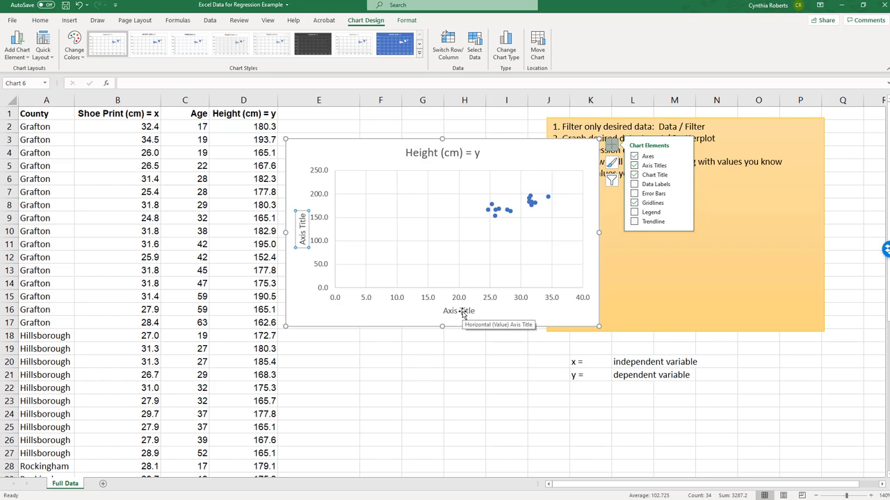
- Name the axes Shoe print (cm) and Height (cm); title the chart 'Predict Height vs. Shoe Print'
click(459, 310)
text(Shoe print)
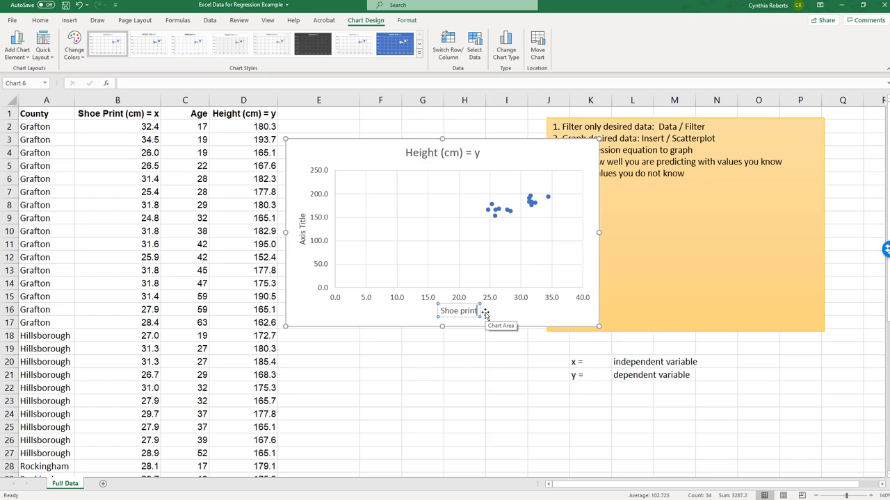
click(459, 310)
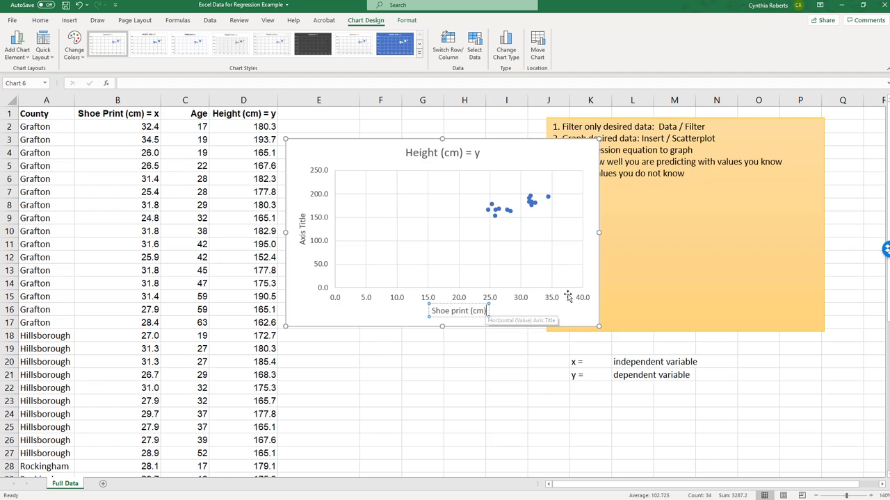
mouse_move(315, 294)
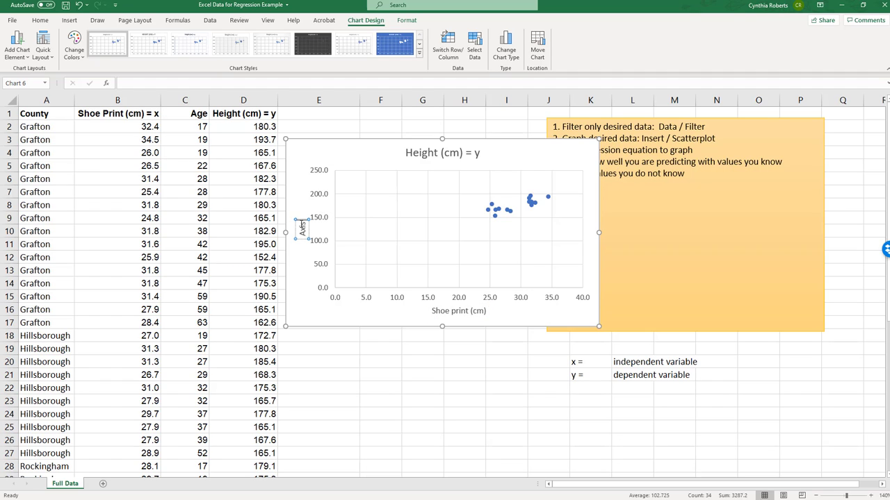
mouse_move(302, 230)
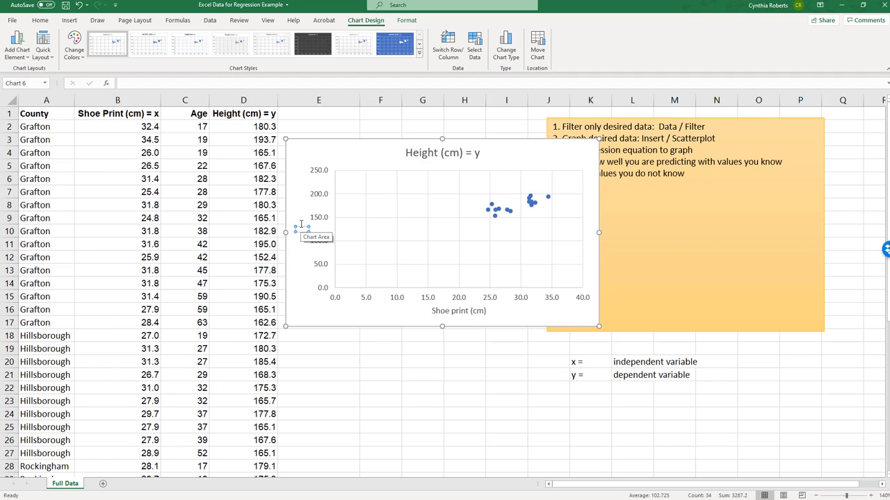
click(301, 229)
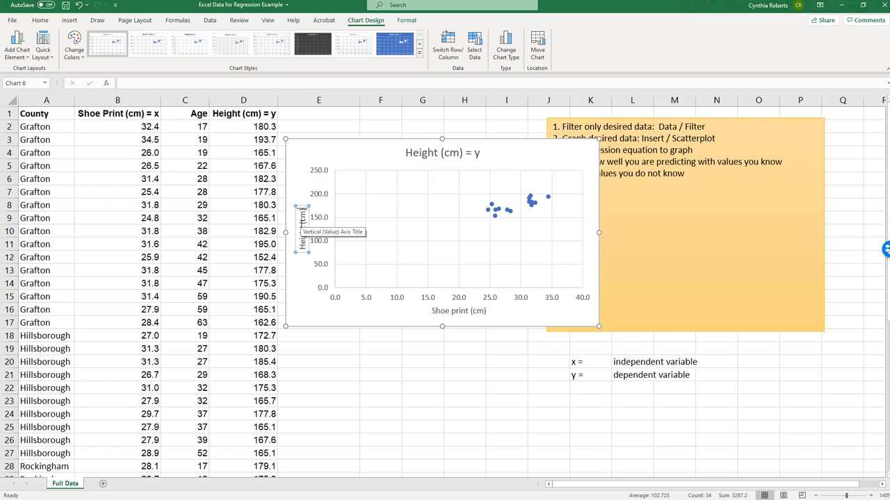
double_click(443, 152)
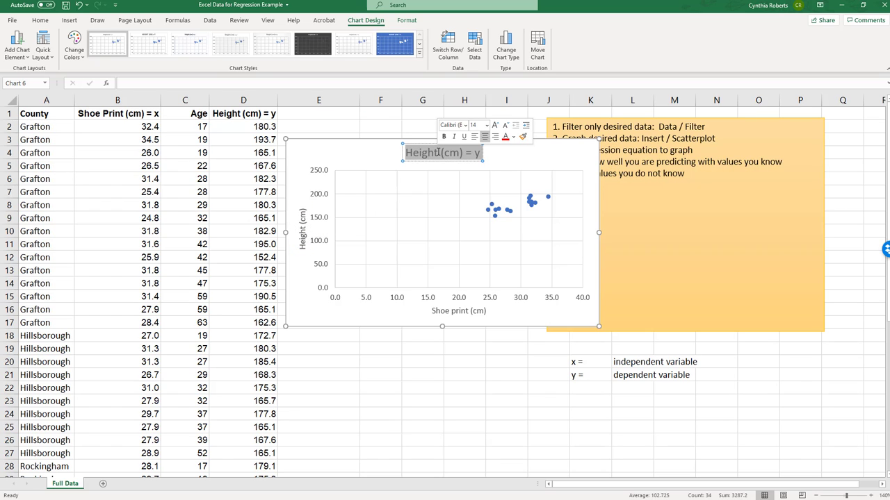
text(Pr)
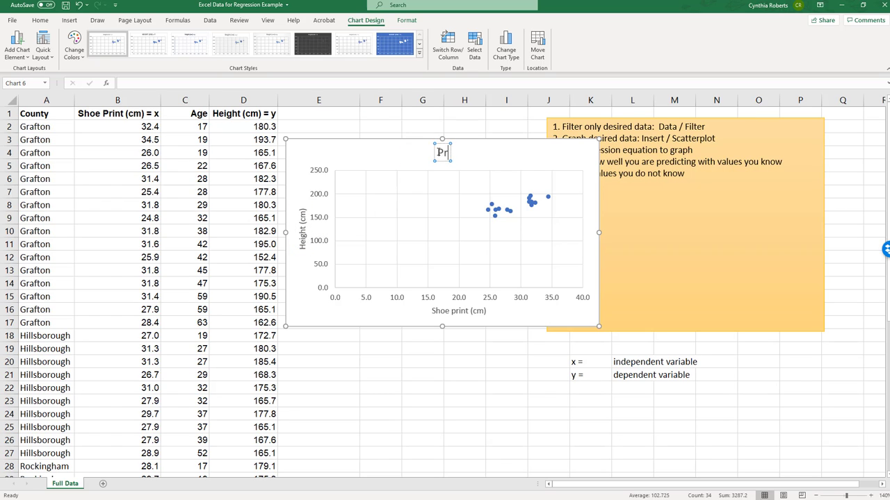
text(Predict Height)
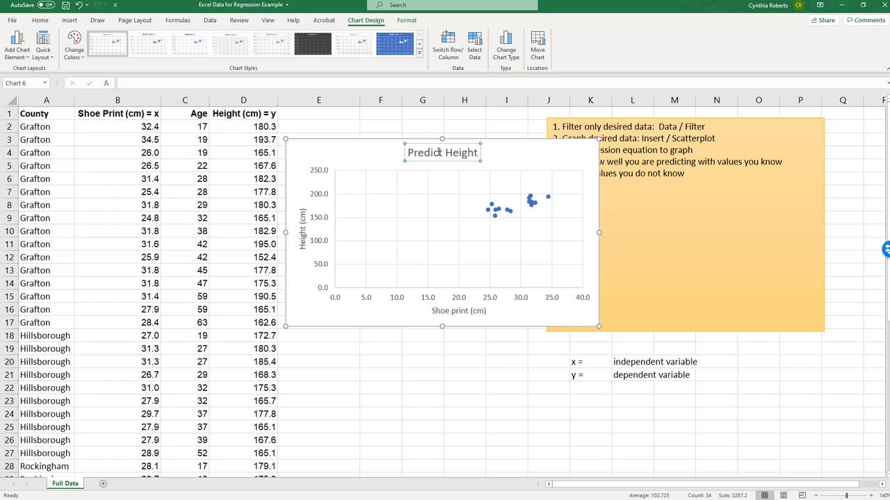
text(vs. Shoe Print)
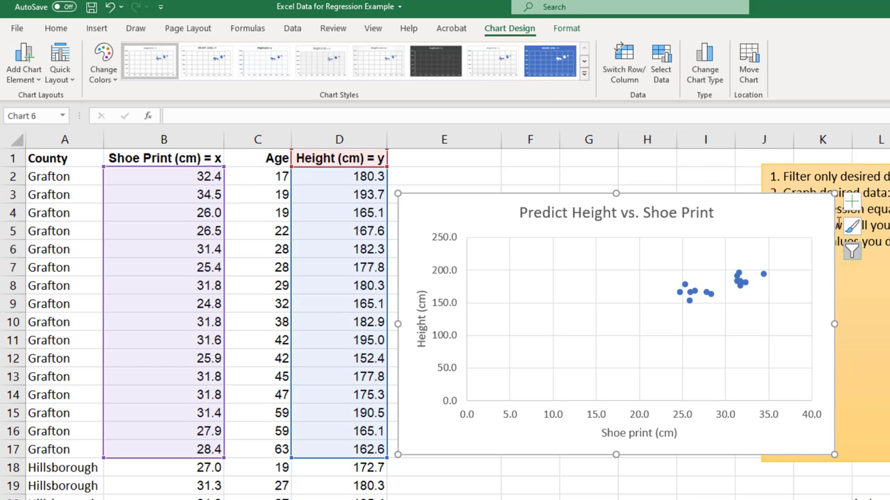
mouse_move(690, 435)
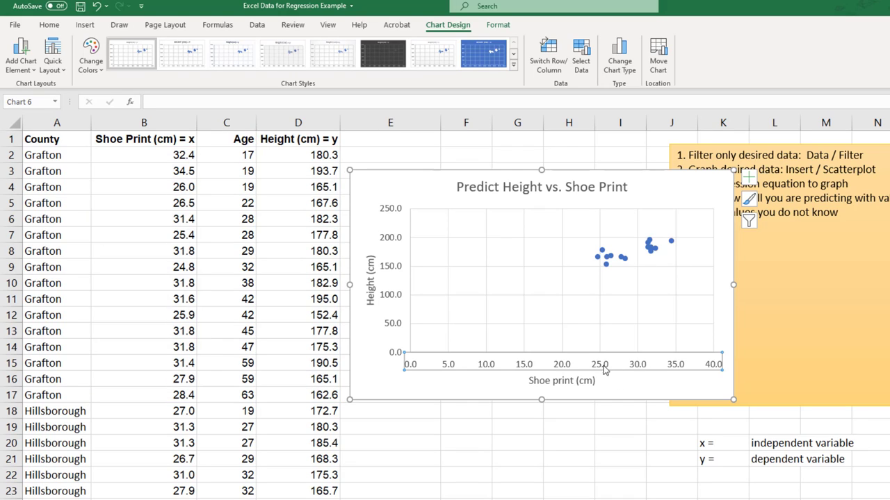
mouse_move(746, 179)
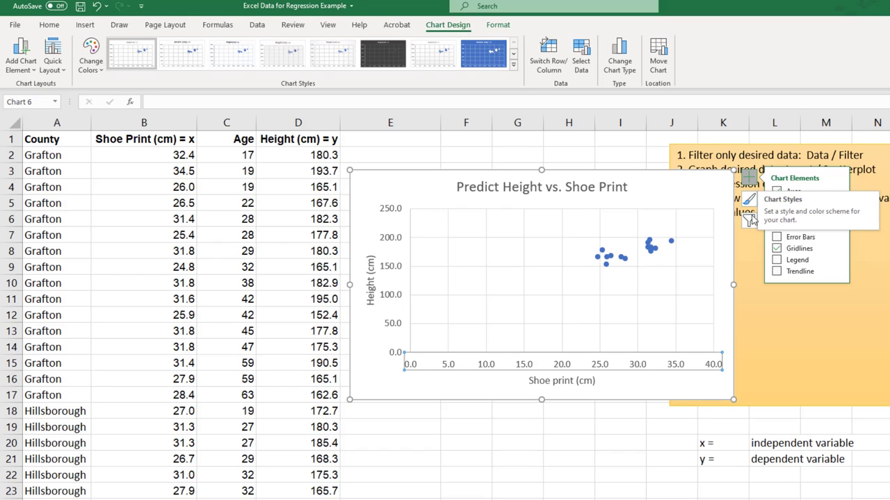
mouse_move(749, 221)
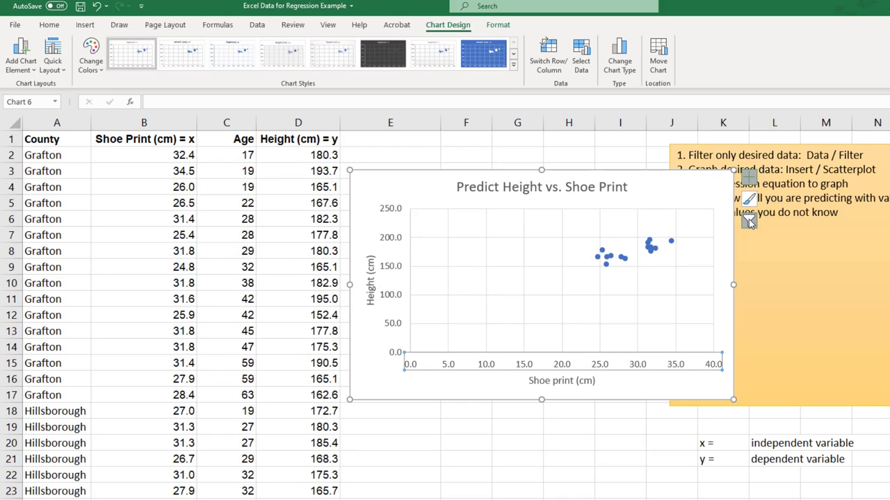
- Open Format Axis for the horizontal axis, showing bounds 0 to 40 and major unit 5
click(750, 221)
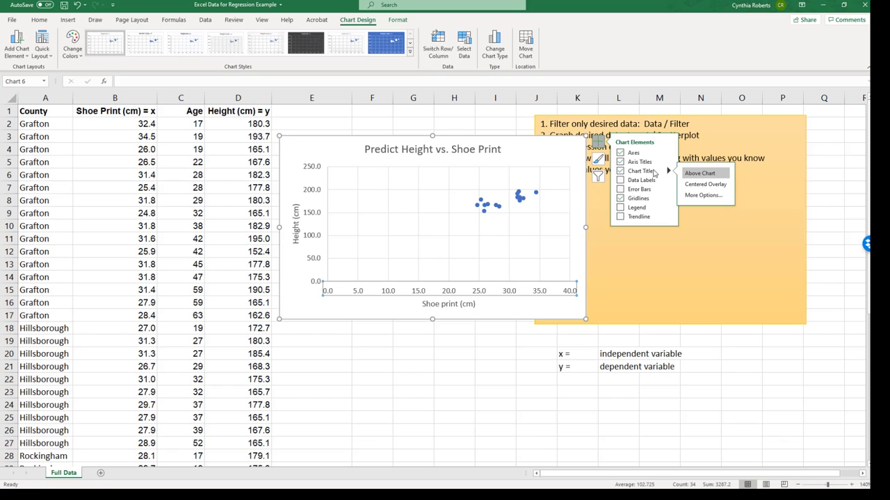
click(702, 195)
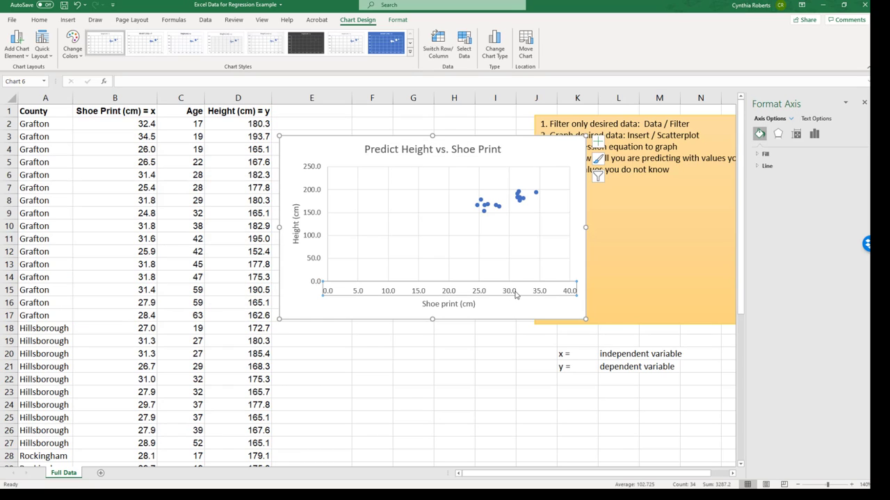
mouse_move(443, 296)
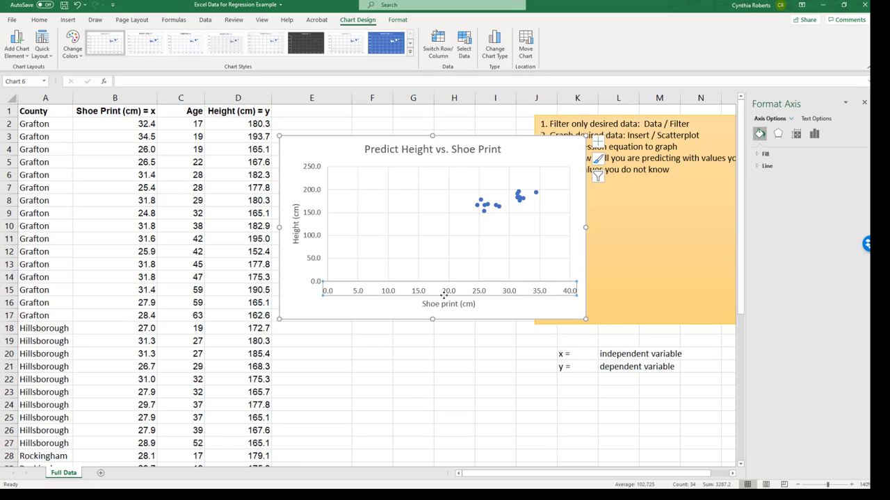
mouse_move(415, 219)
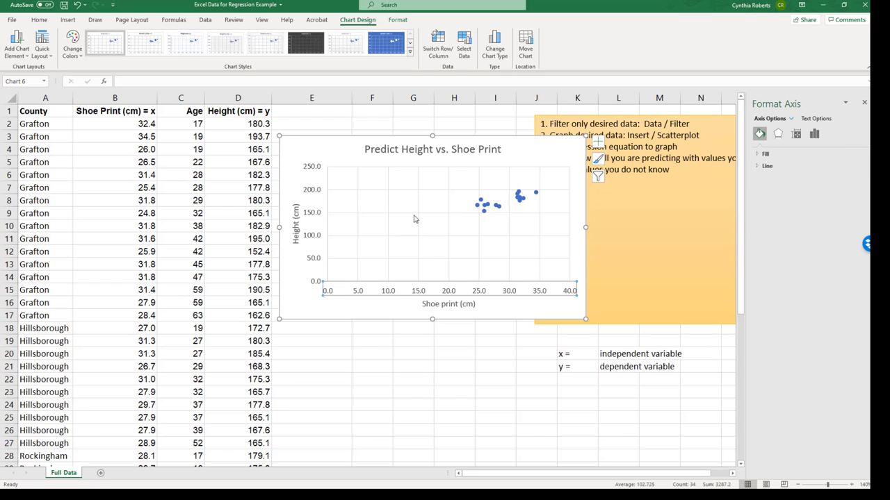
click(295, 226)
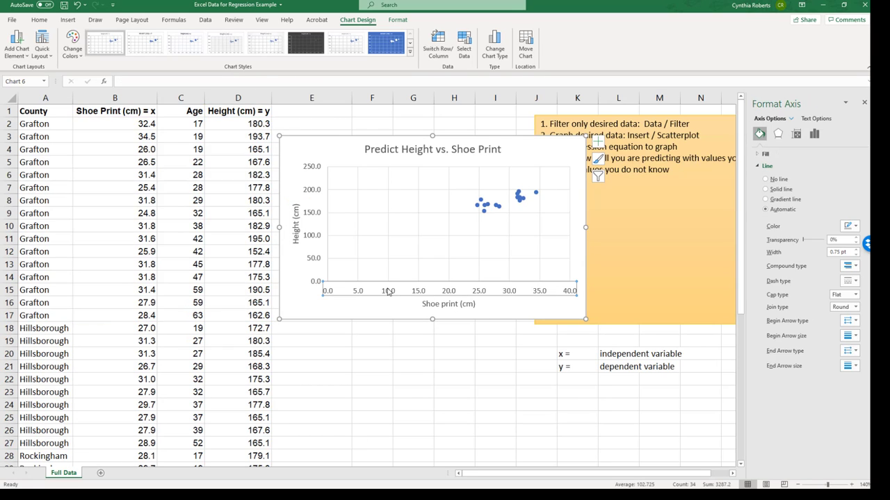
click(796, 134)
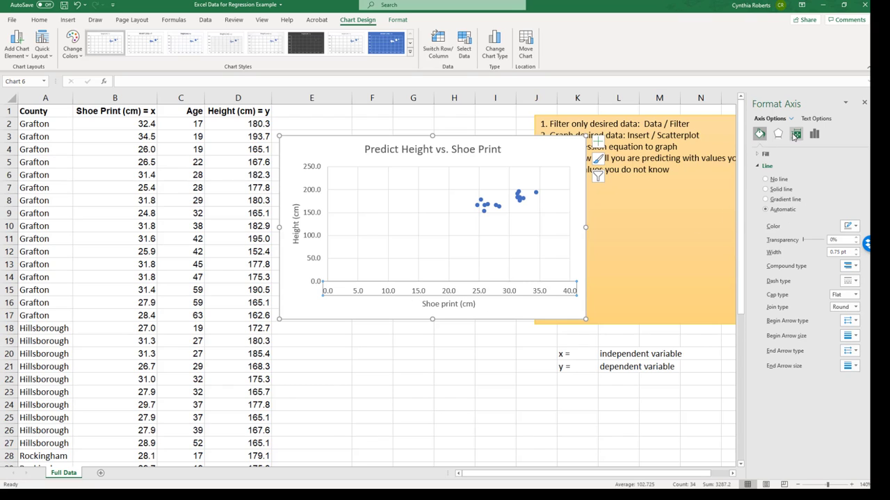
click(814, 133)
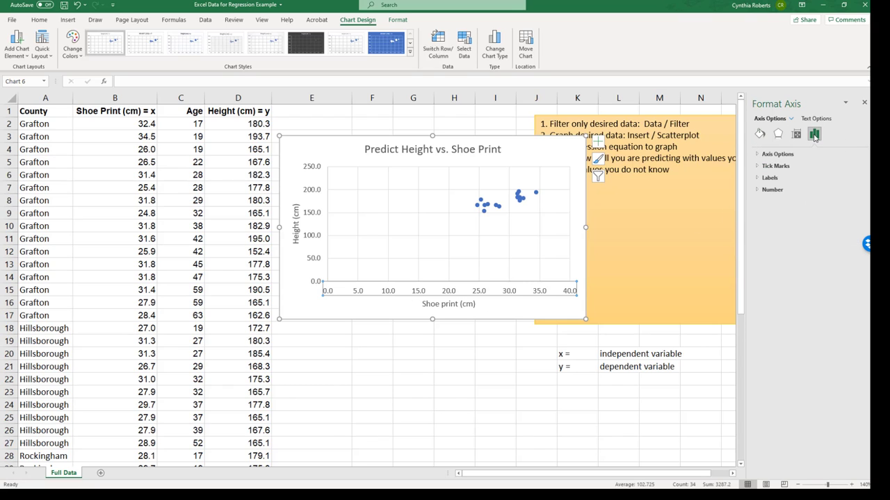
click(814, 133)
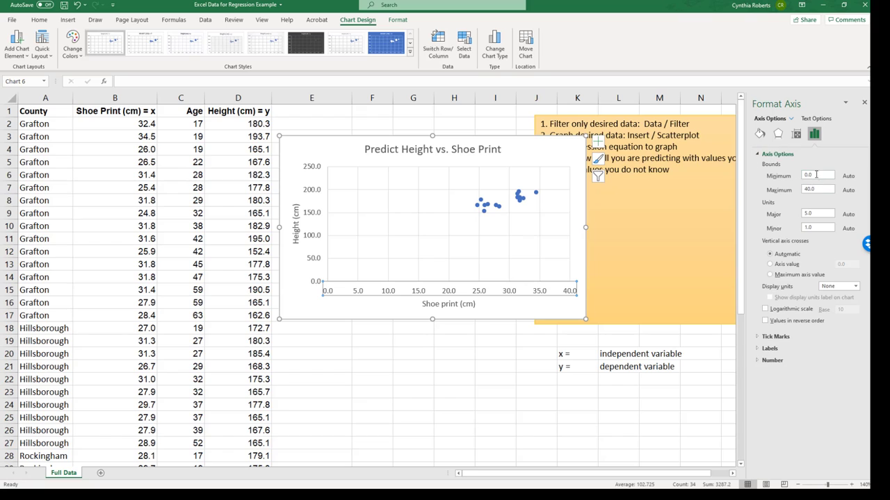
mouse_move(354, 312)
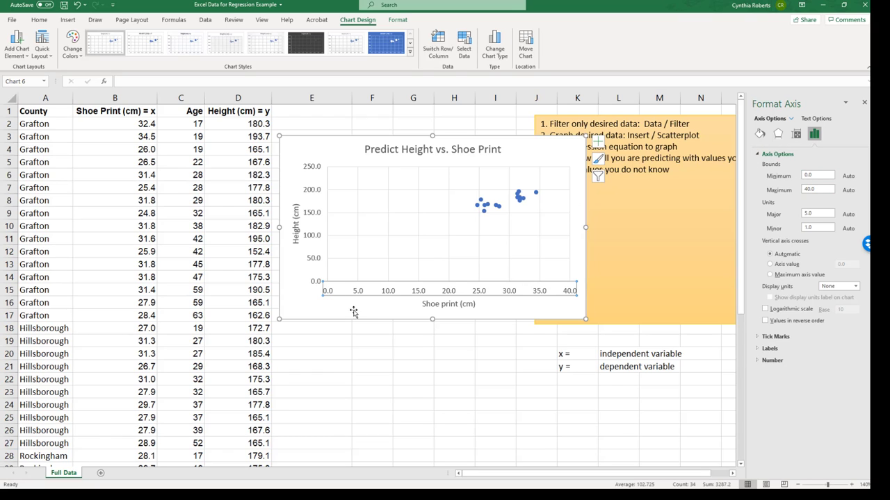
mouse_move(353, 311)
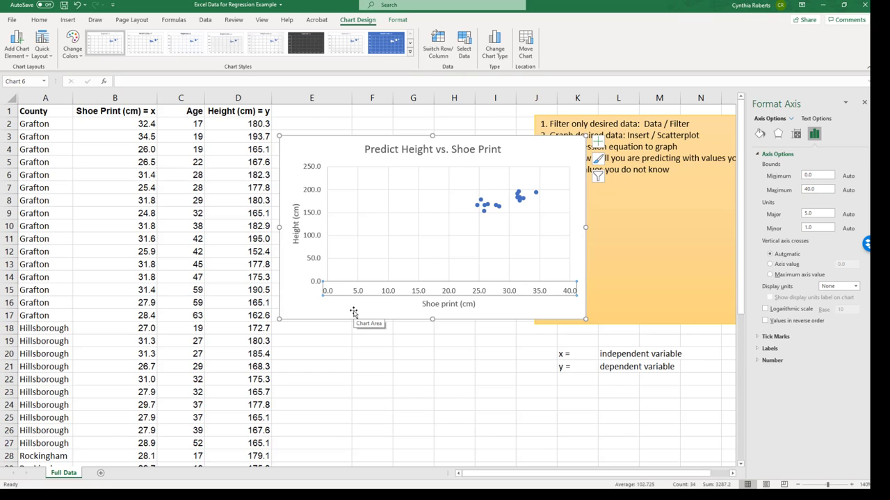
mouse_move(330, 290)
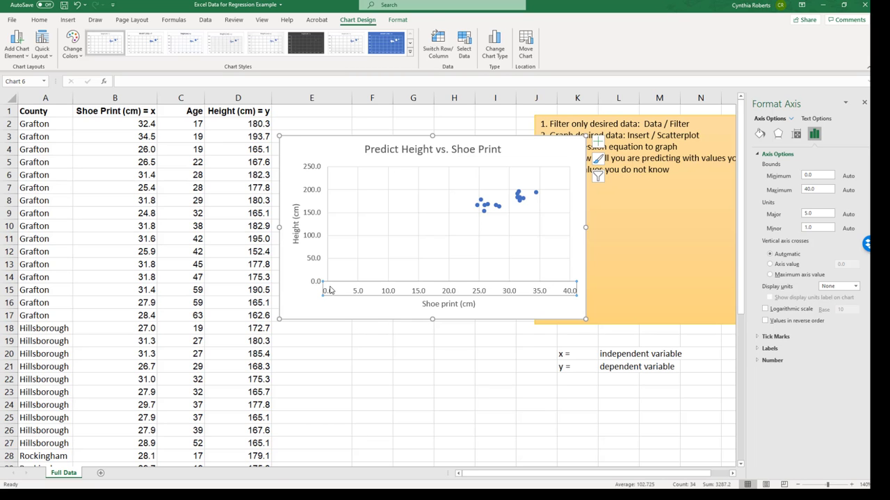
mouse_move(511, 217)
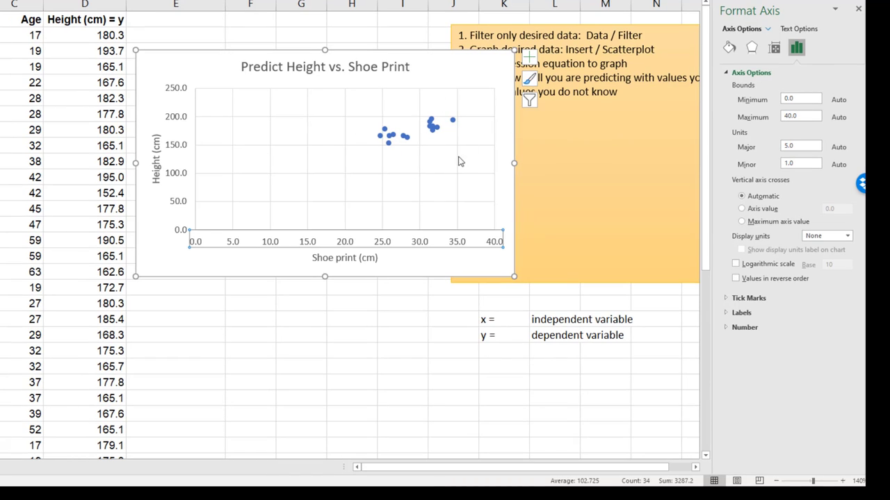
mouse_move(385, 251)
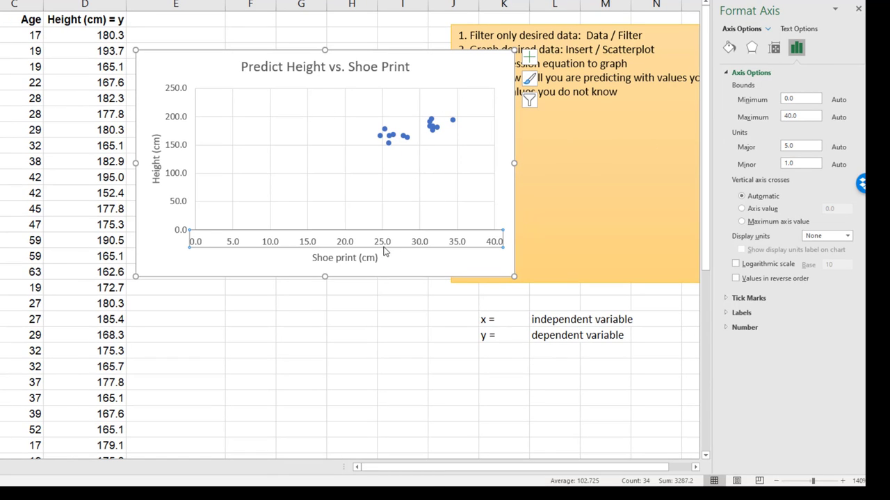
mouse_move(373, 234)
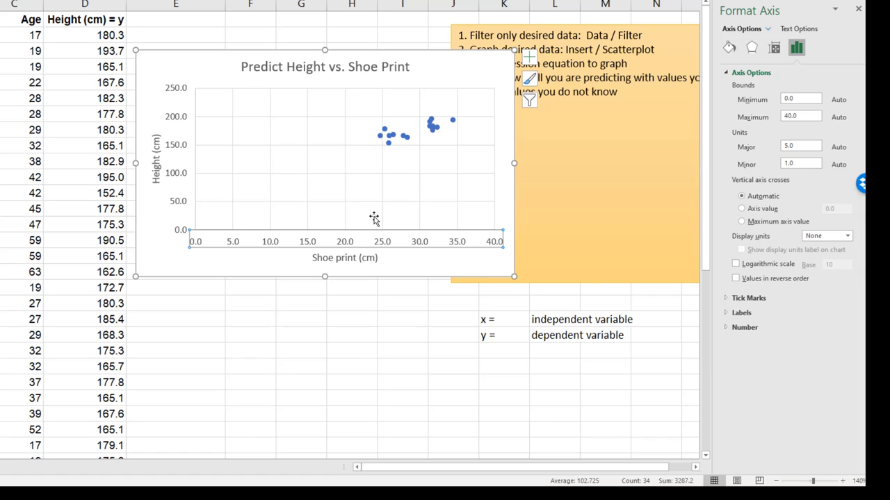
mouse_move(797, 93)
text(36)
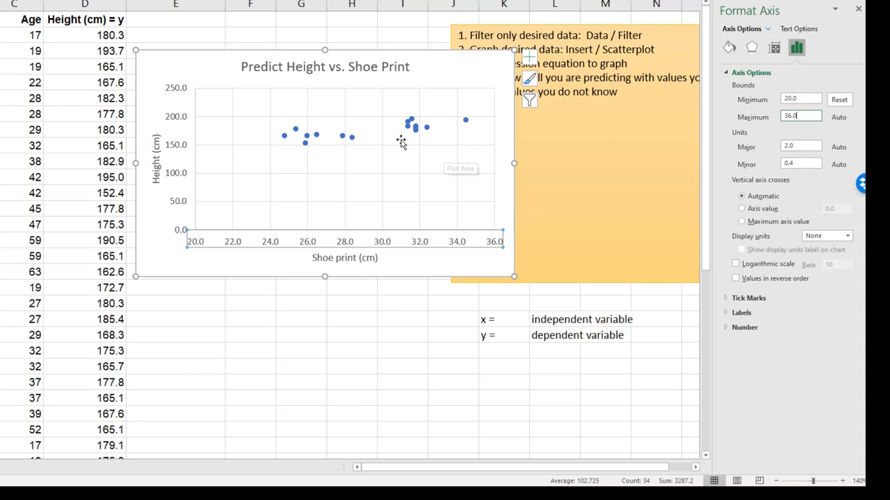
mouse_move(464, 105)
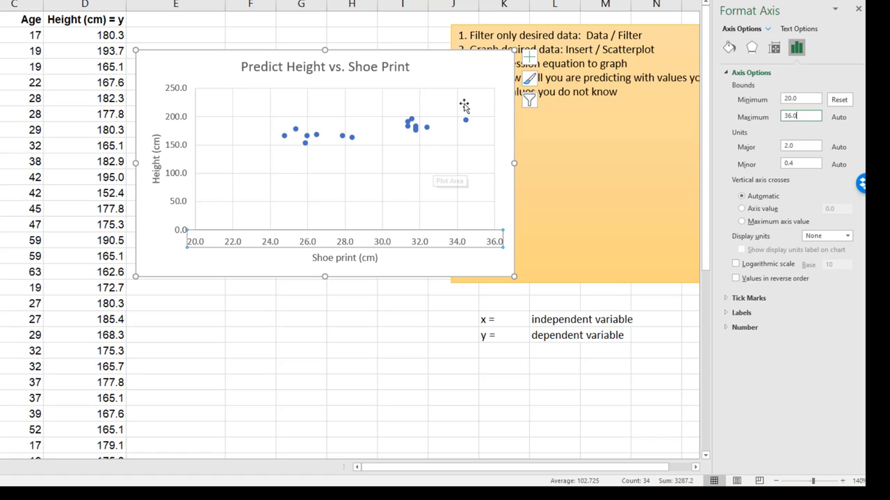
mouse_move(465, 104)
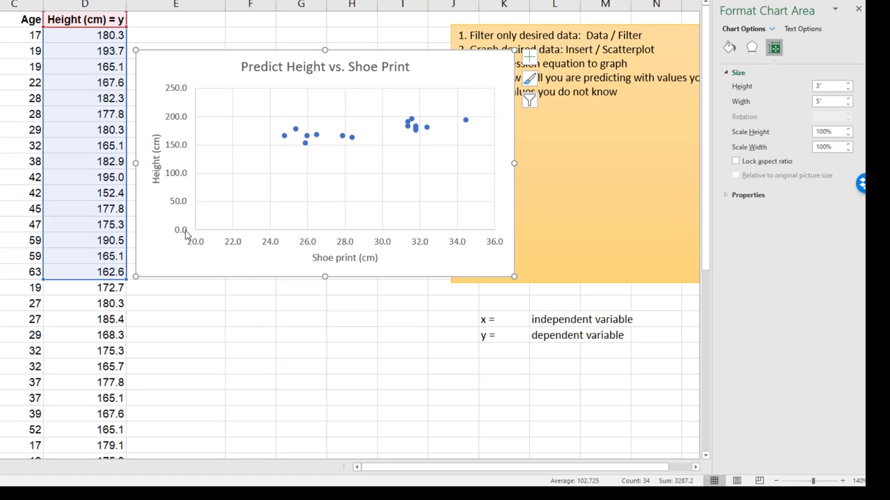
mouse_move(235, 261)
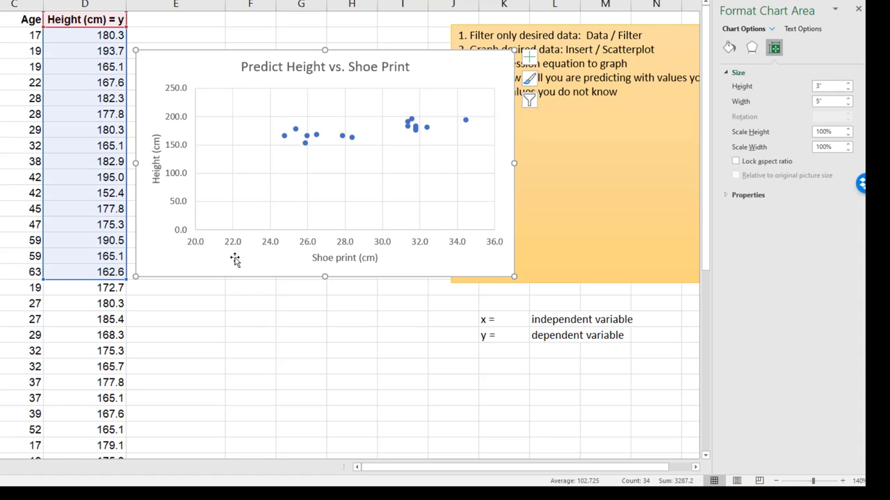
mouse_move(335, 222)
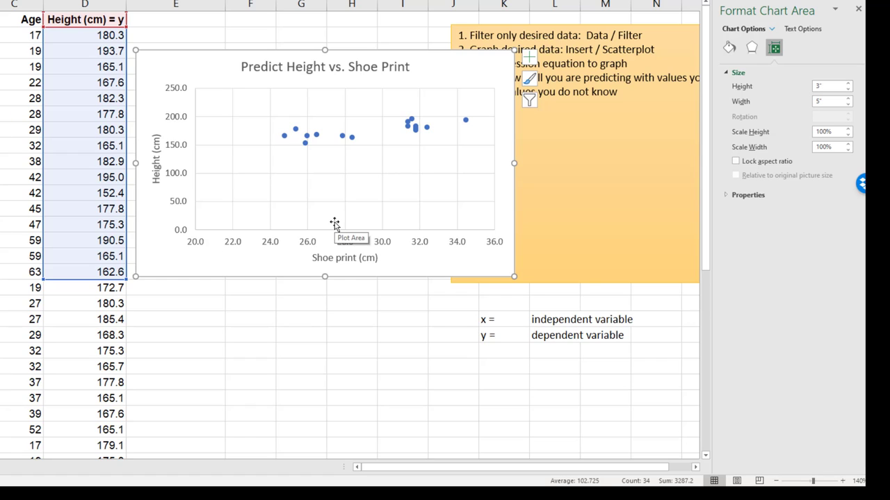
mouse_move(495, 87)
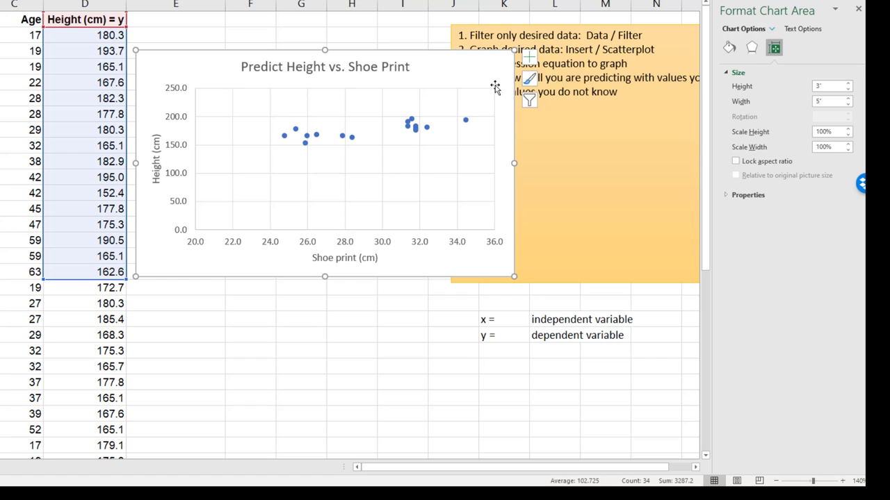
mouse_move(495, 88)
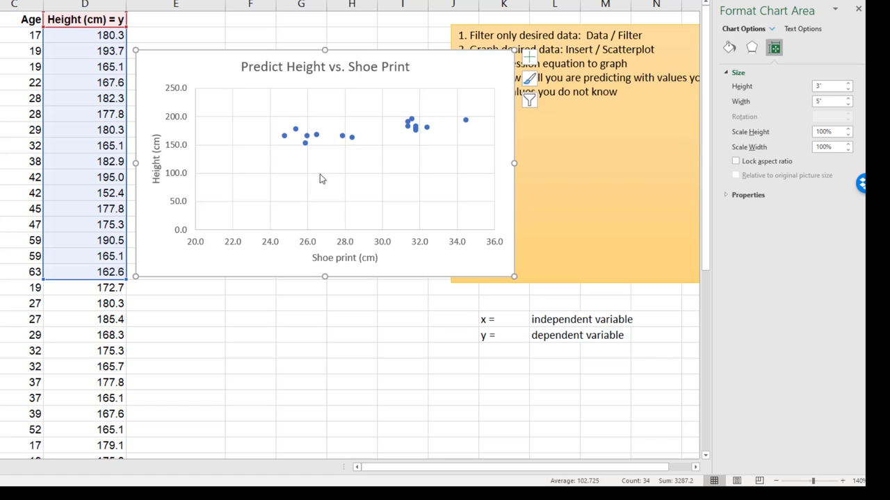
mouse_move(276, 241)
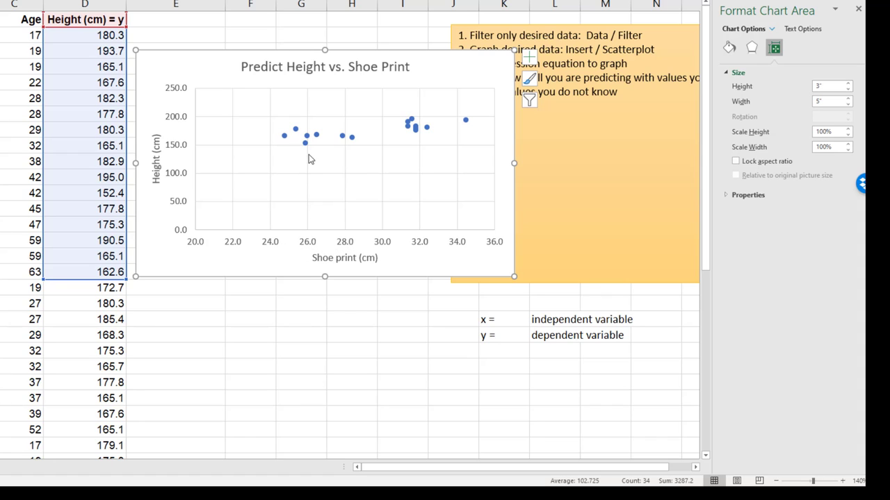
mouse_move(312, 175)
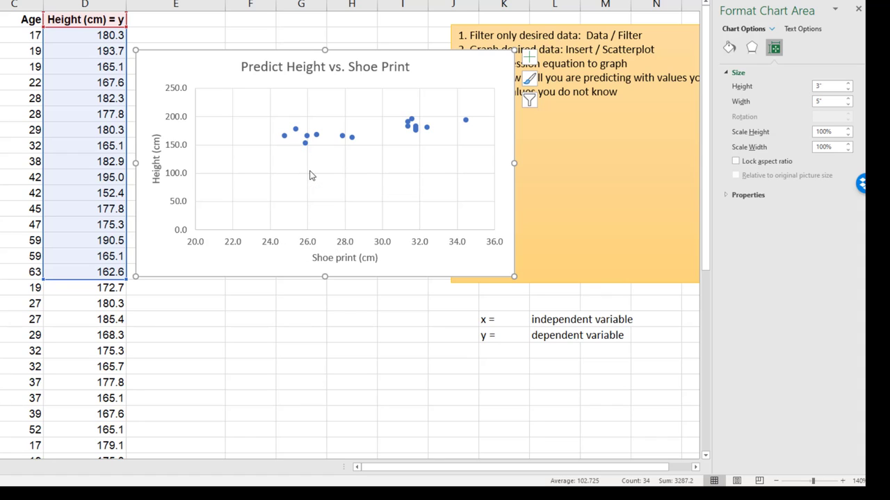
mouse_move(293, 242)
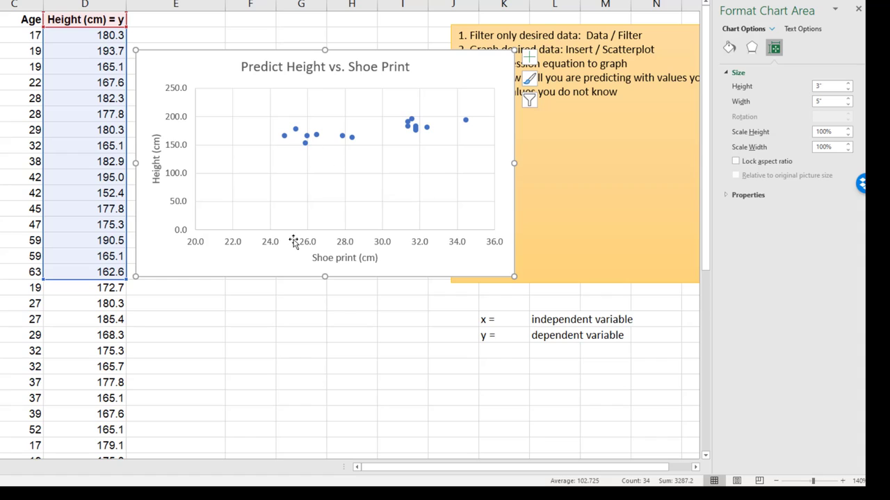
mouse_move(395, 245)
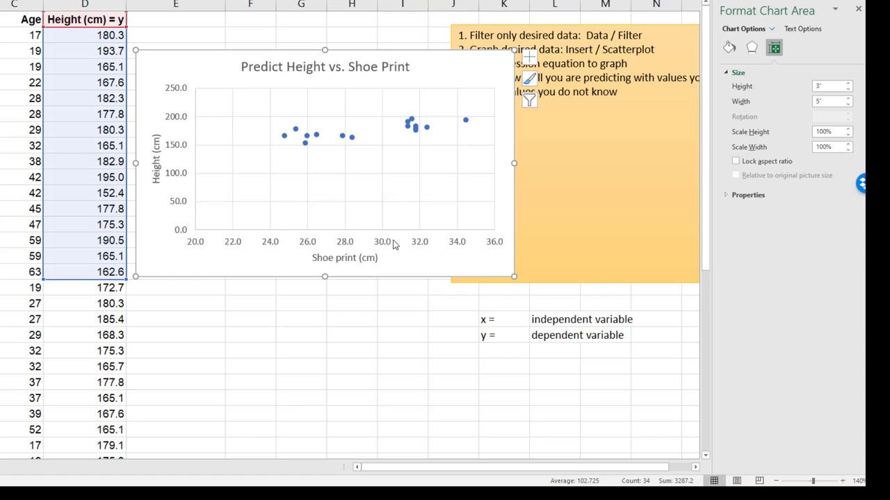
mouse_move(356, 203)
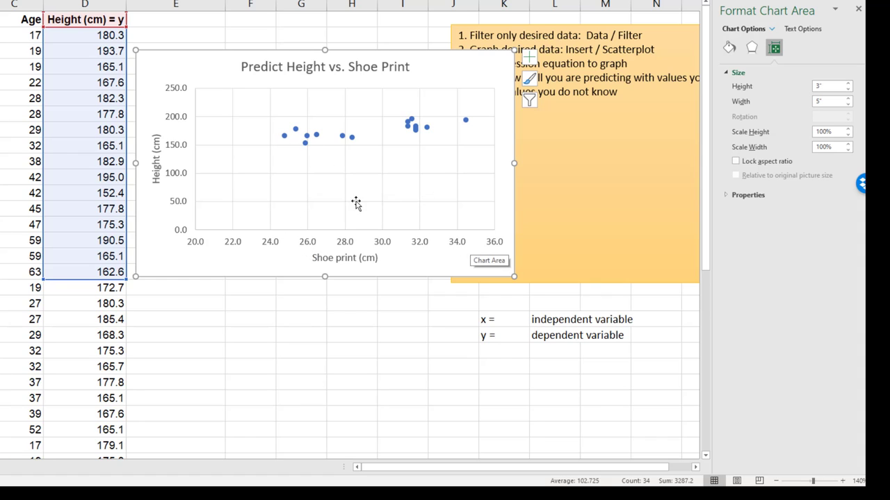
mouse_move(431, 135)
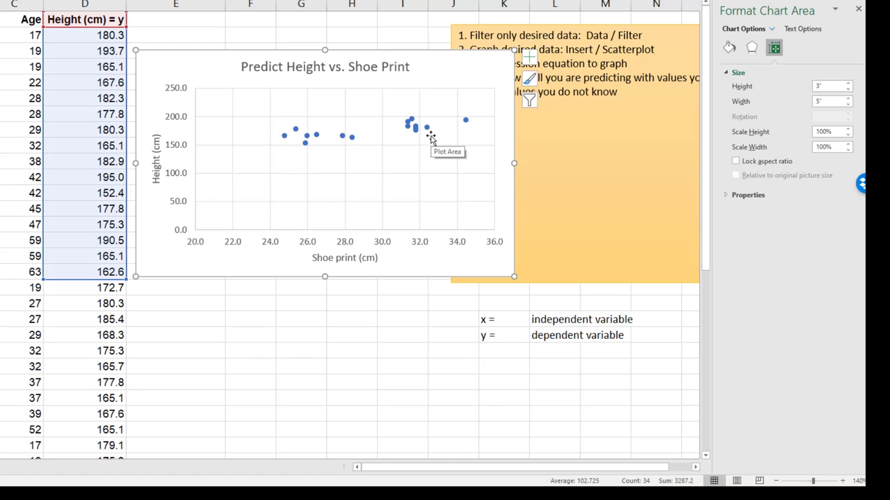
- Set the vertical height axis bounds to minimum 100 and maximum 200
click(176, 164)
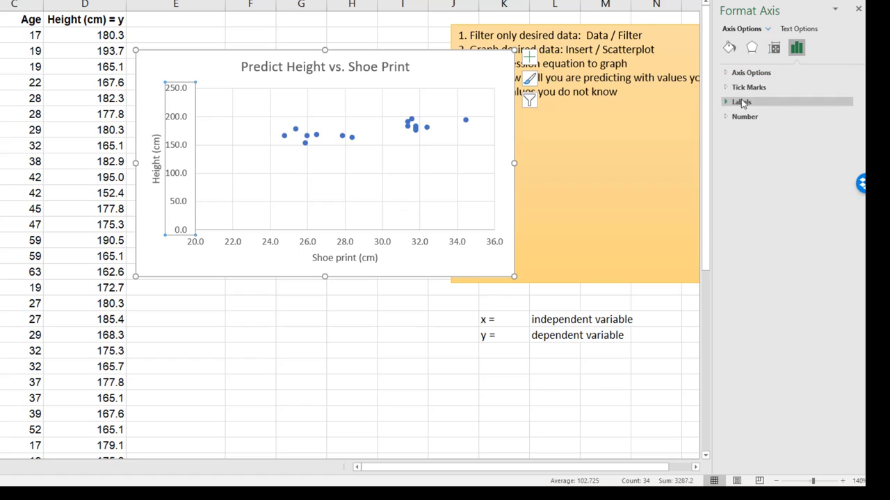
click(751, 72)
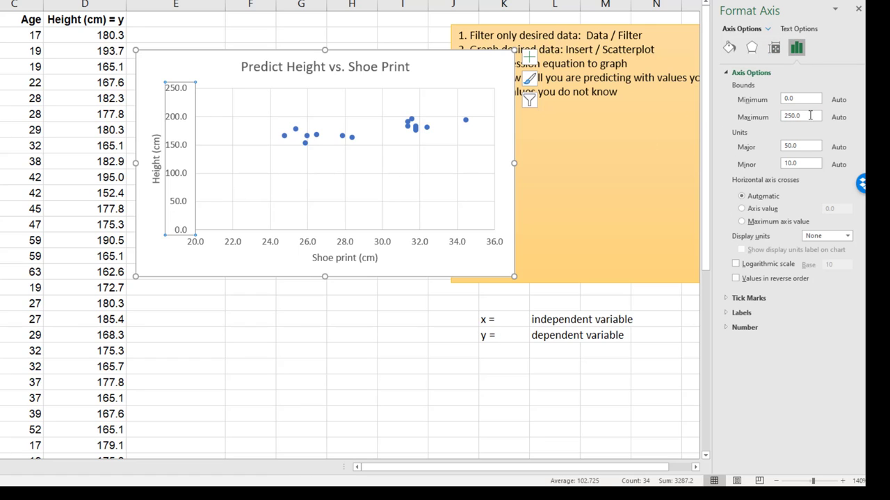
text(100)
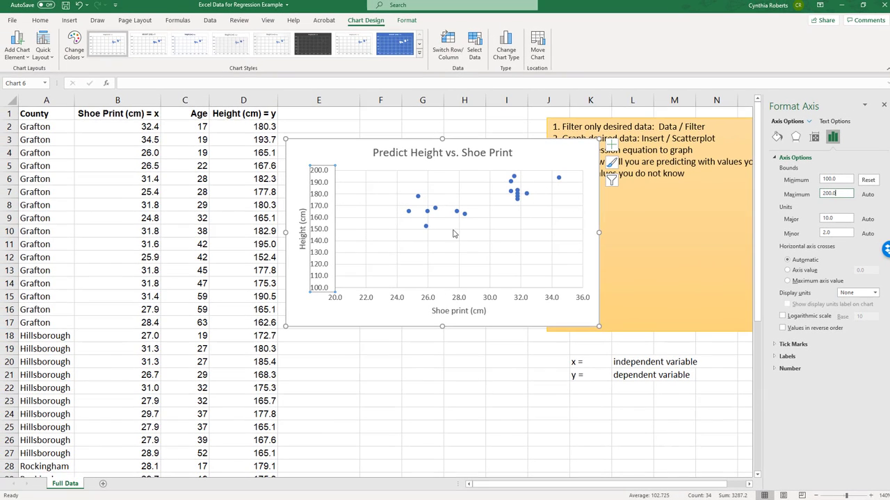
mouse_move(478, 247)
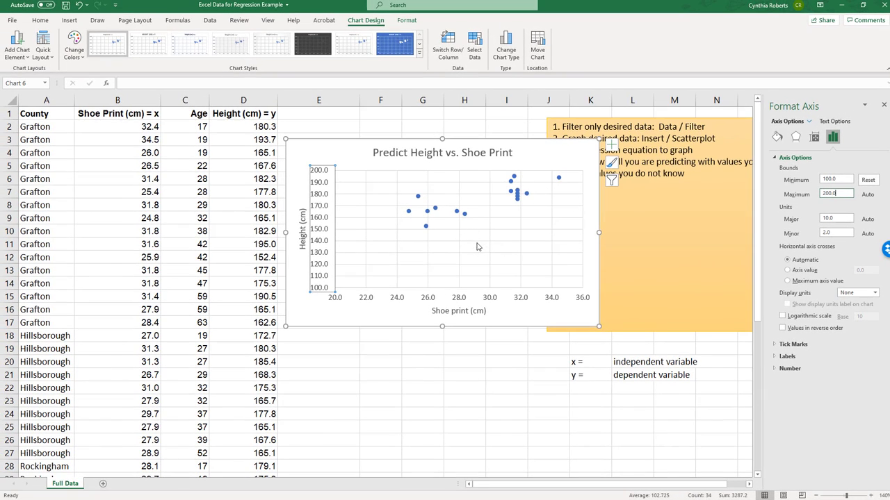
mouse_move(473, 238)
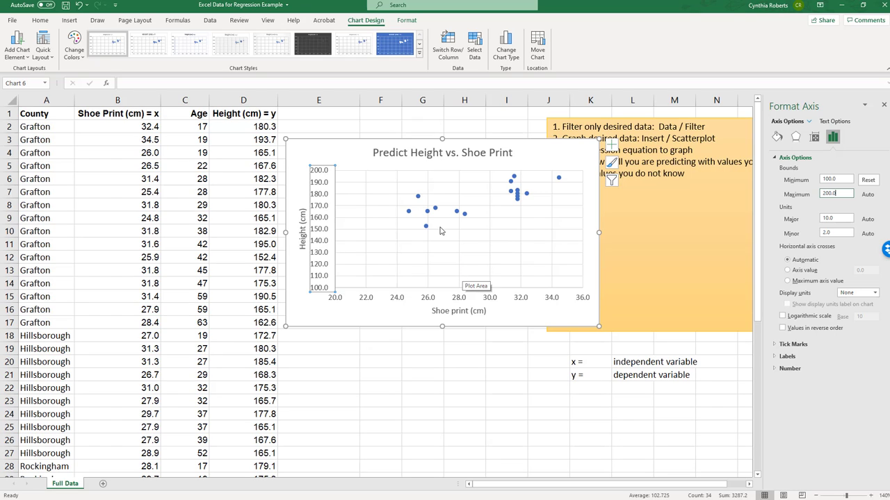
mouse_move(426, 226)
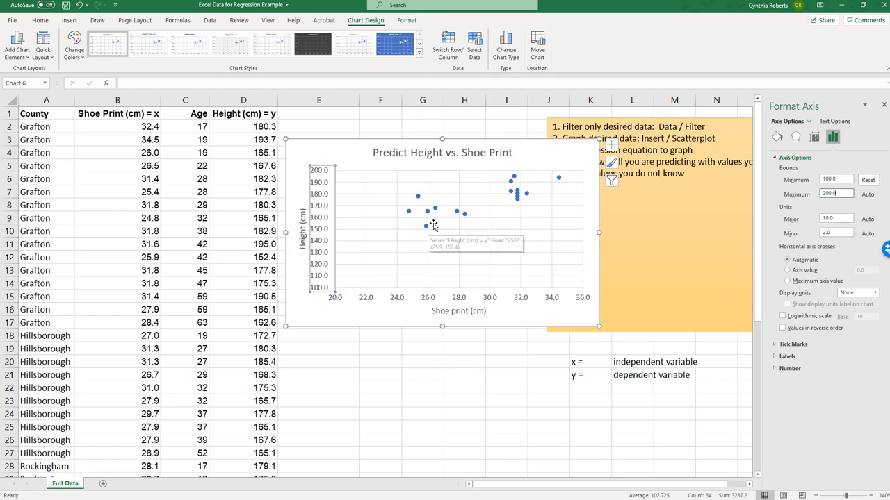
mouse_move(576, 160)
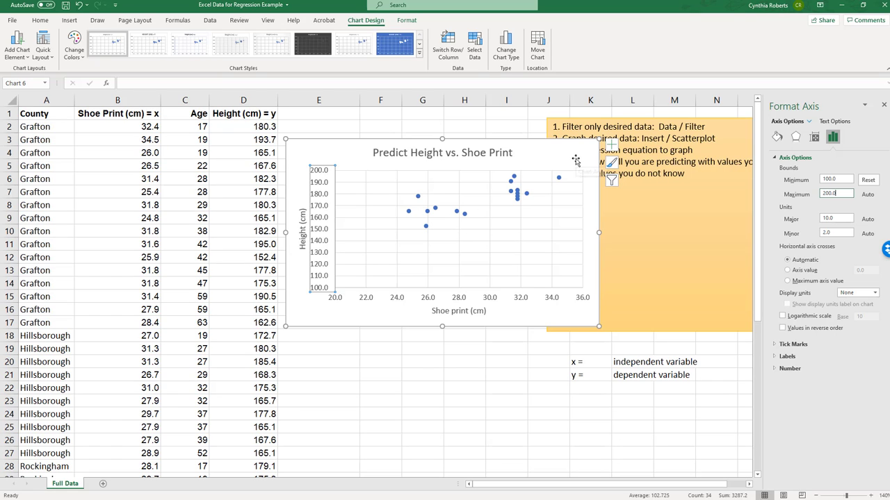
mouse_move(420, 283)
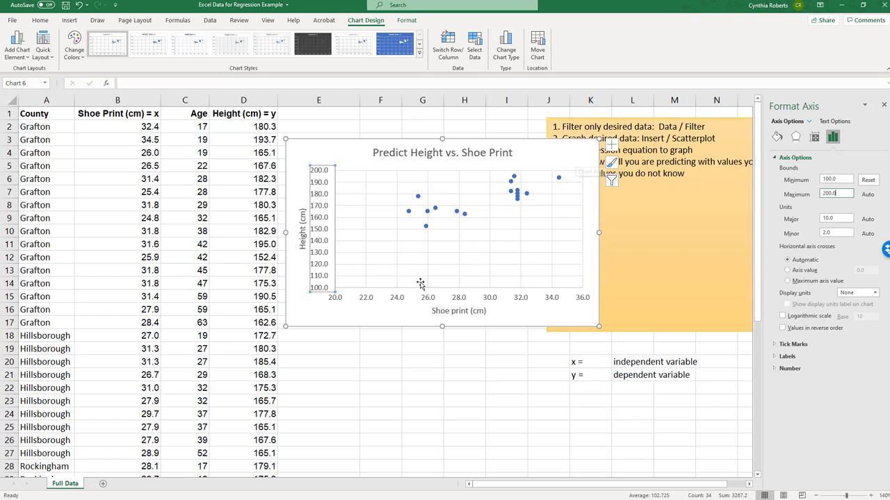
mouse_move(580, 314)
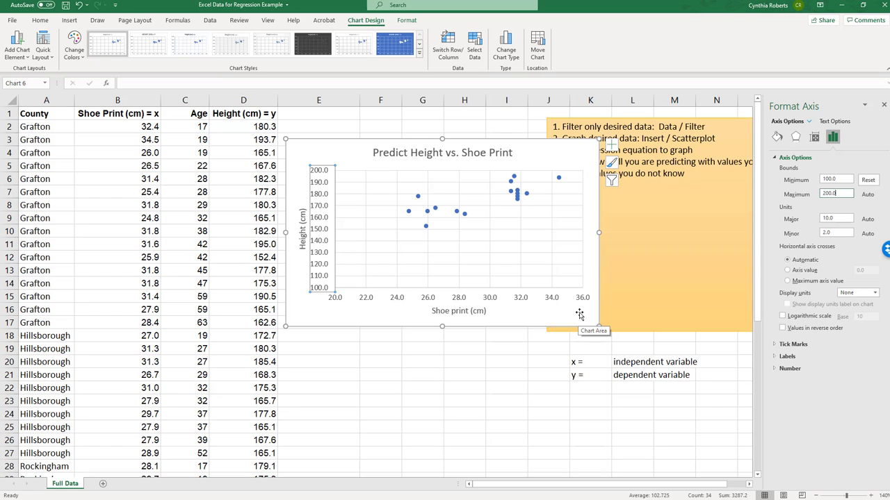
mouse_move(334, 266)
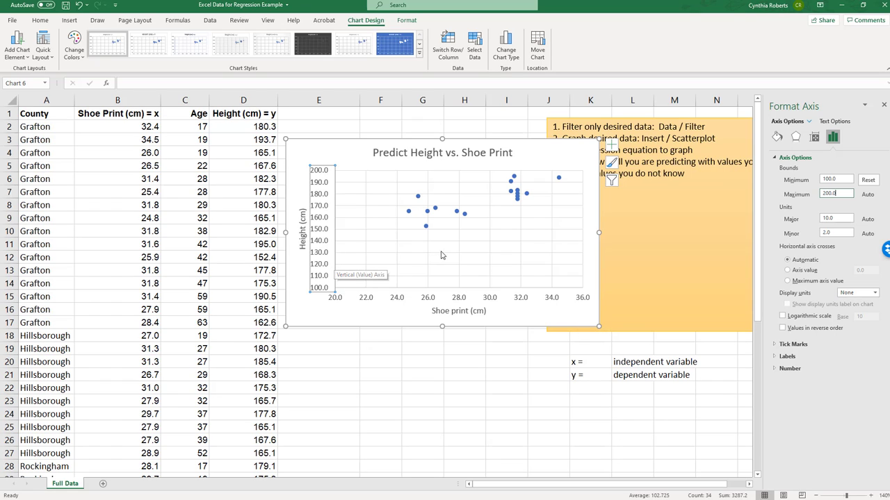
mouse_move(544, 181)
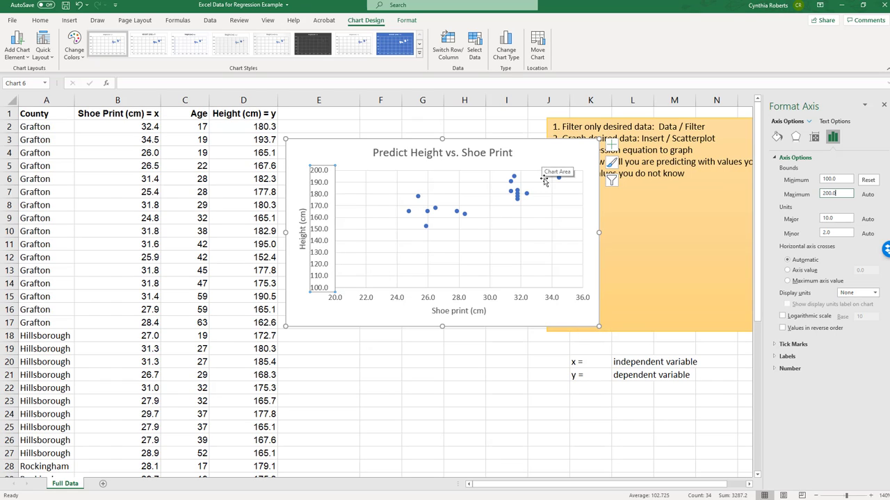
mouse_move(573, 160)
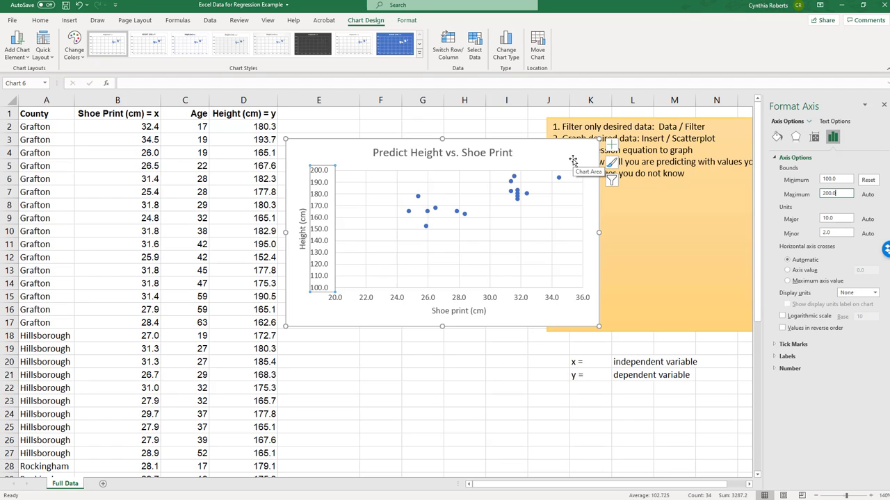
mouse_move(495, 197)
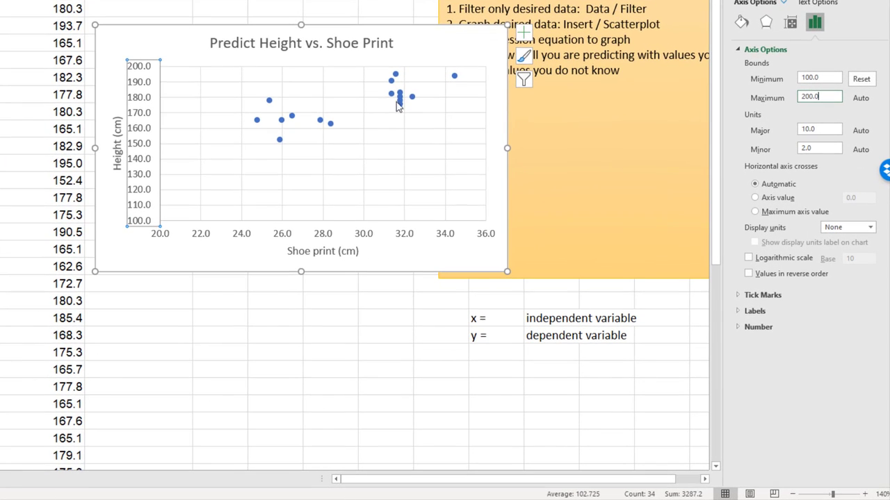
mouse_move(494, 49)
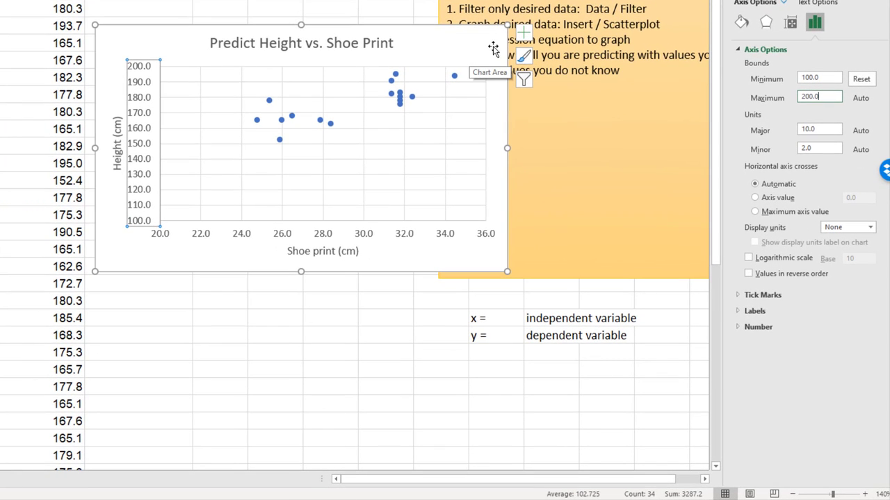
- Add a linear trendline to the shoe print versus height scatterplot from Chart Elements
click(524, 33)
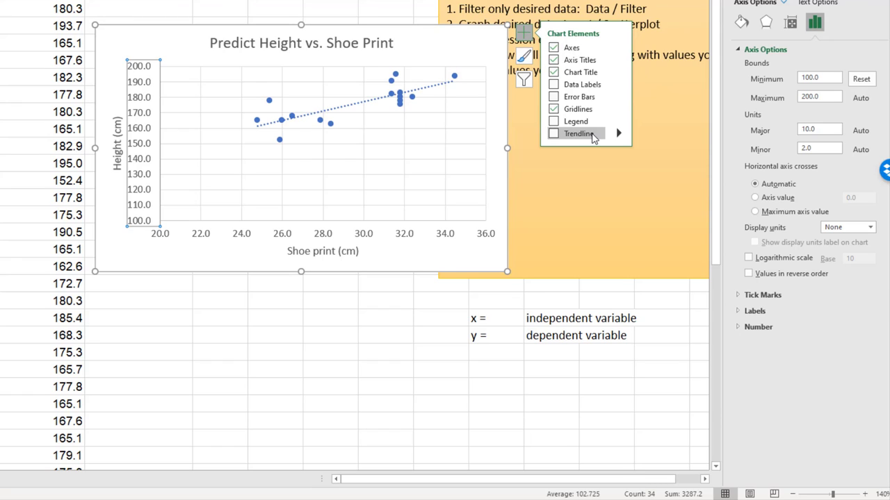
click(553, 133)
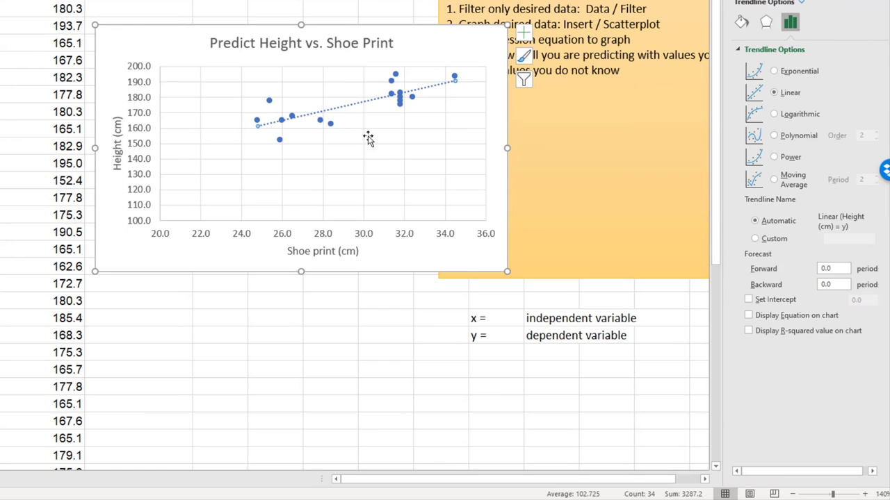
mouse_move(331, 150)
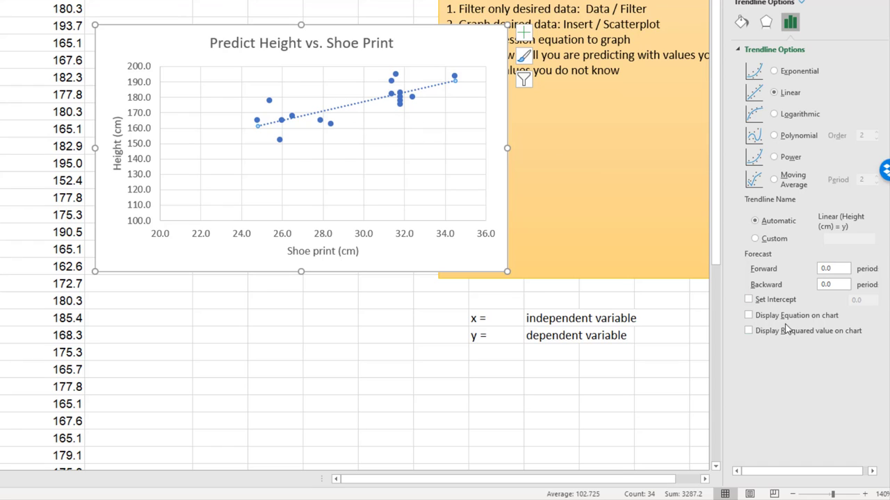
click(749, 314)
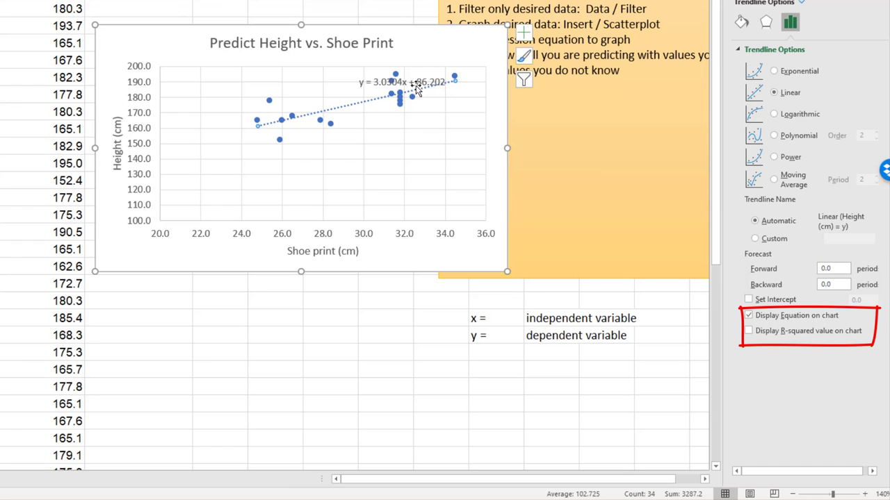
click(402, 82)
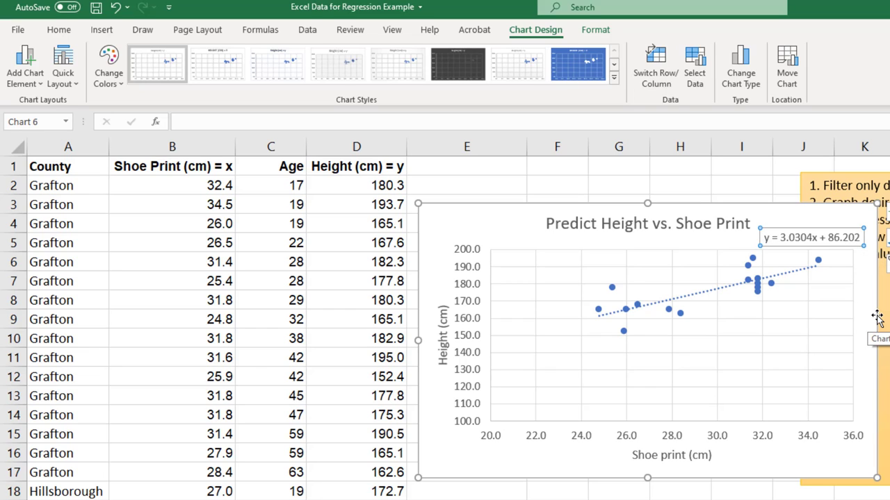
mouse_move(854, 331)
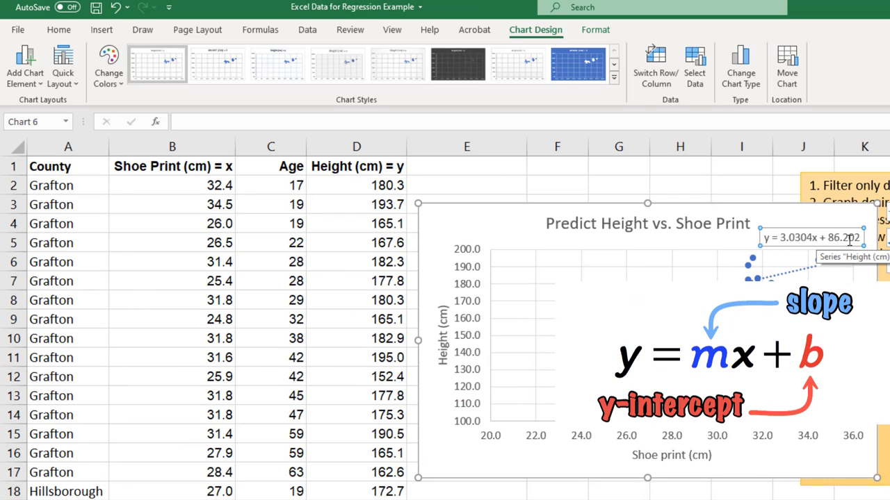
mouse_move(845, 238)
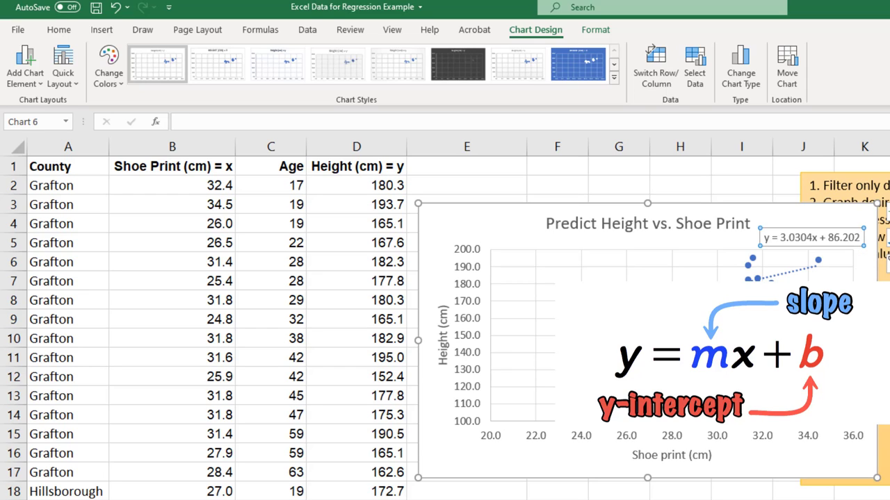
mouse_move(832, 241)
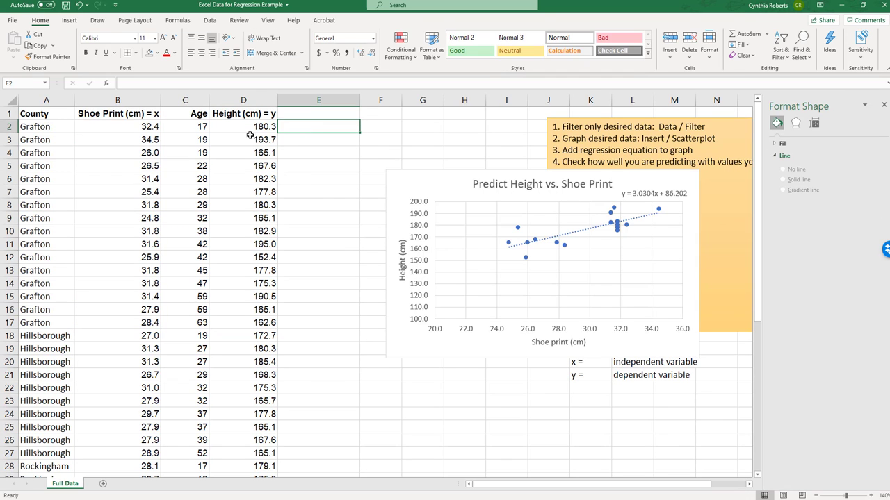
mouse_move(641, 254)
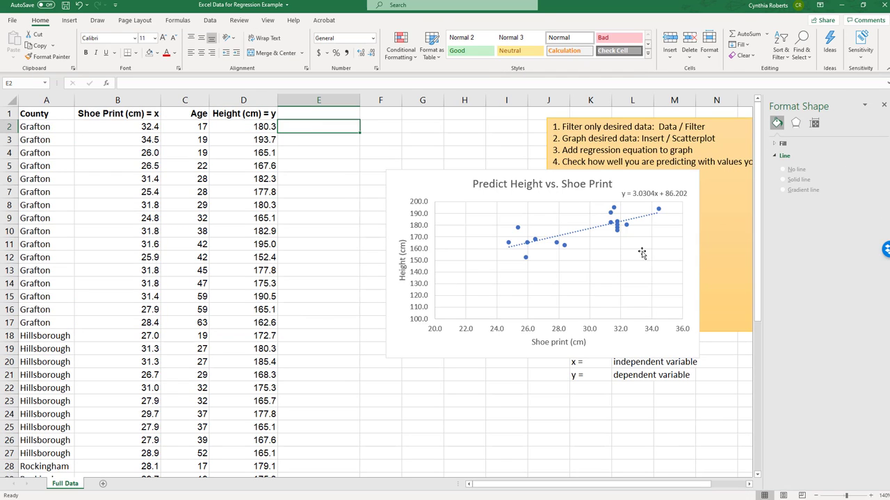
mouse_move(660, 183)
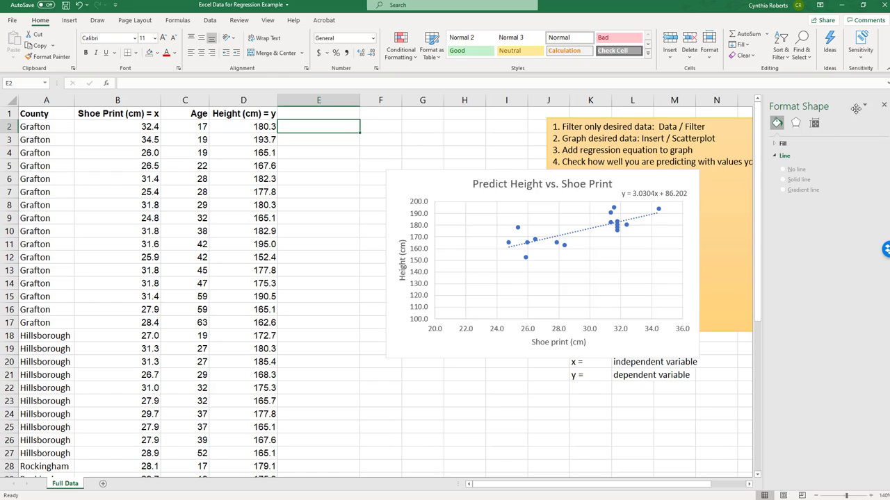
- Enter bold 'slope =' and 'y-intercept =' labels in G3 and G4
click(883, 106)
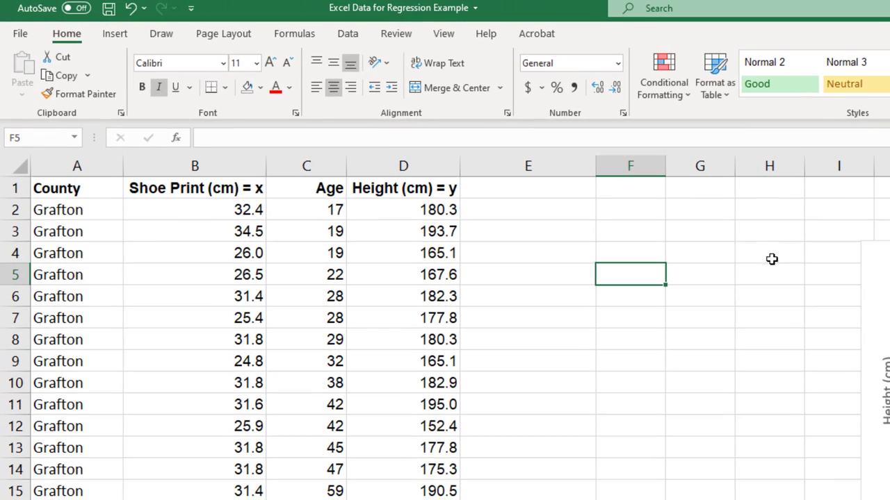
click(699, 230)
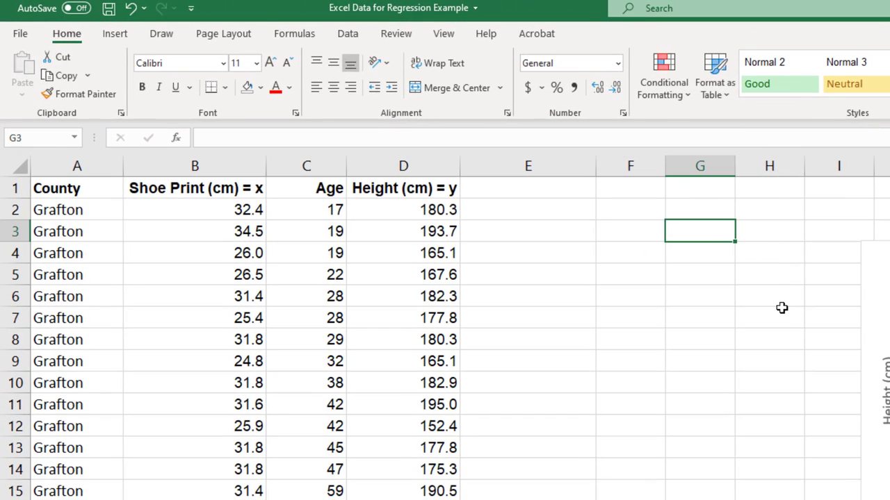
text(slope =)
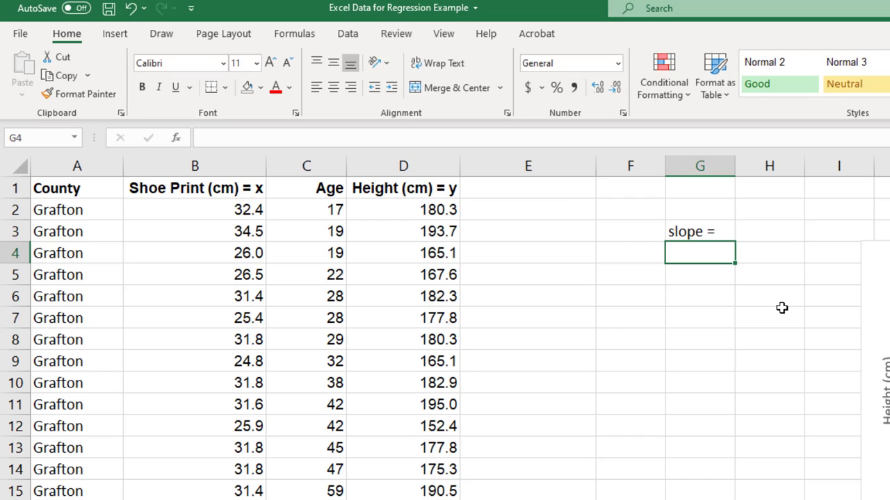
text(y-intercept =)
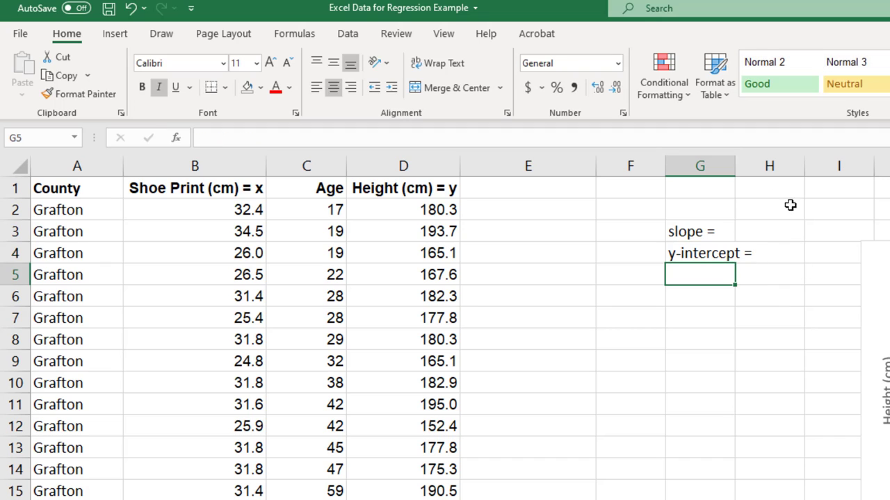
click(796, 231)
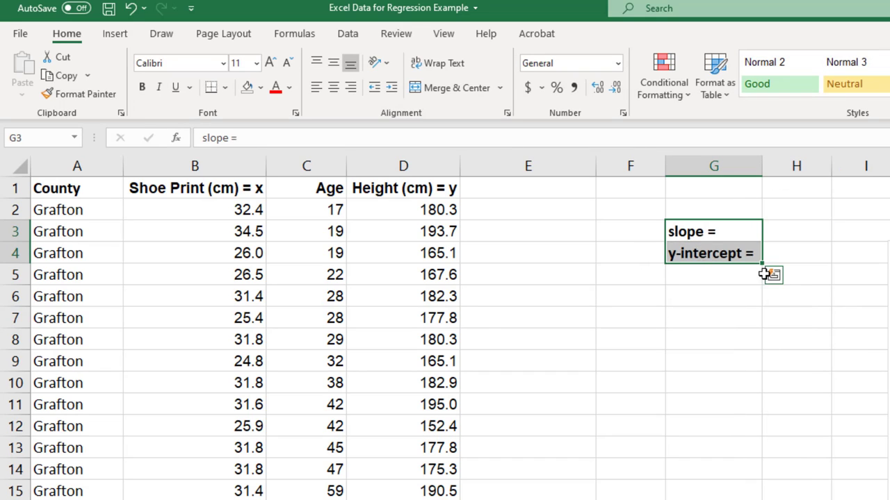
- Build =SLOPE(D2:D17,B2:B17) in H3, returning 3.03036
click(796, 231)
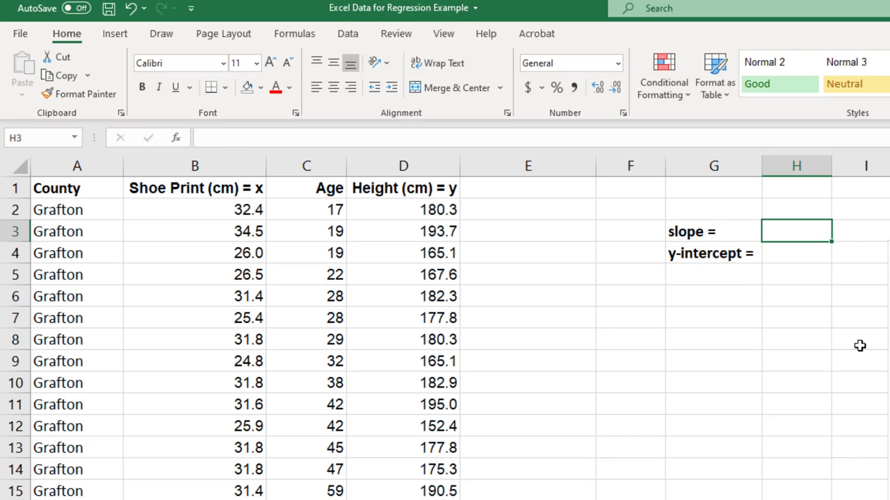
text(=)
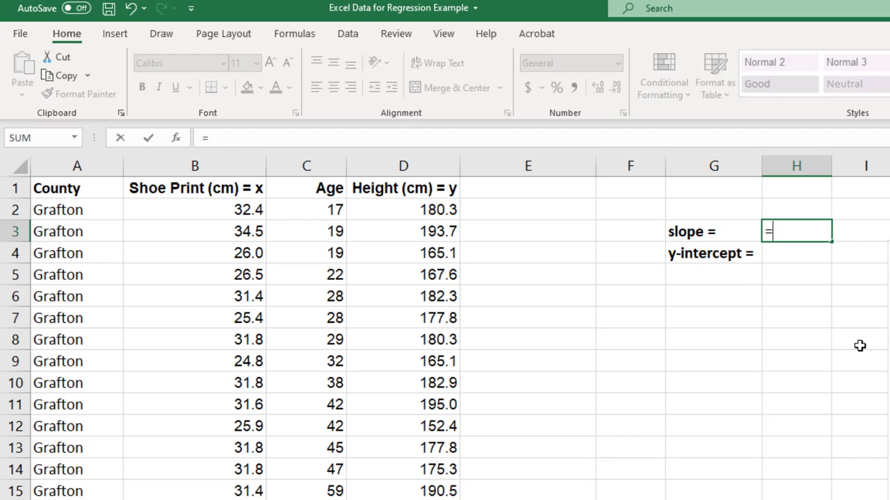
text(slop)
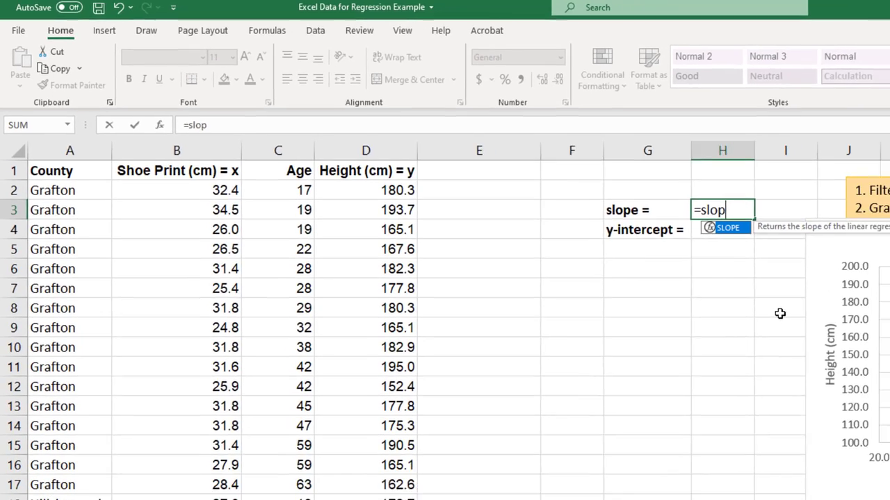
text(e()
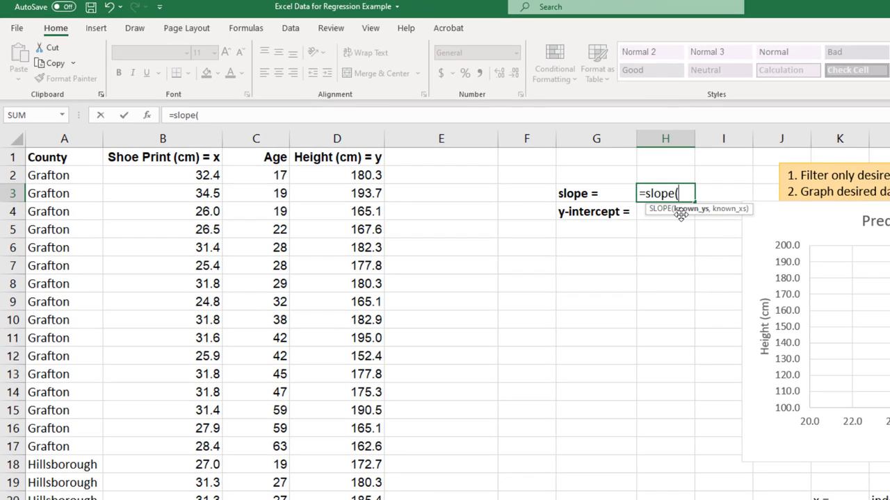
drag(337, 175, 338, 428)
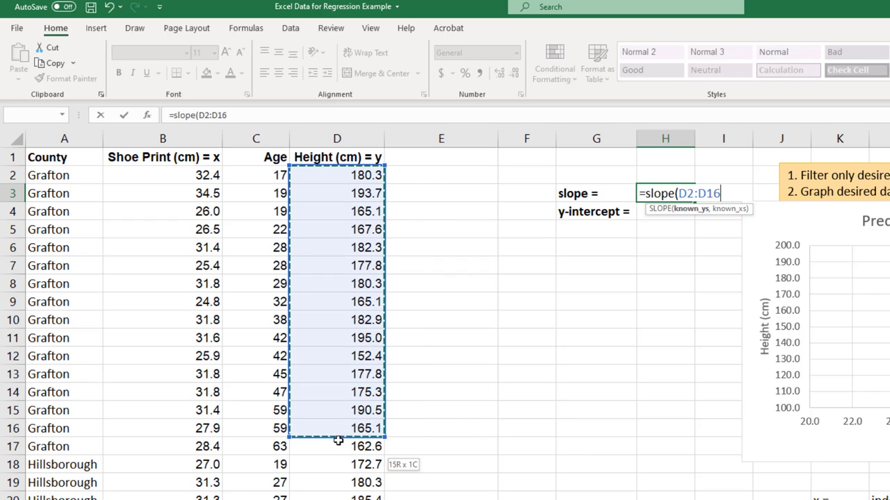
drag(337, 428, 337, 447)
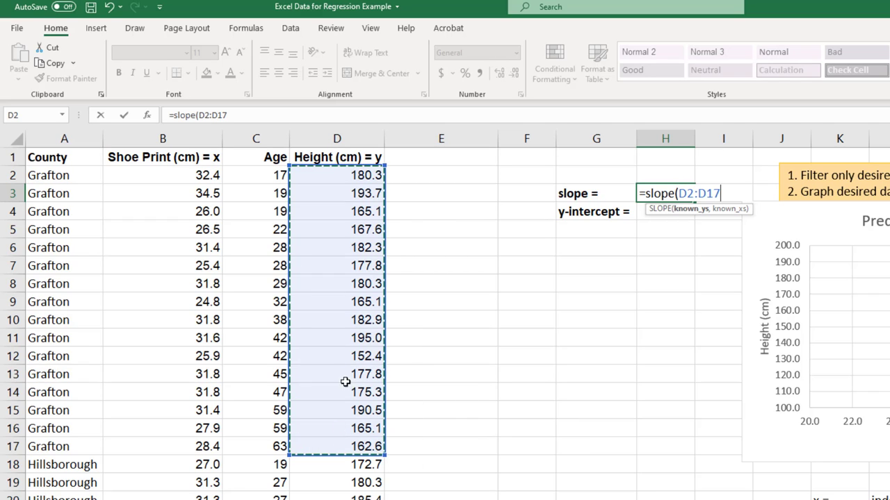
mouse_move(790, 421)
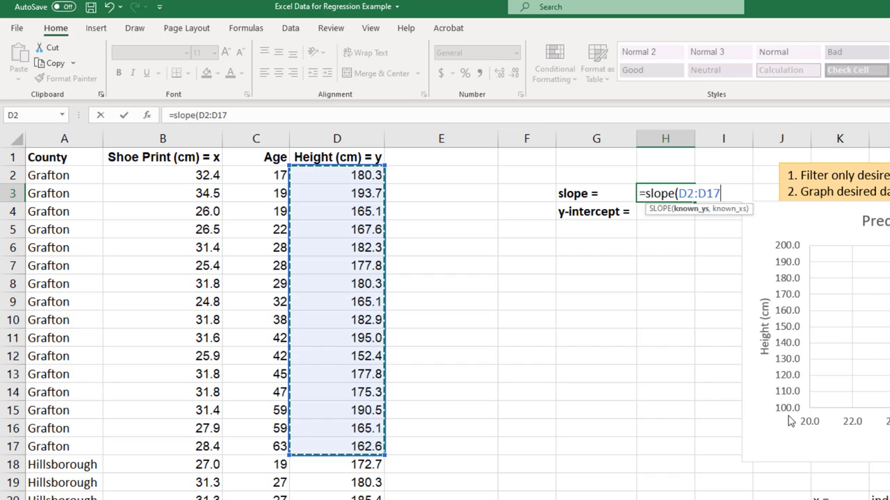
text(,)
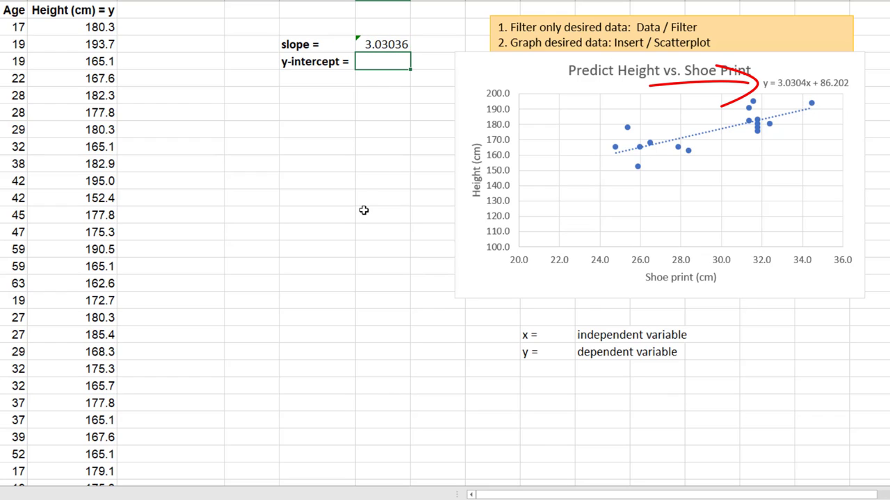
- Enter =INTERCEPT(D2:D17,B2:B17) in H4, giving 86.2018
text(=i)
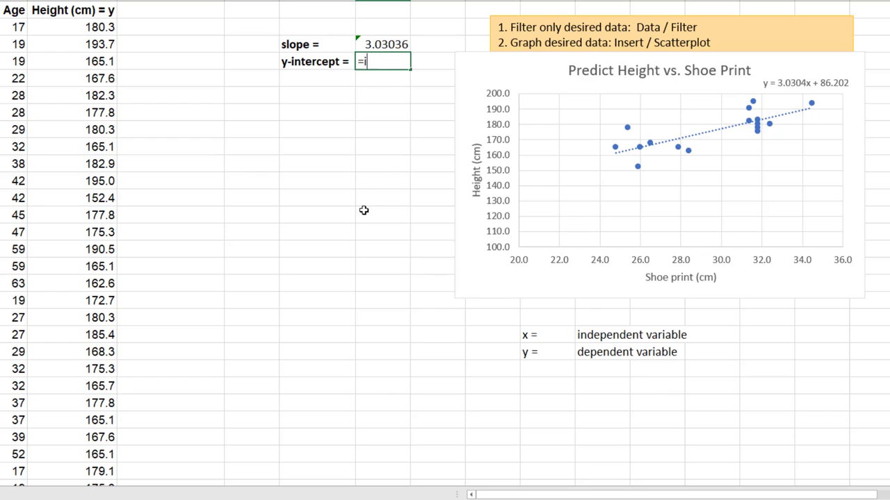
text(ntercept()
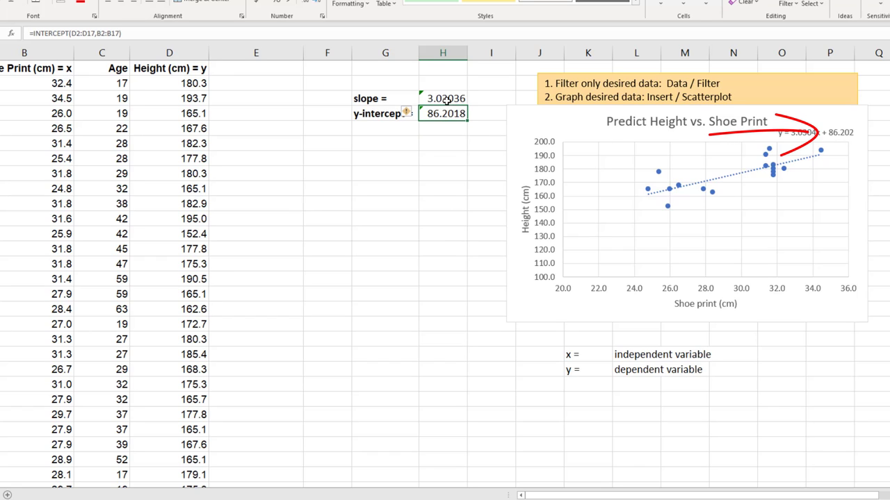
click(385, 144)
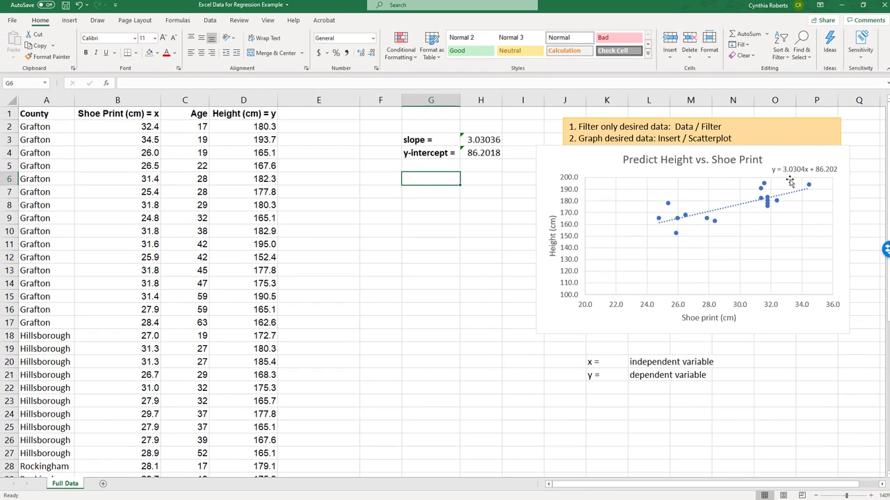
mouse_move(335, 202)
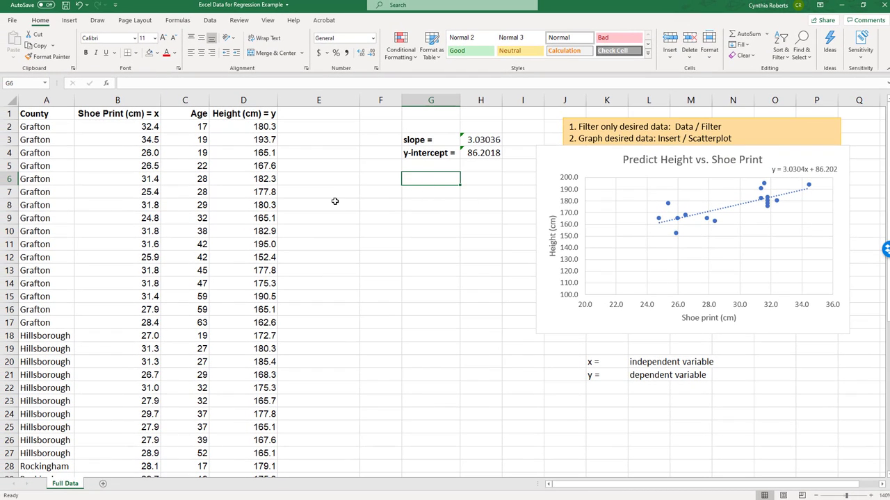
mouse_move(418, 197)
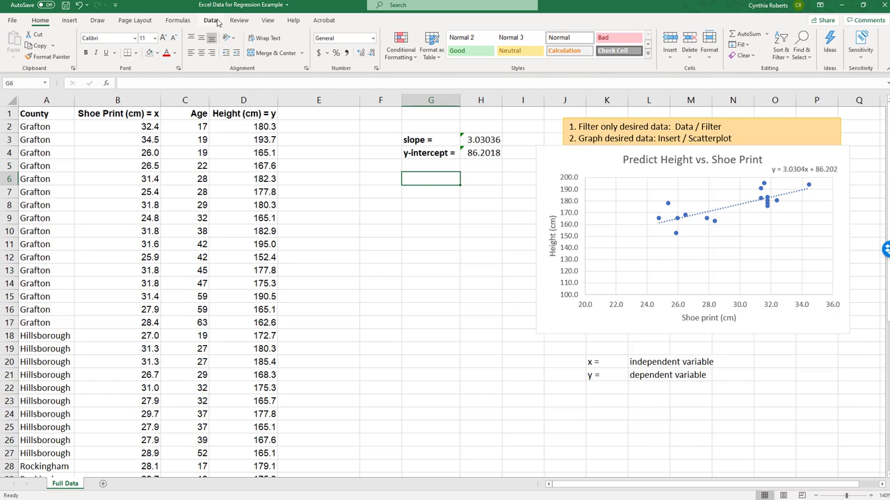
- Enable the Analysis ToolPak add-in from Excel Options' Add-ins settings
click(211, 19)
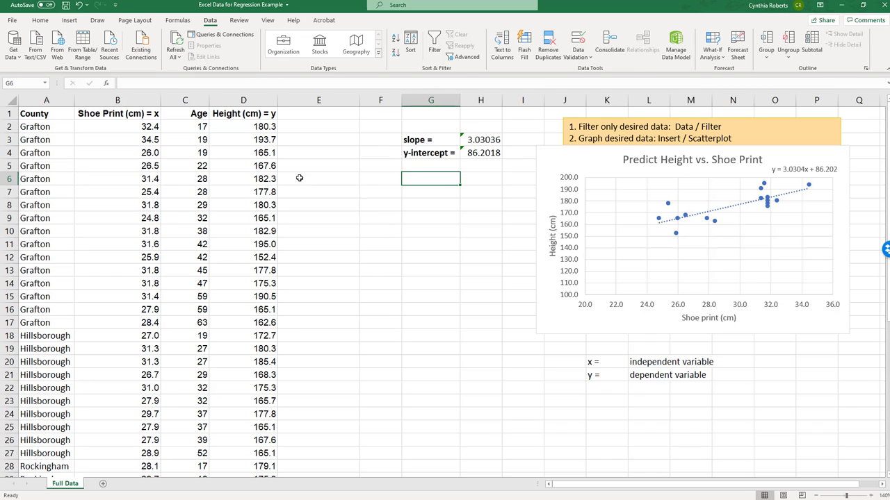
click(11, 19)
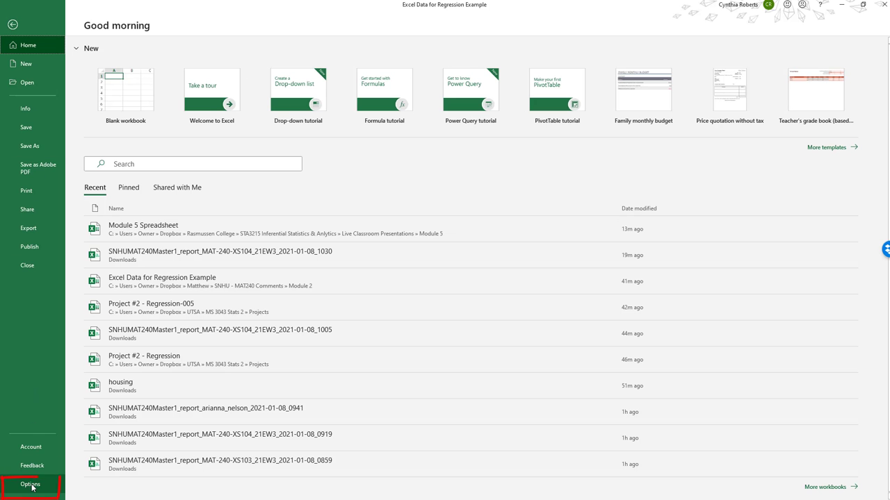
click(30, 484)
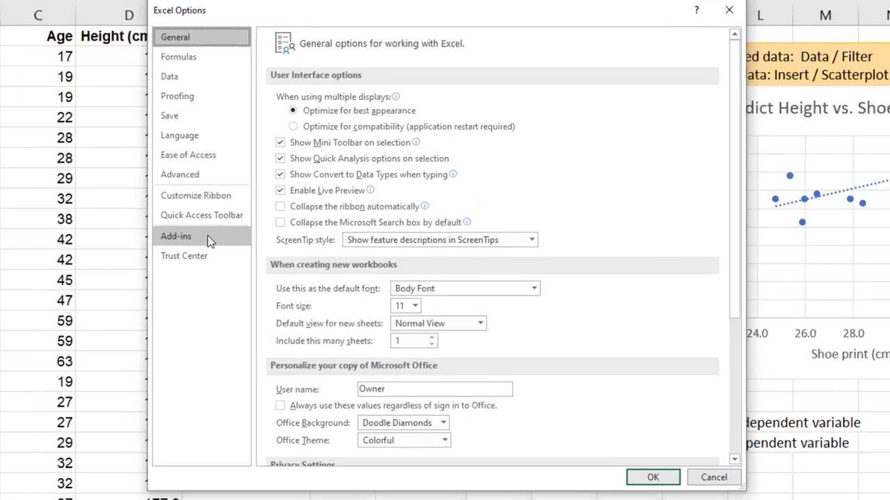
click(176, 236)
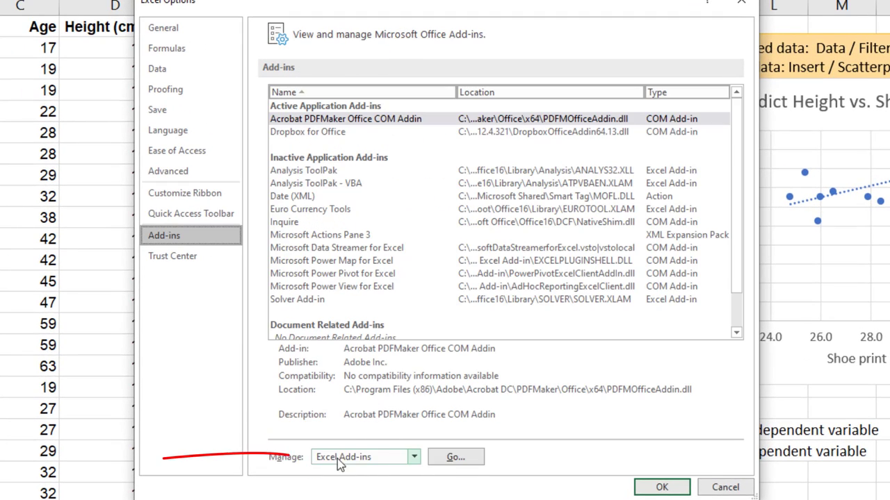
click(455, 457)
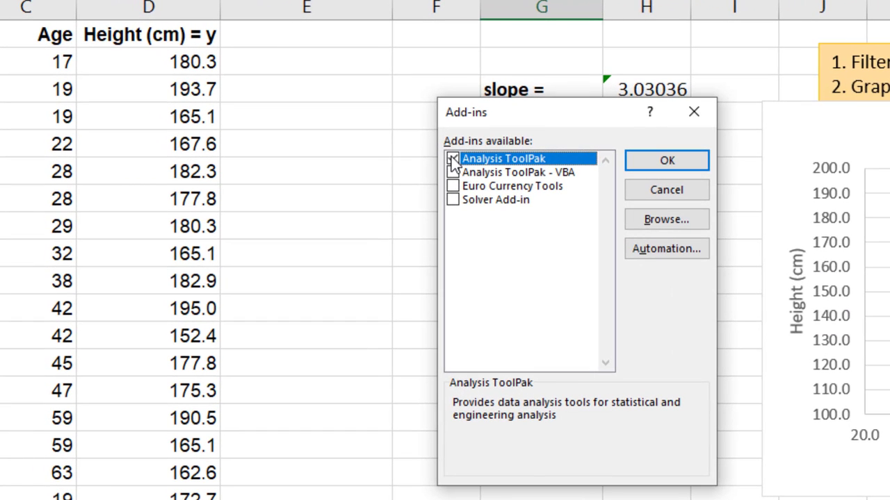
click(665, 160)
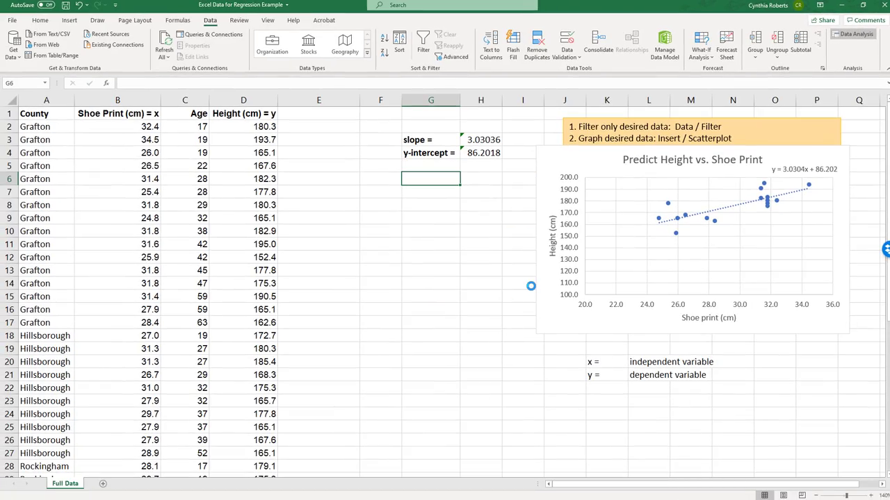
- Choose Regression from the Data Analysis tools to open its settings dialog
click(854, 35)
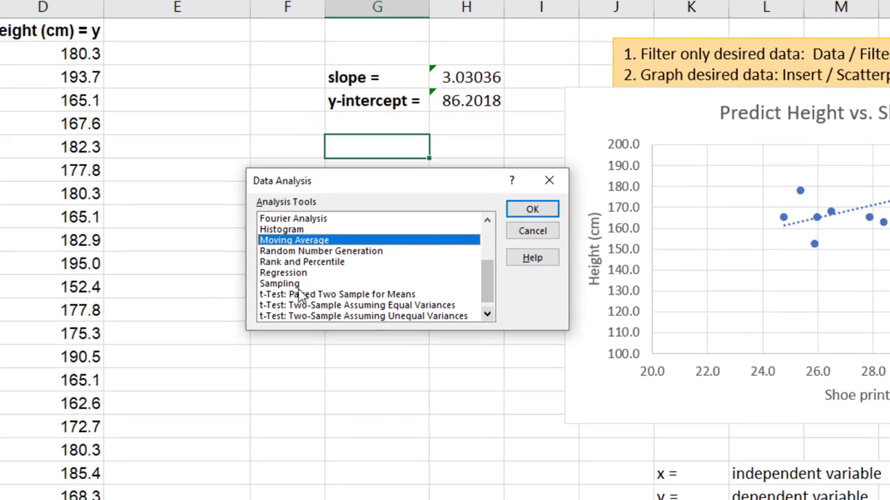
click(283, 272)
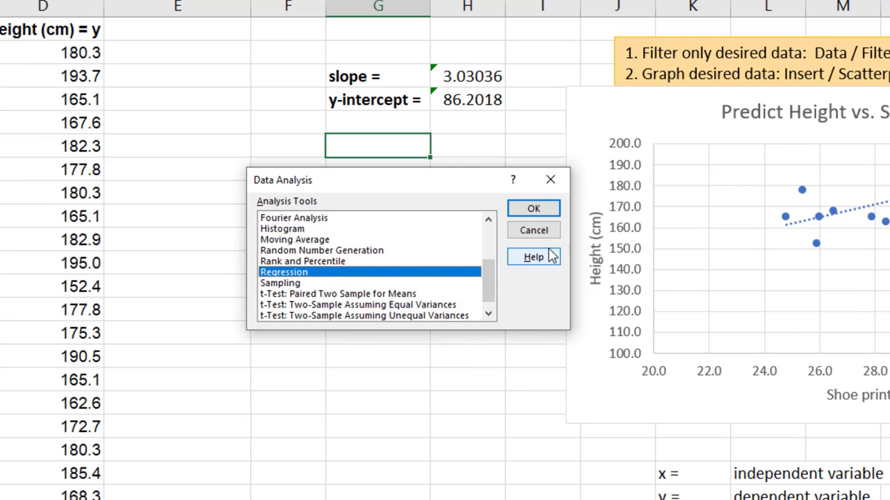
click(533, 208)
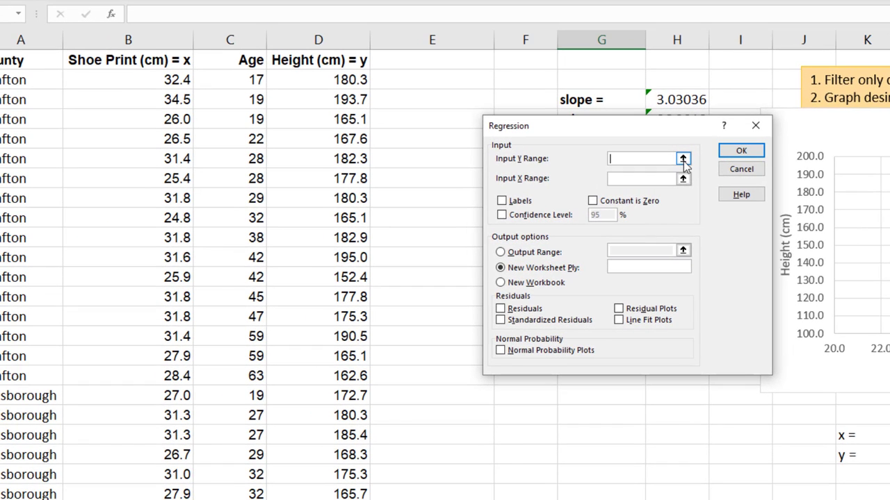
- Run the regression with Y range D2:D17, X range B2:B17, output at G23
click(682, 158)
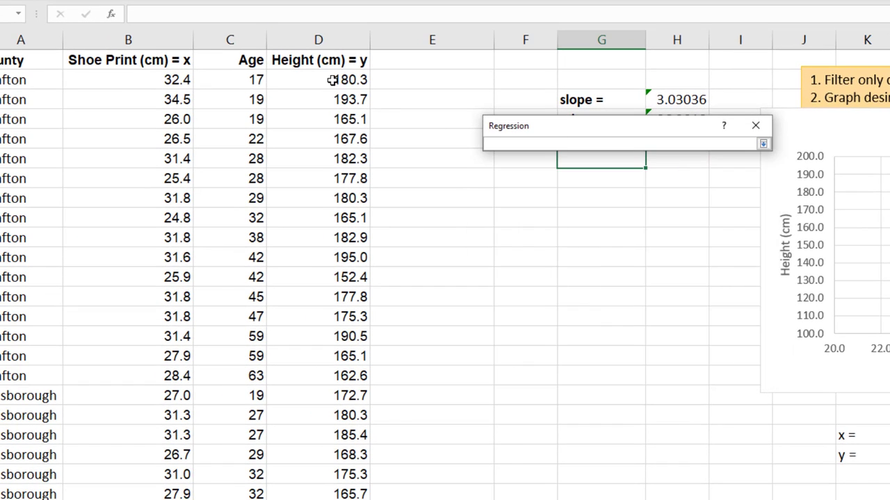
drag(318, 79, 318, 376)
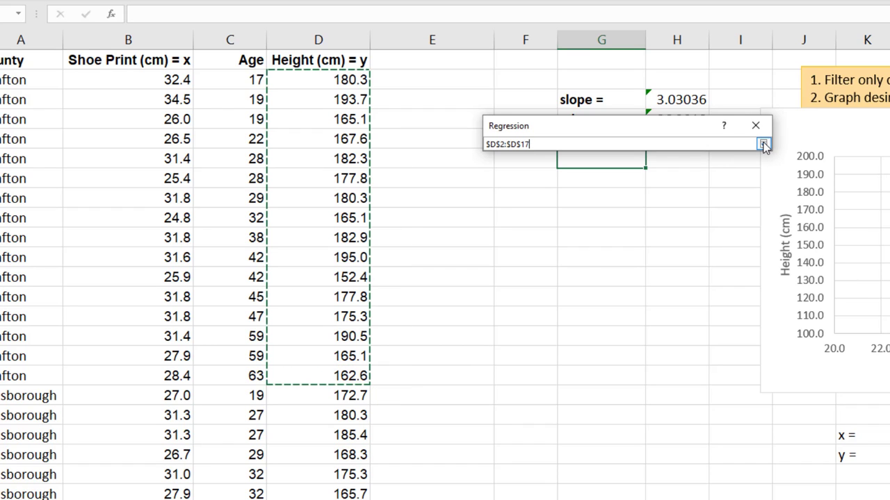
click(763, 144)
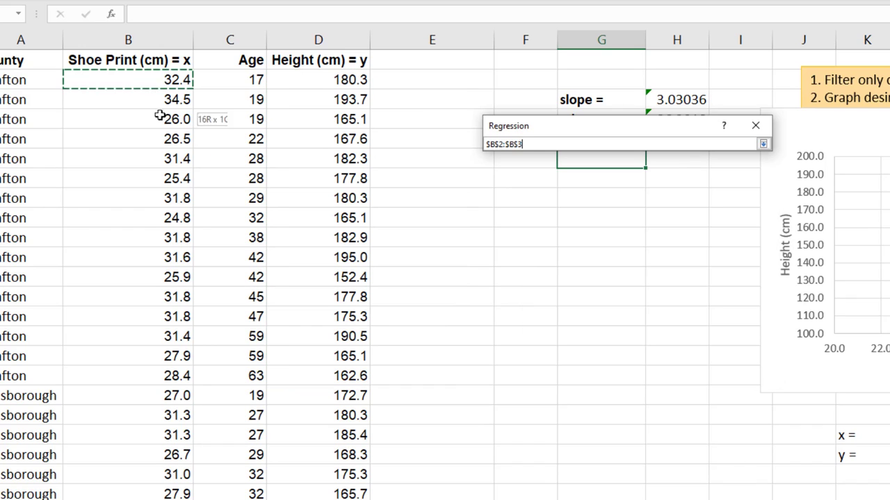
drag(128, 79, 129, 376)
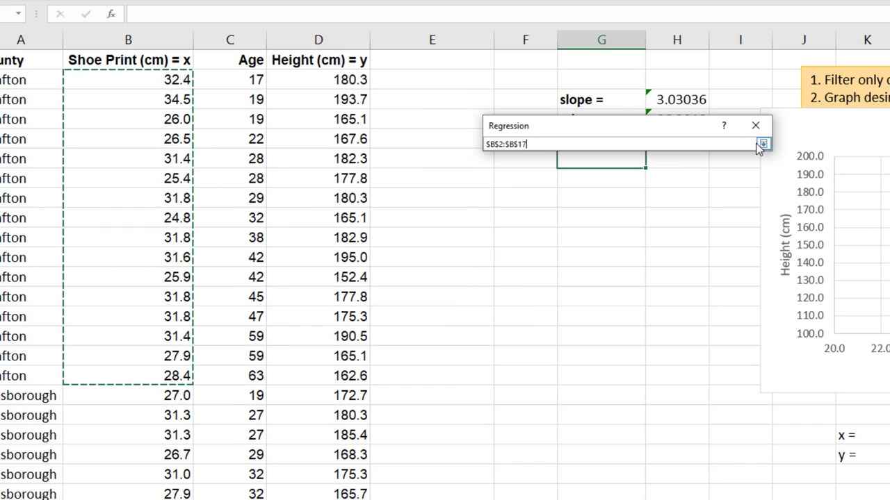
click(762, 144)
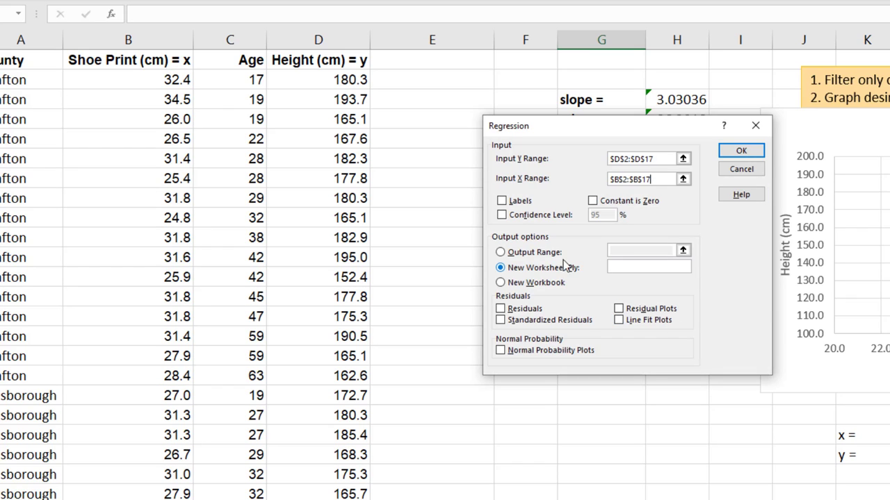
click(499, 252)
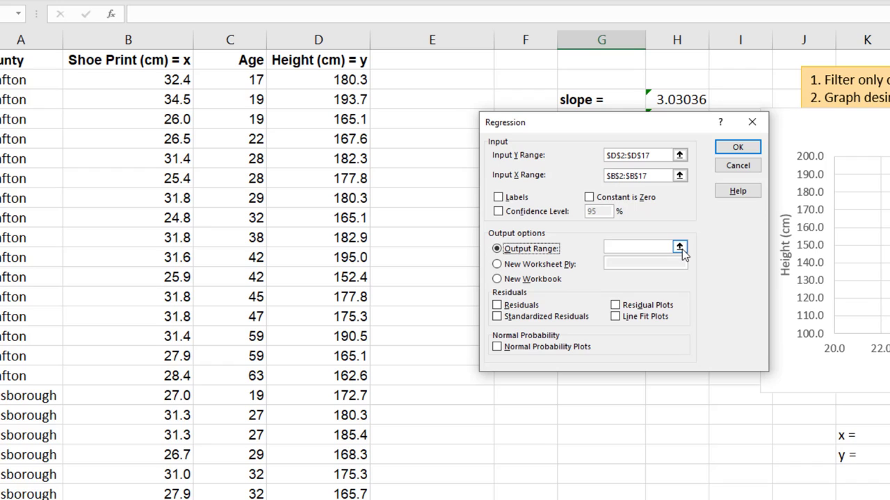
click(679, 248)
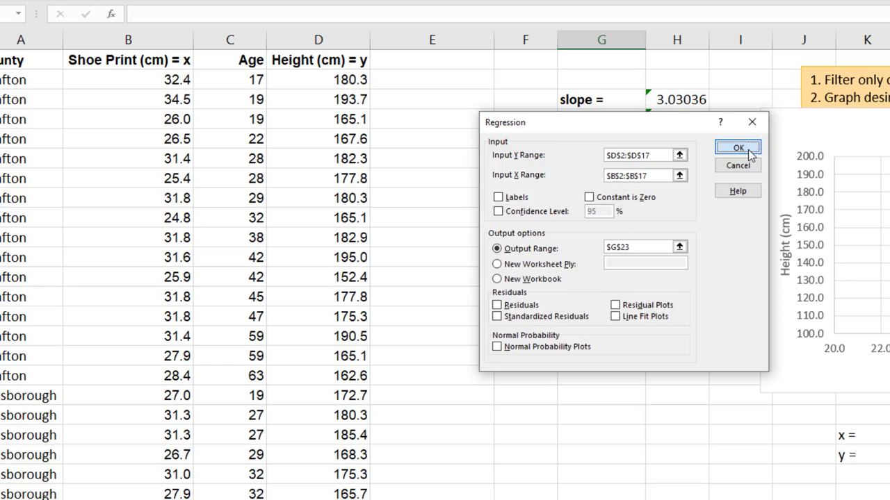
click(738, 147)
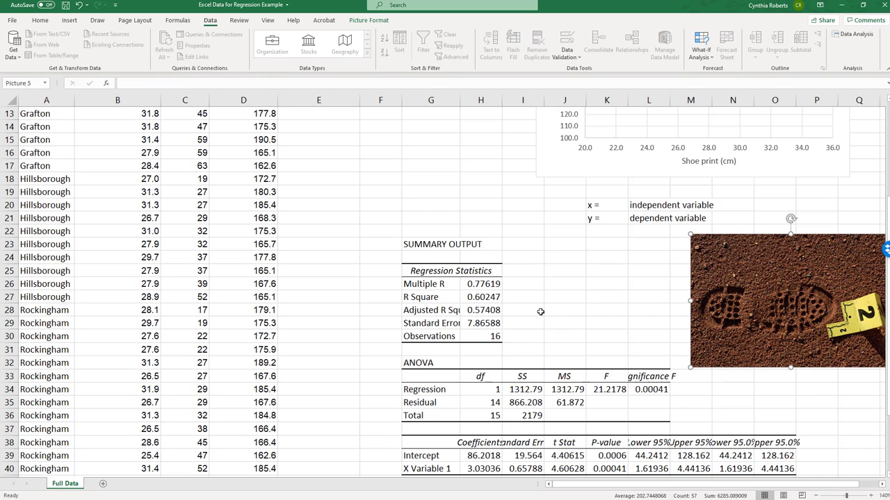
- Fill the intercept and slope coefficient cells H39:H40 with yellow
scroll(down, 3)
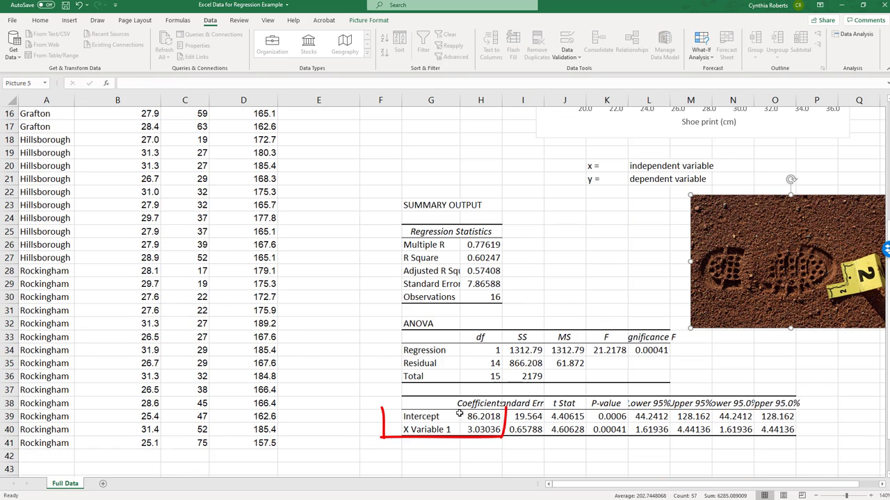
click(483, 416)
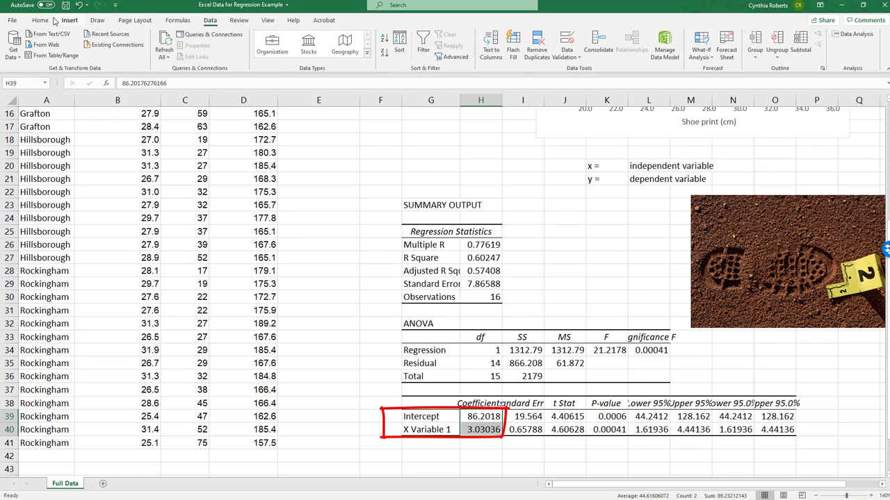
click(40, 20)
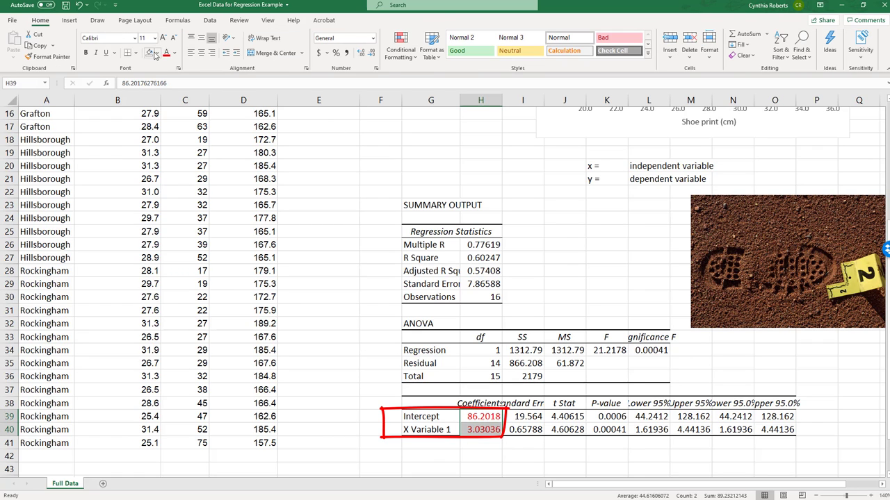
click(175, 53)
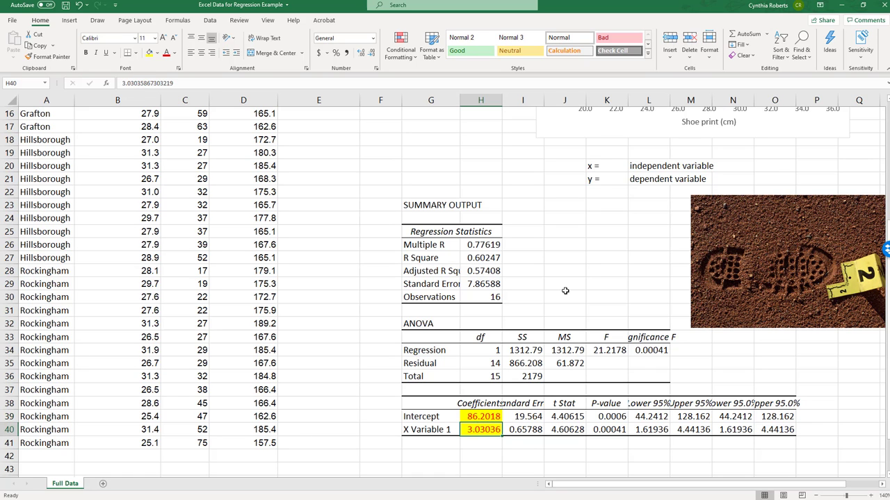
mouse_move(535, 347)
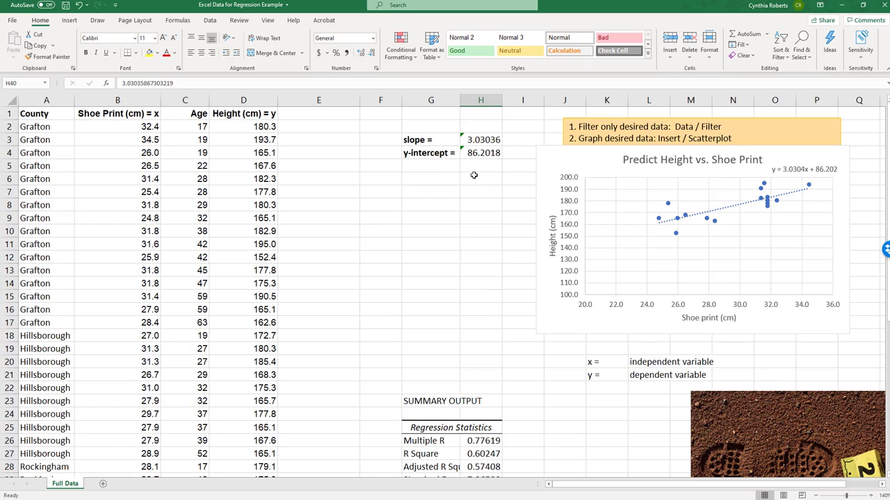
- Type the 'predict?' column heading in E1
click(481, 179)
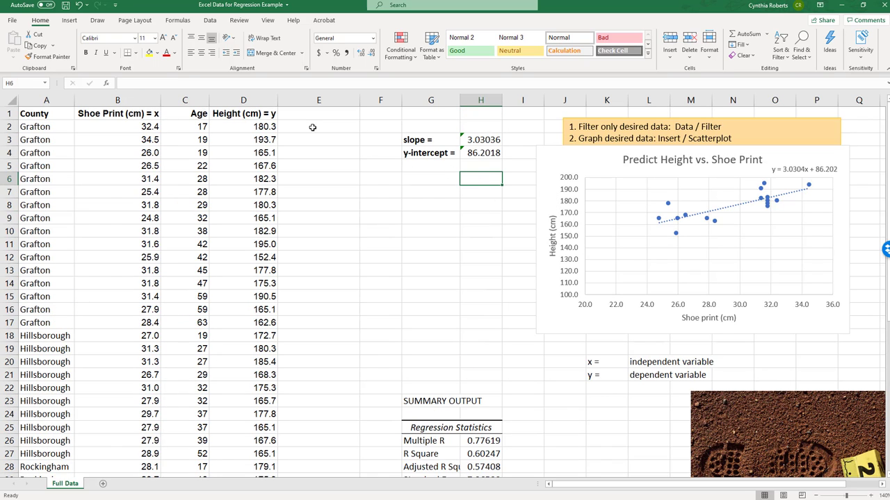
text(pre)
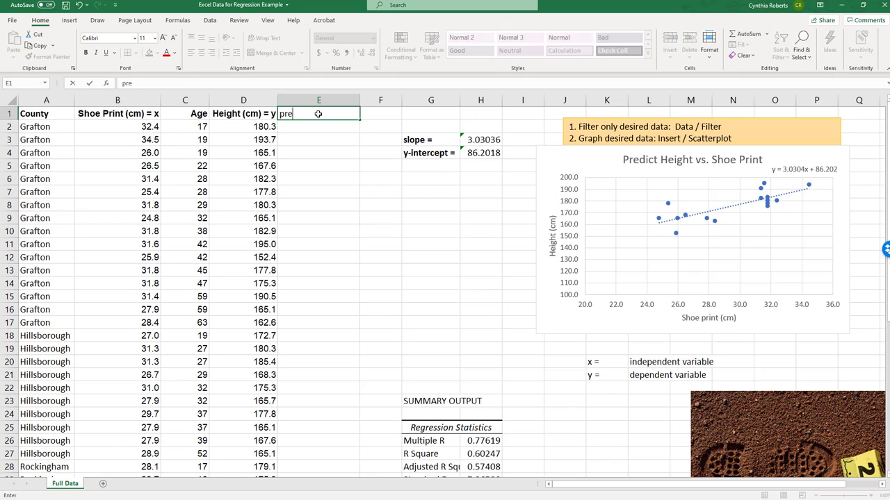
text(predict?)
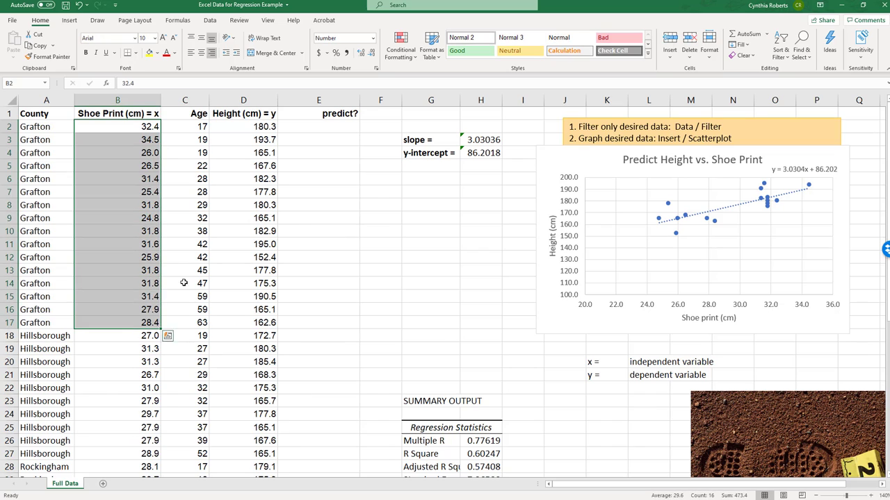
- Fill the Grafton heights D2:D17 with yellow and select the chart
click(243, 99)
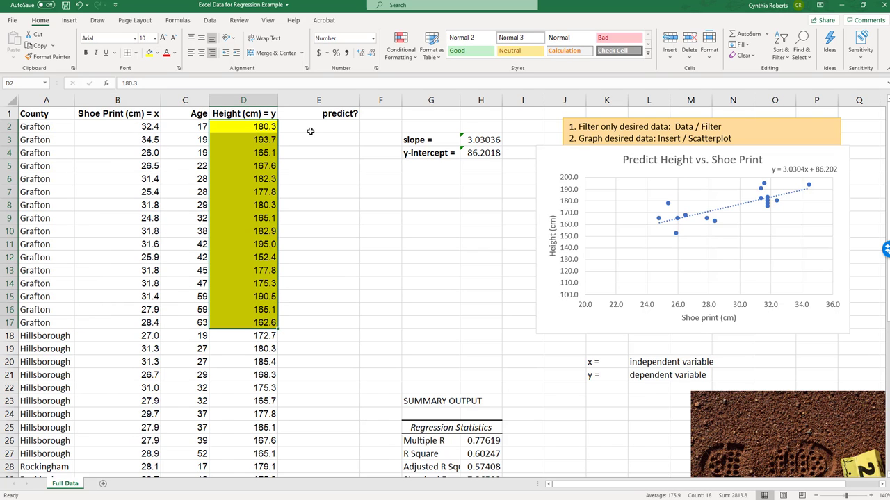
click(318, 127)
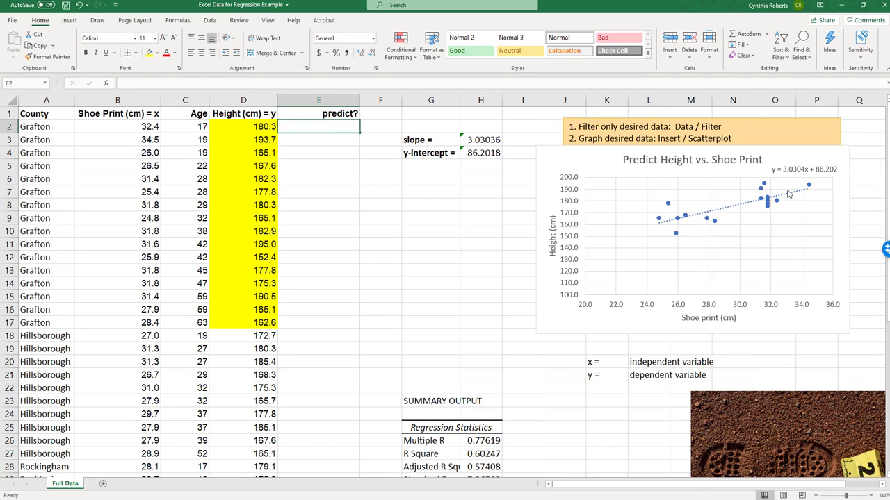
mouse_move(670, 224)
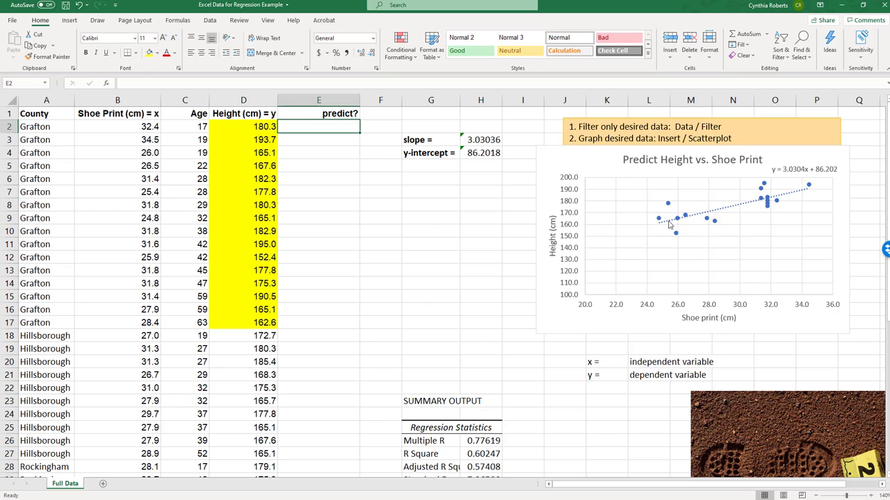
click(674, 233)
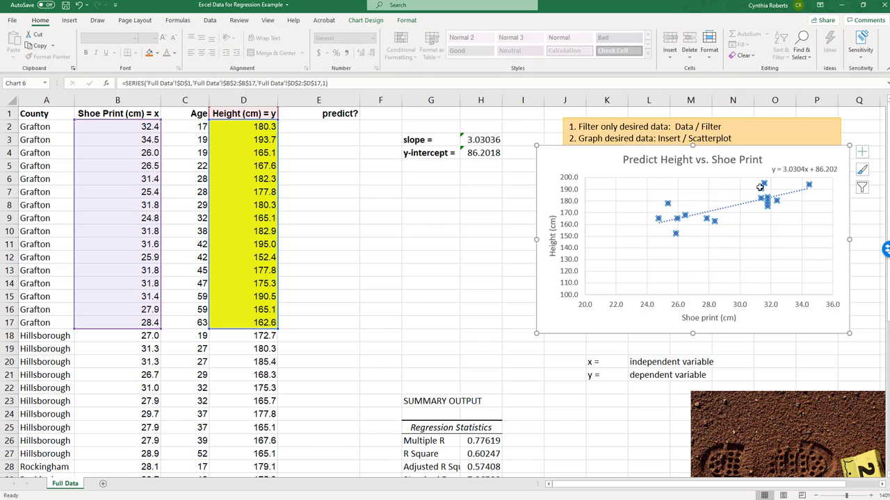
mouse_move(739, 209)
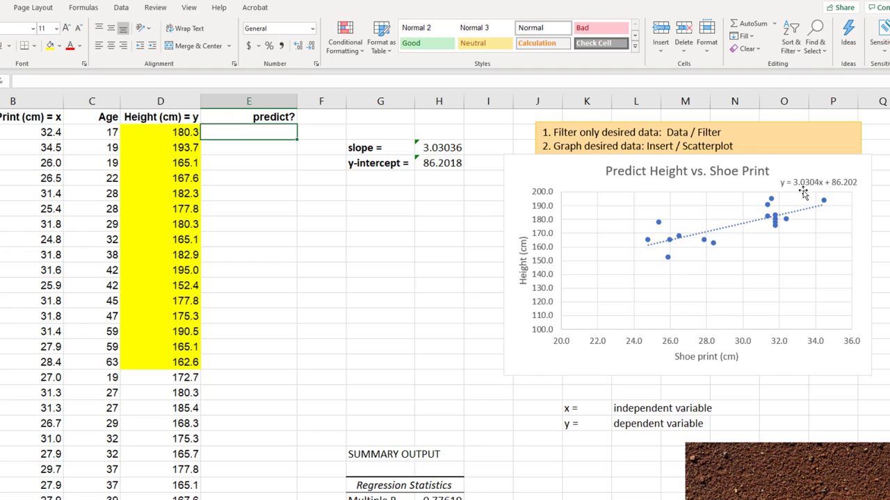
mouse_move(353, 245)
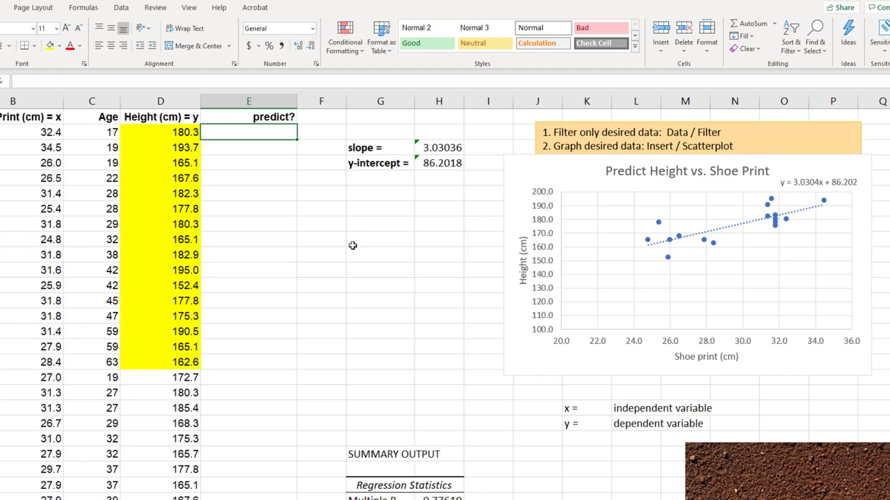
- Enter =$H$3*B2+$H$4 in E2, predicting 184.3853838 for the first shoe print
text(=)
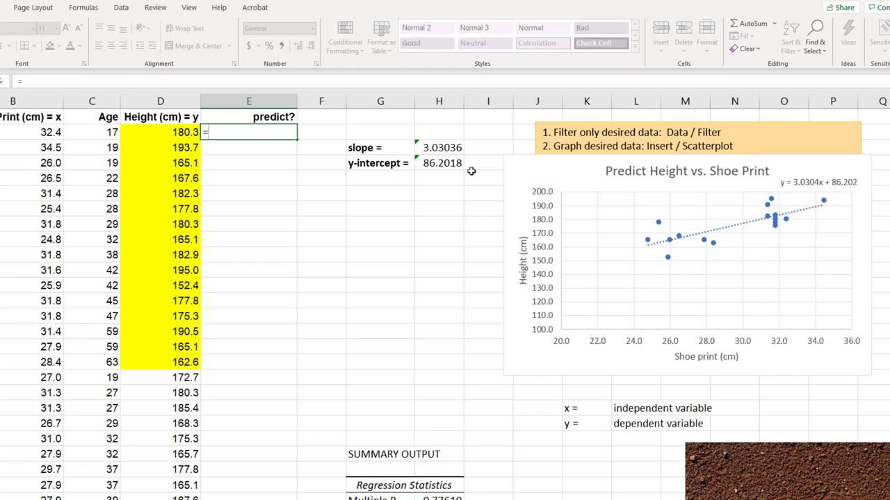
mouse_move(429, 147)
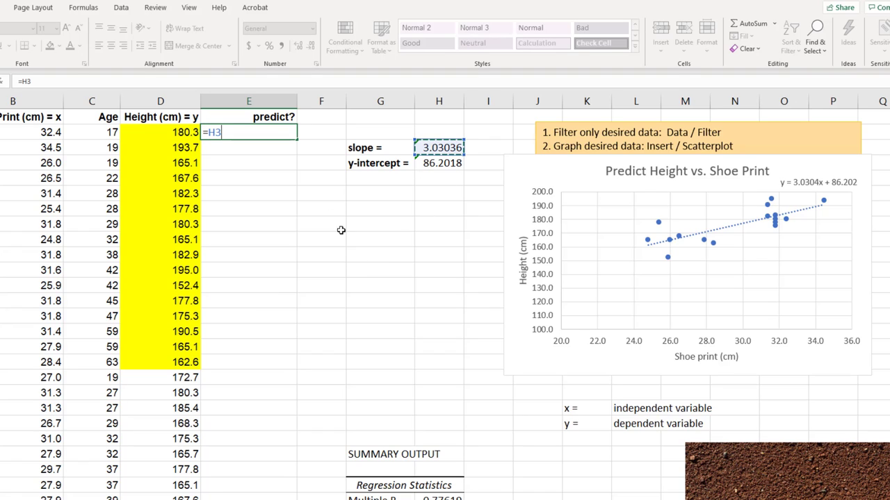
mouse_move(289, 176)
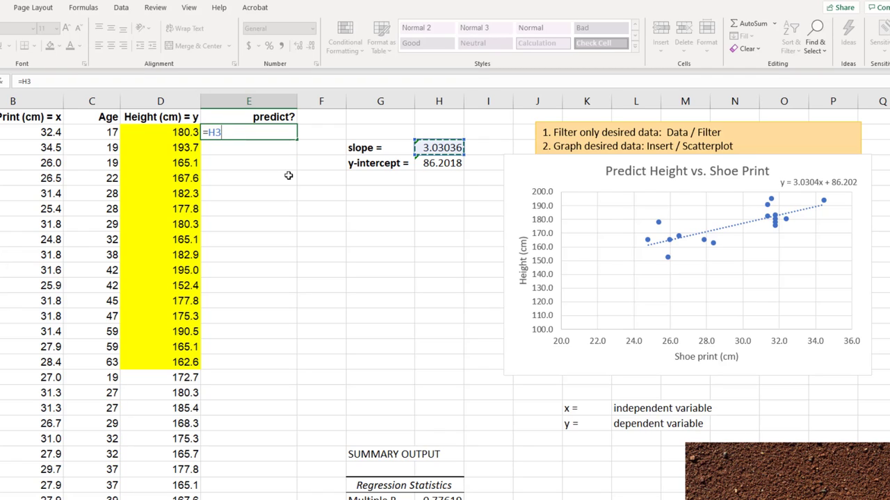
key(f4)
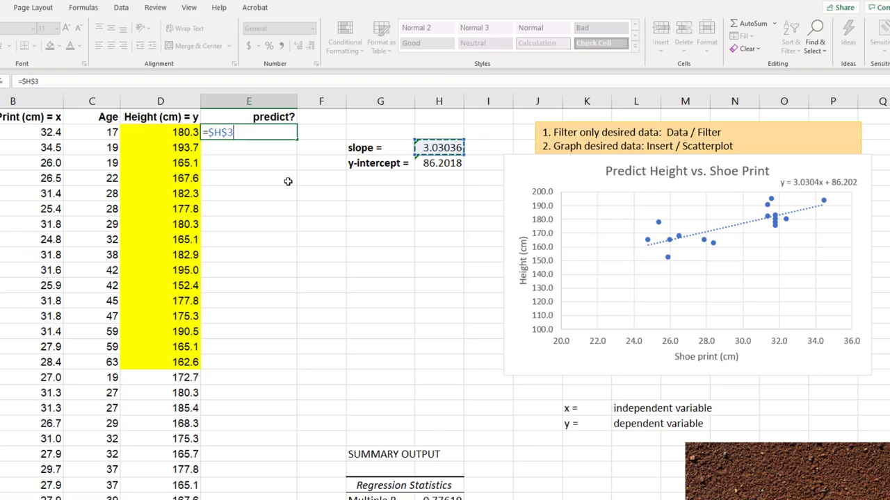
mouse_move(236, 150)
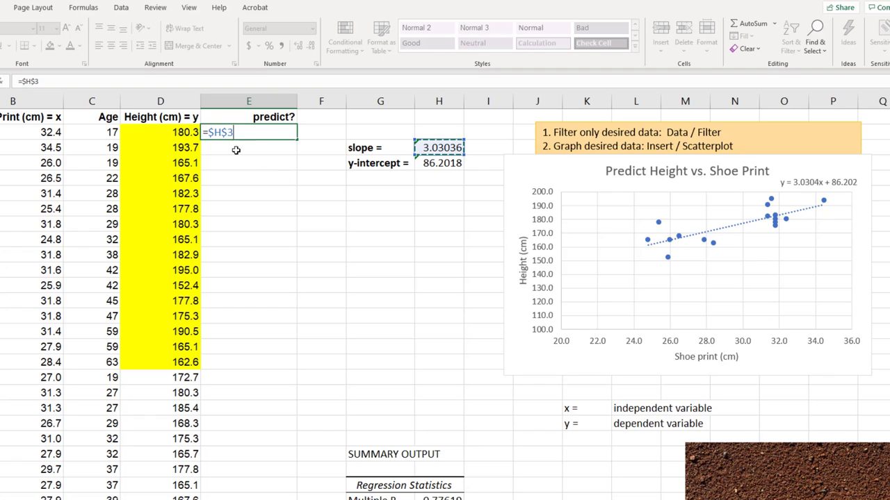
mouse_move(294, 252)
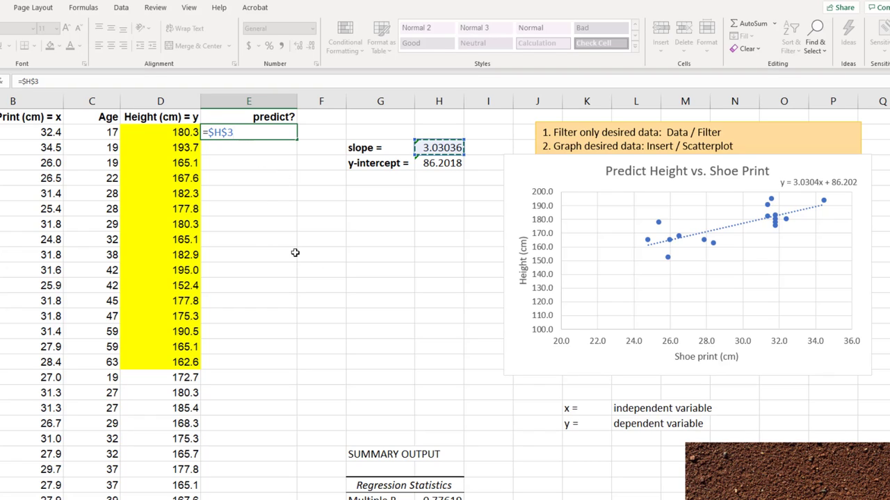
mouse_move(339, 271)
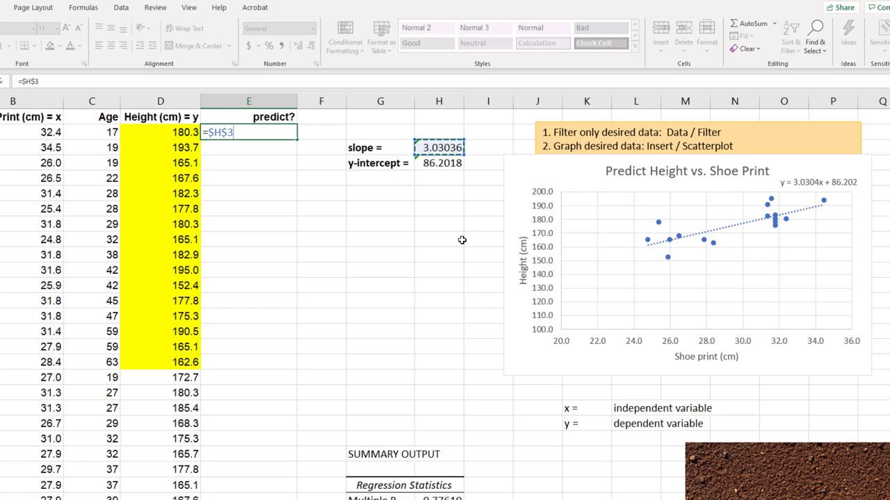
mouse_move(860, 170)
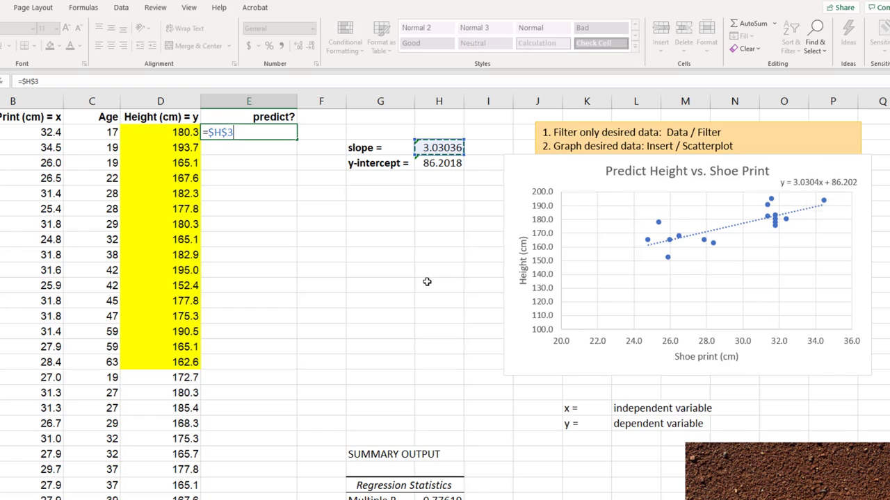
text(*)
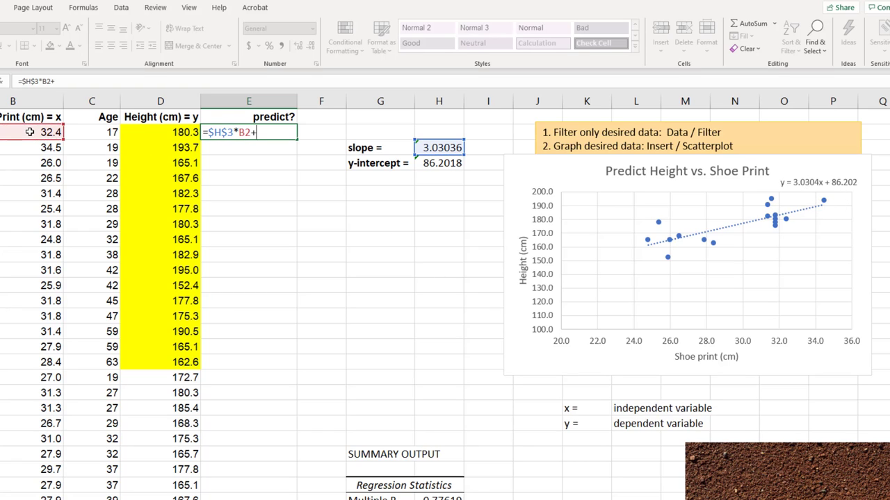
click(438, 162)
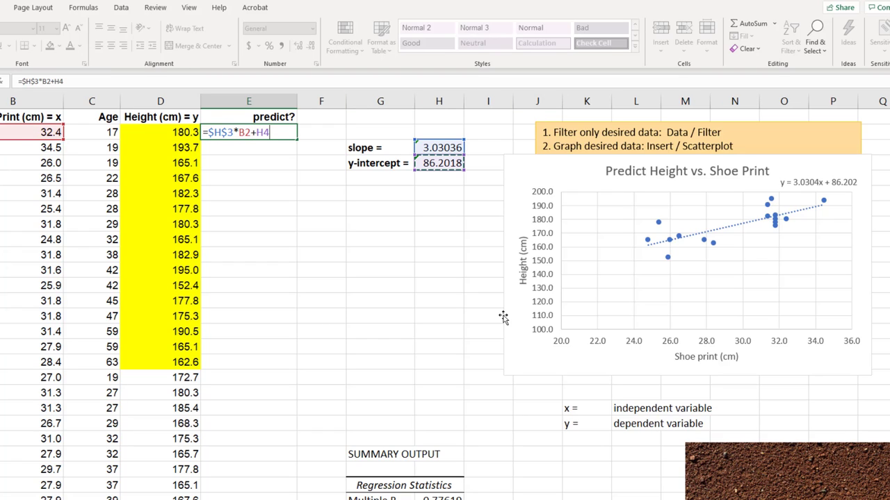
mouse_move(362, 335)
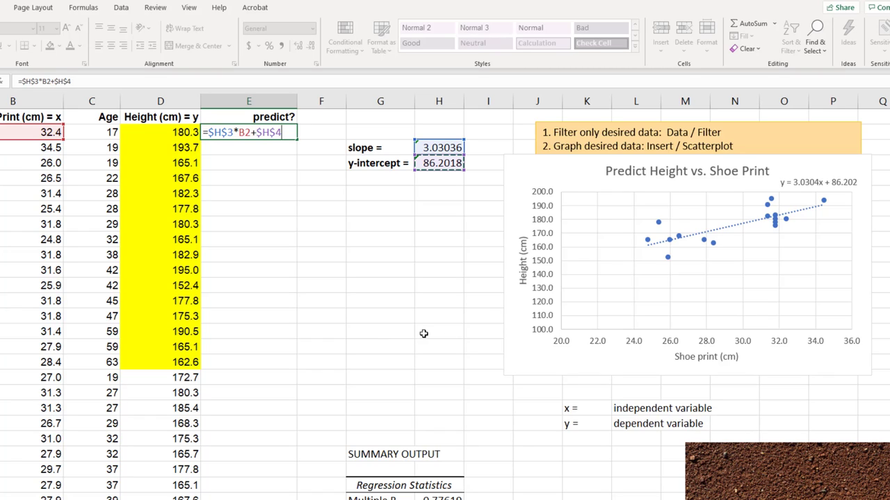
mouse_move(652, 245)
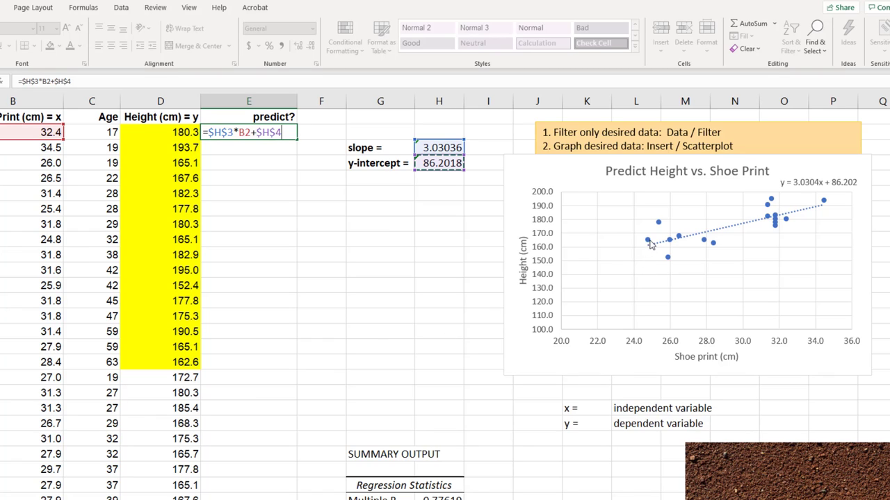
mouse_move(659, 251)
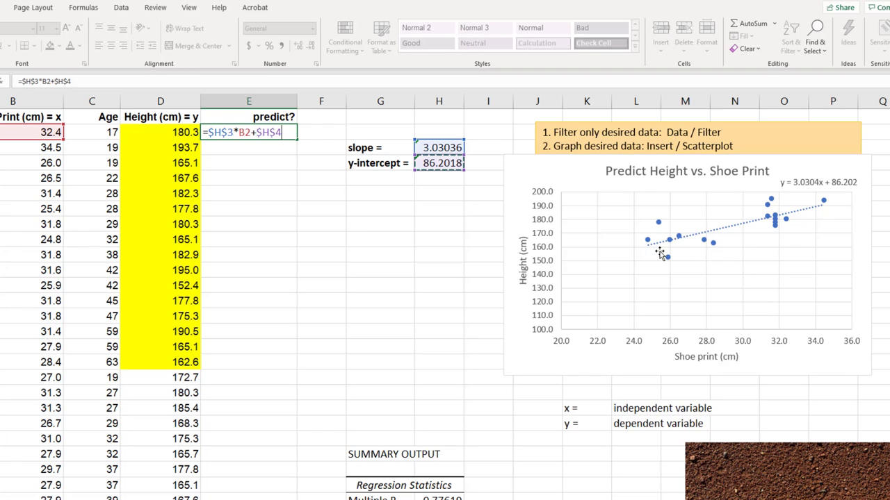
mouse_move(650, 246)
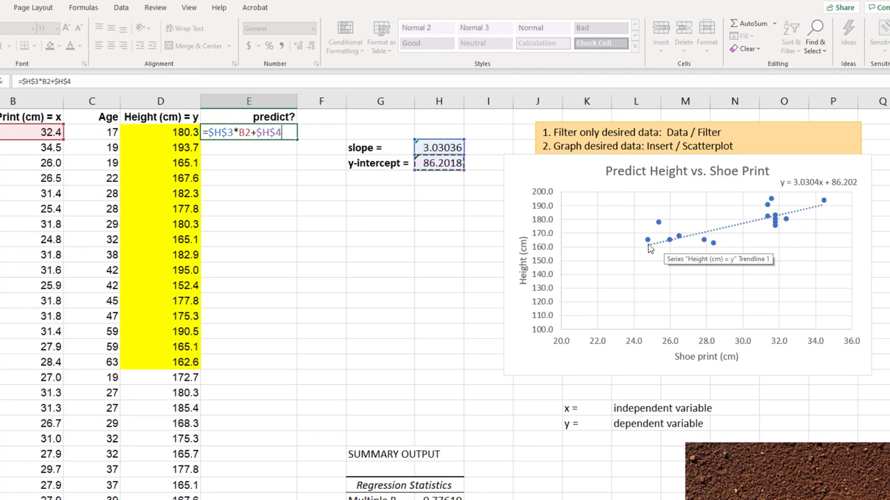
mouse_move(335, 213)
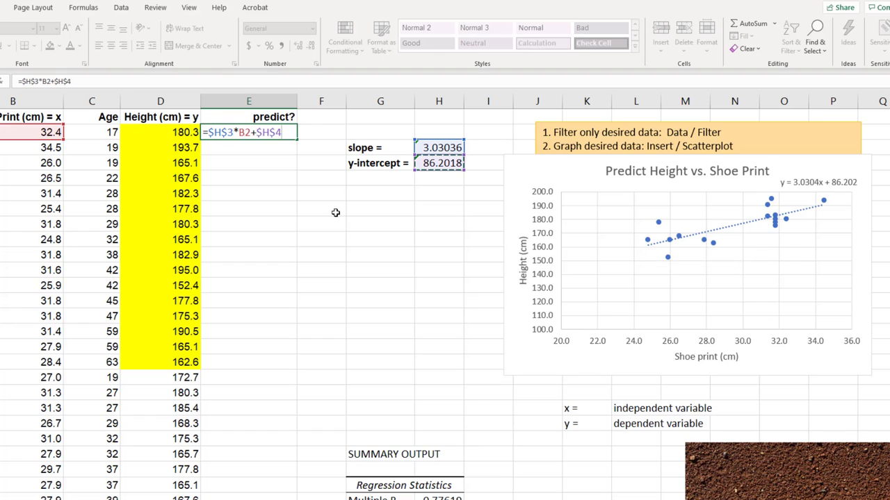
key(enter)
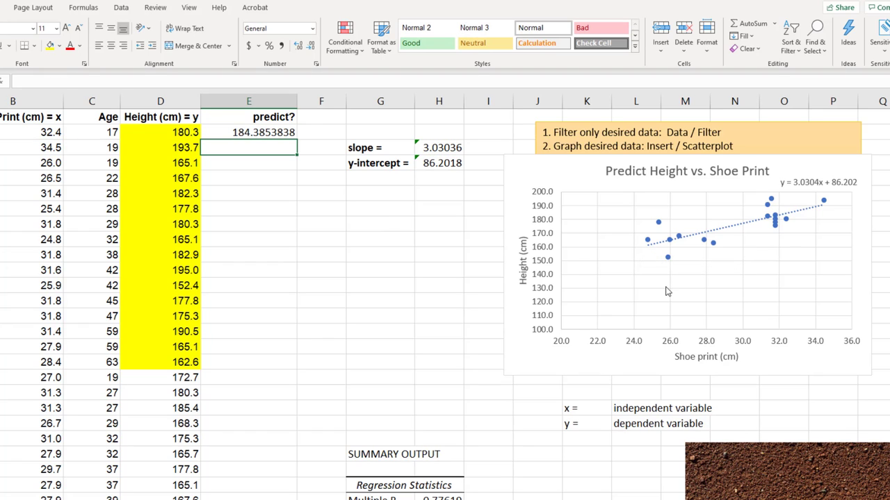
mouse_move(182, 138)
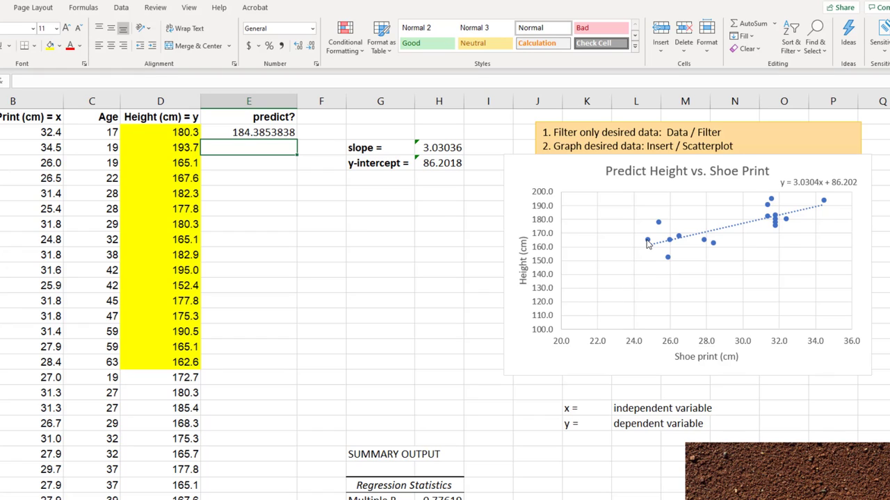
click(658, 221)
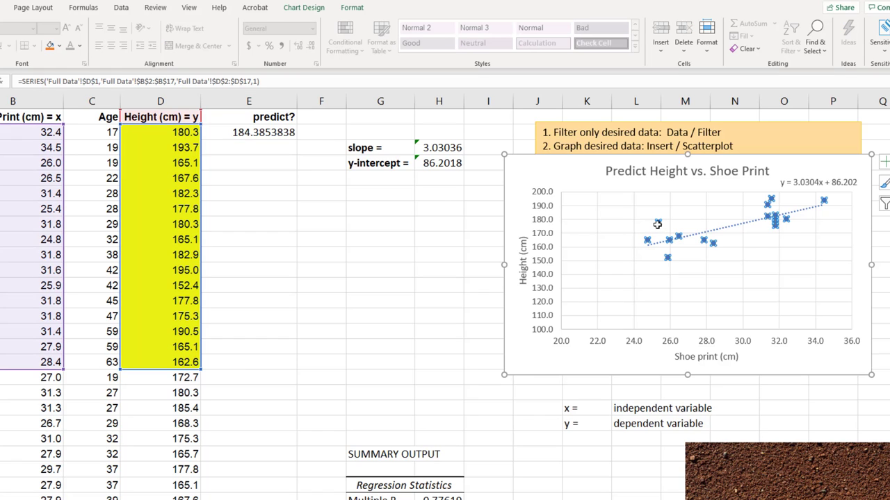
mouse_move(771, 325)
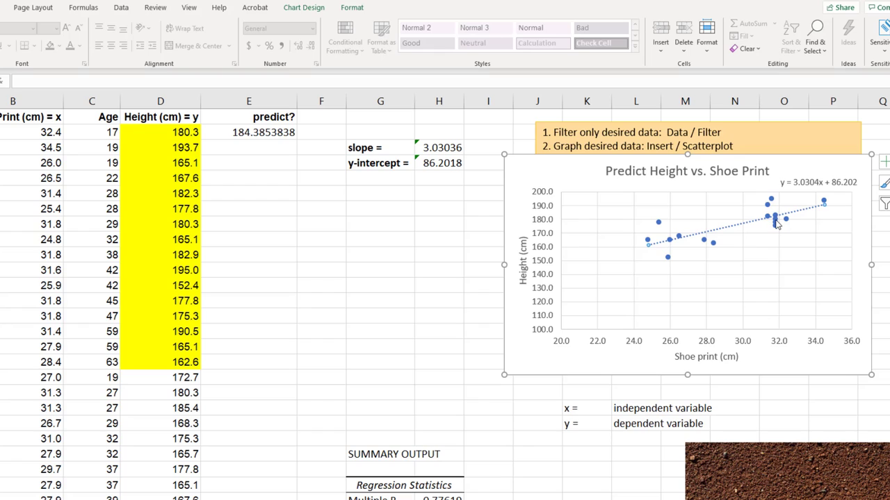
click(774, 221)
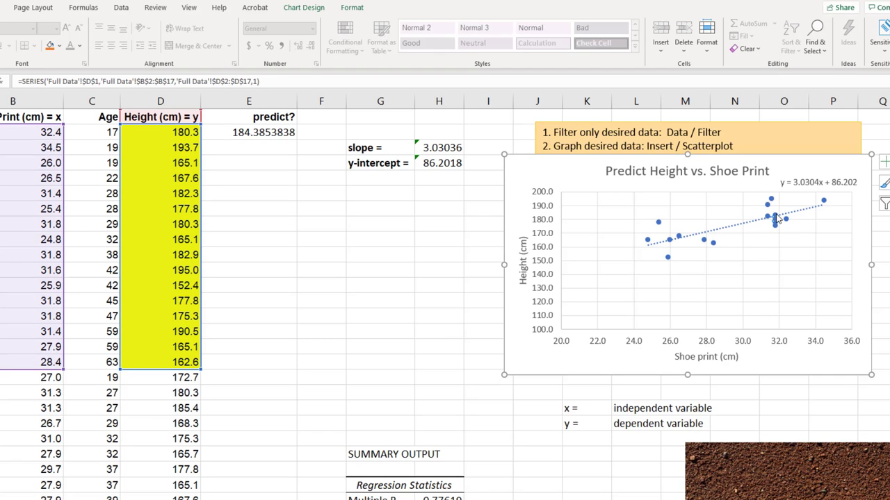
mouse_move(788, 271)
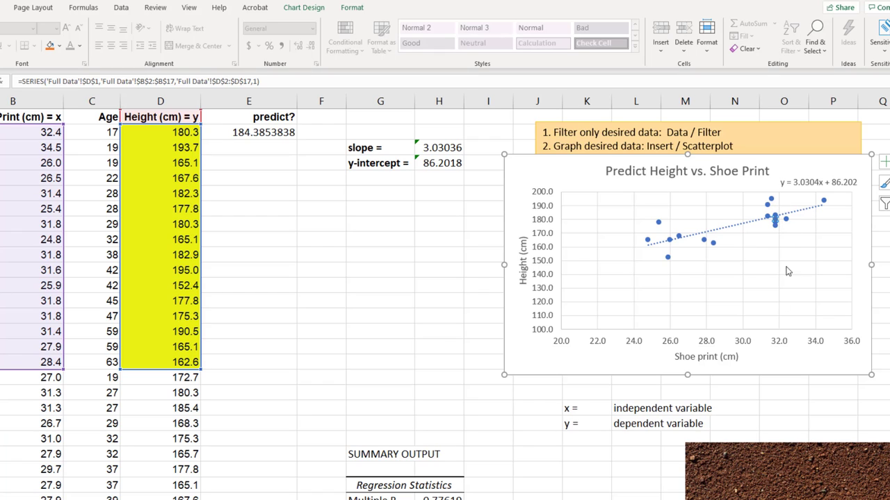
click(381, 270)
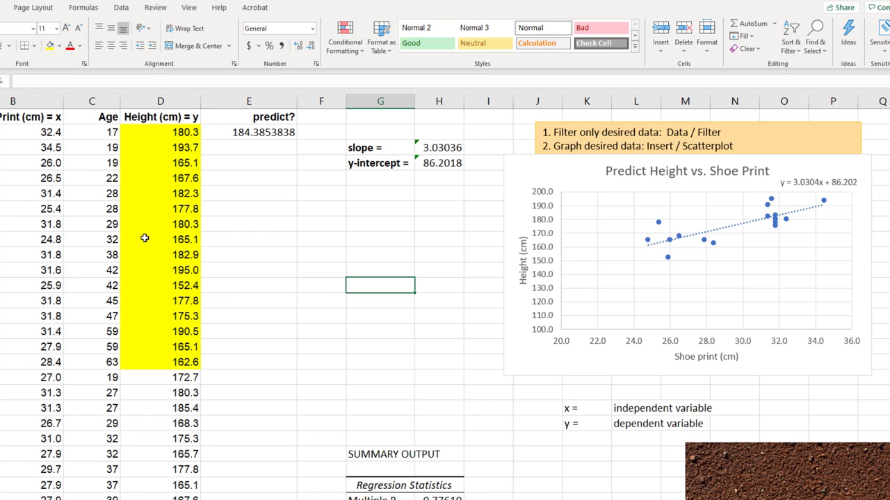
mouse_move(52, 140)
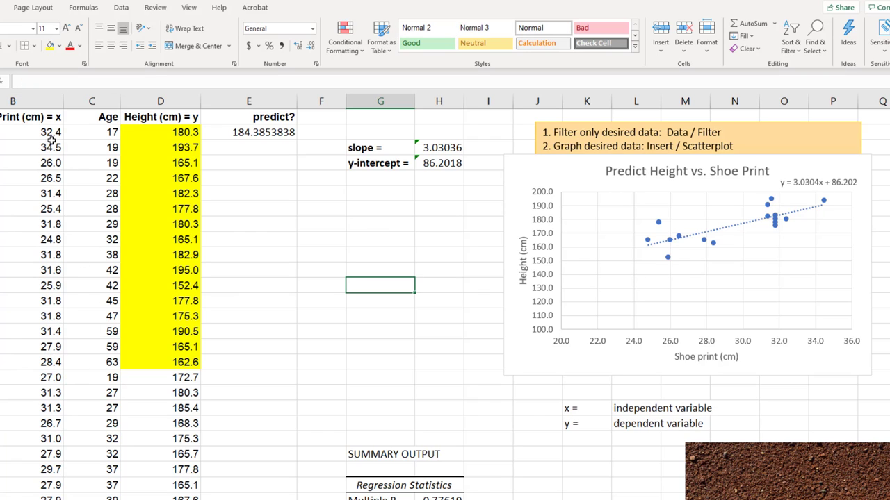
mouse_move(76, 372)
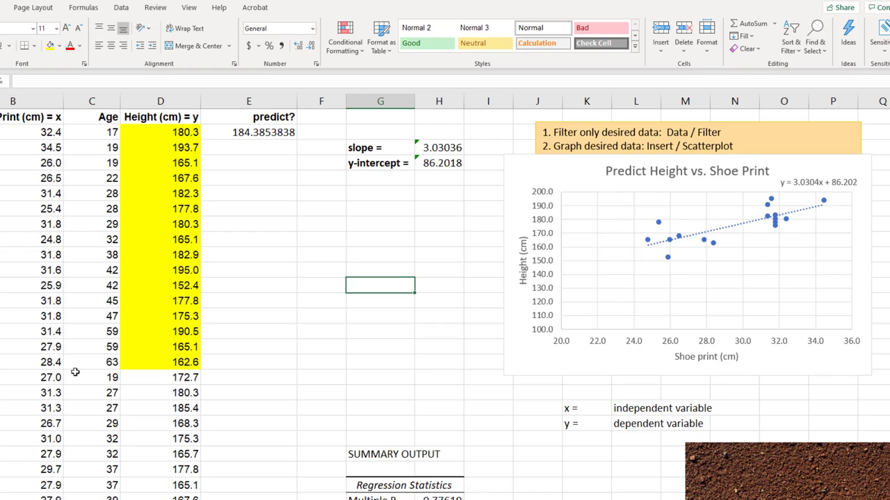
mouse_move(68, 362)
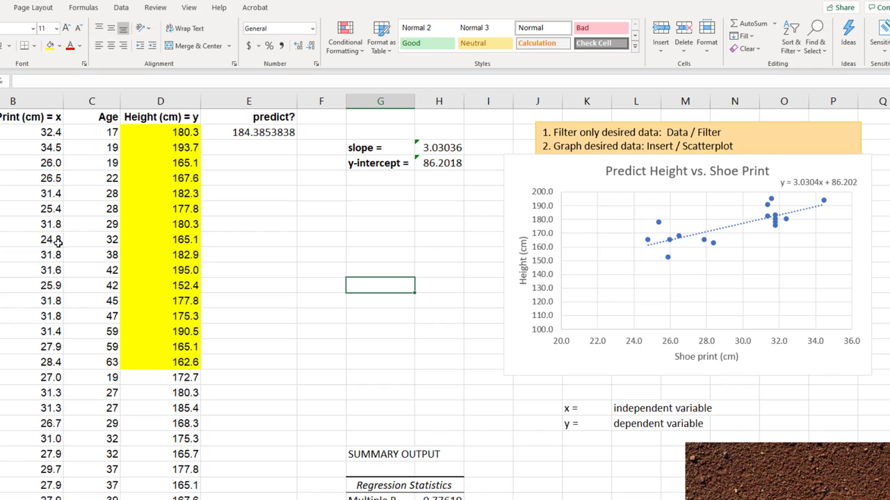
click(51, 239)
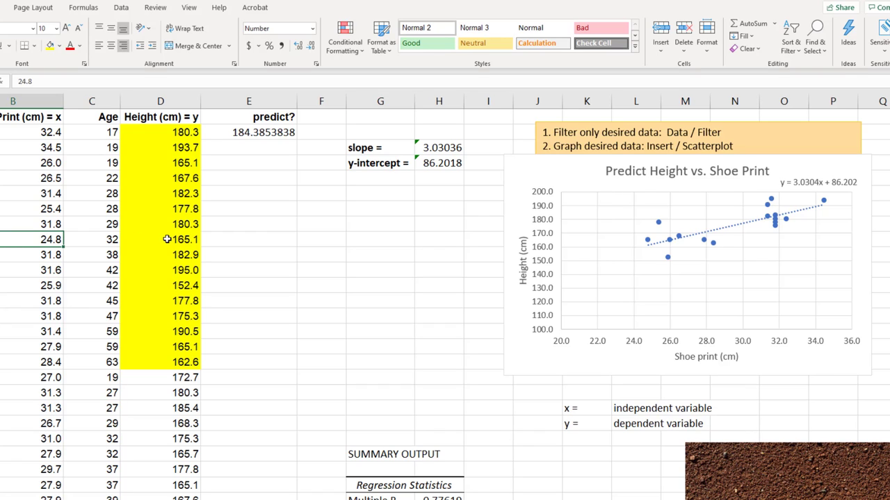
mouse_move(657, 247)
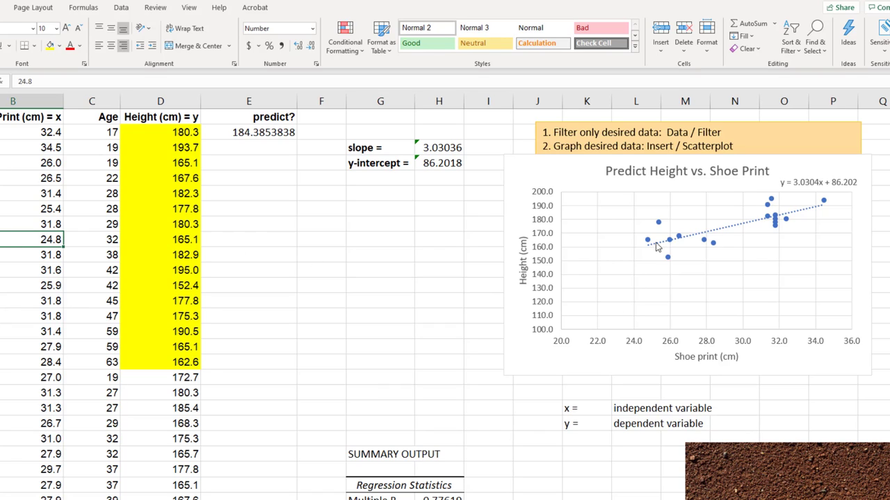
mouse_move(650, 244)
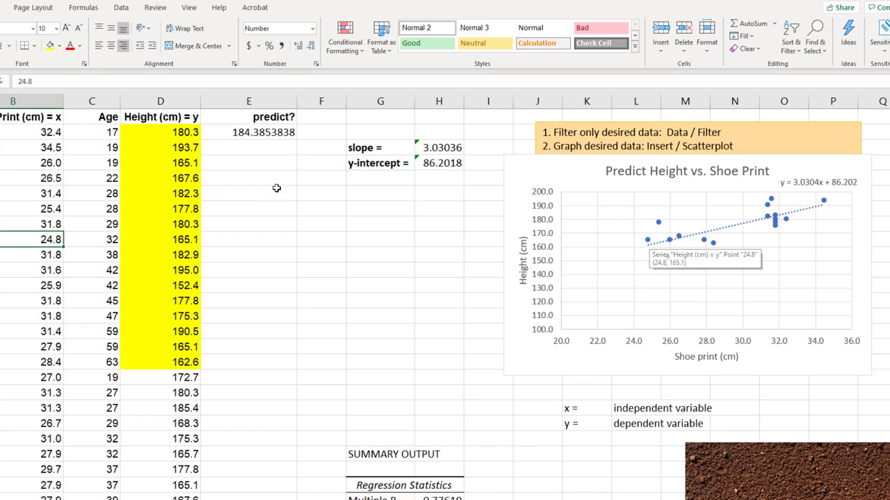
- Fill the E2 prediction formula down to E17 and start an 'error' heading in F1
click(249, 132)
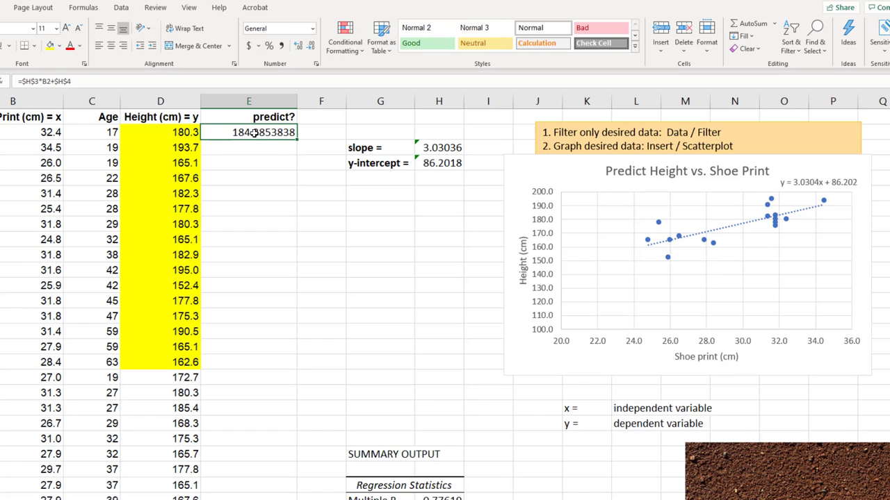
double_click(248, 132)
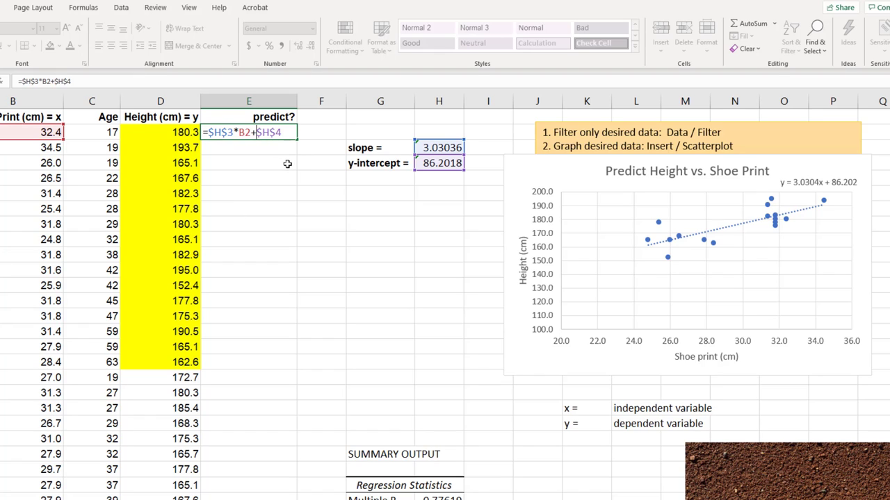
key(Enter)
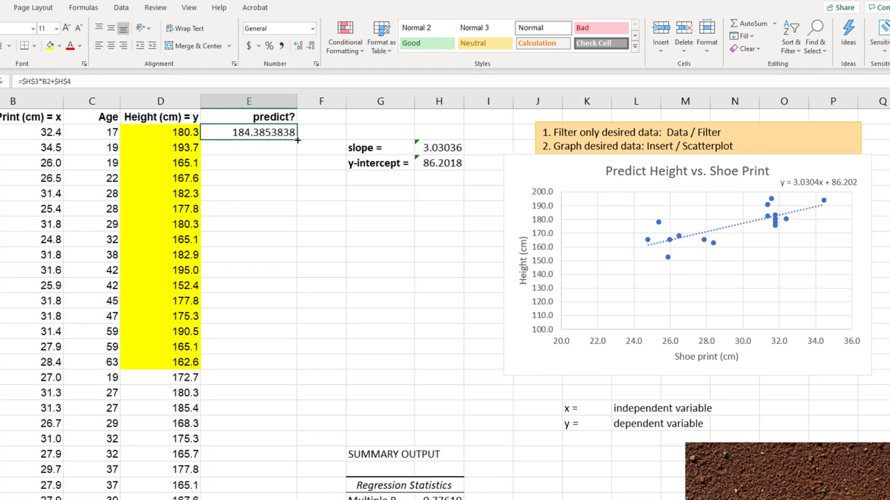
drag(298, 140, 278, 362)
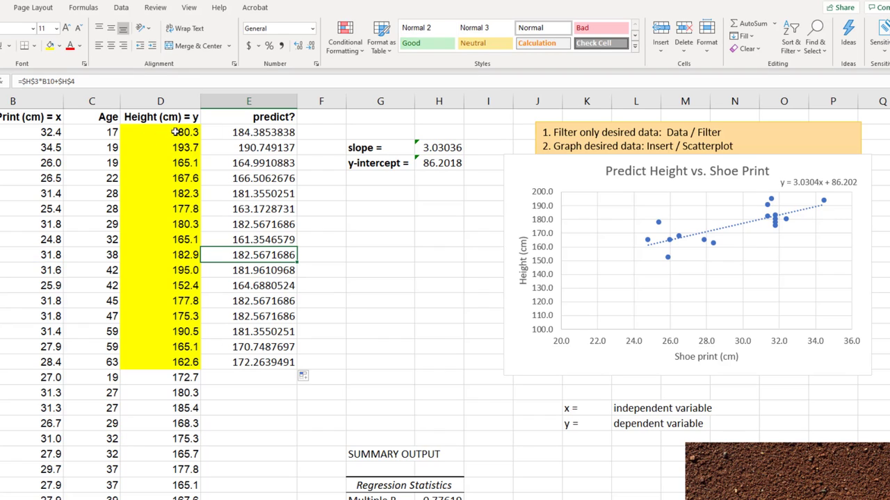
click(248, 163)
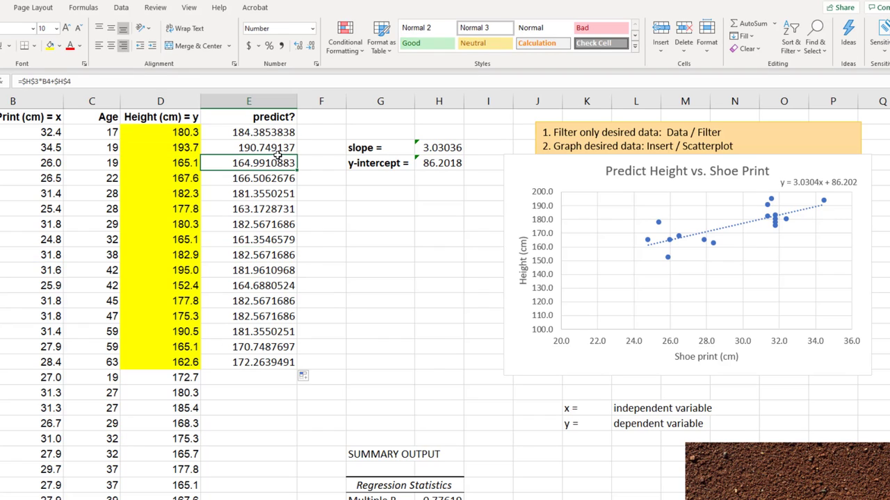
text(error)
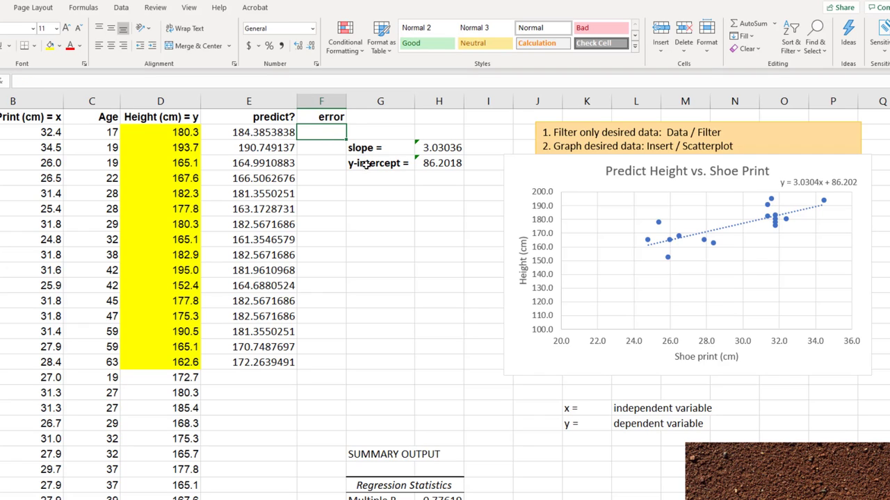
text(=E2-)
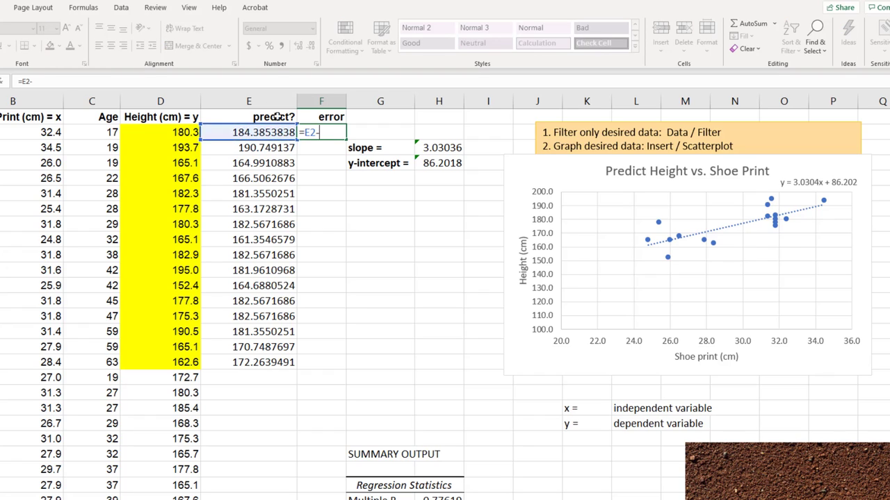
click(160, 133)
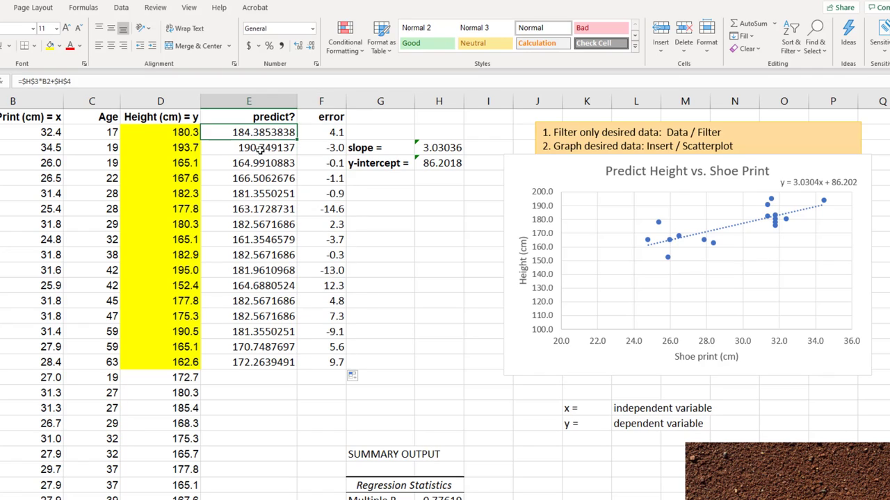
click(248, 148)
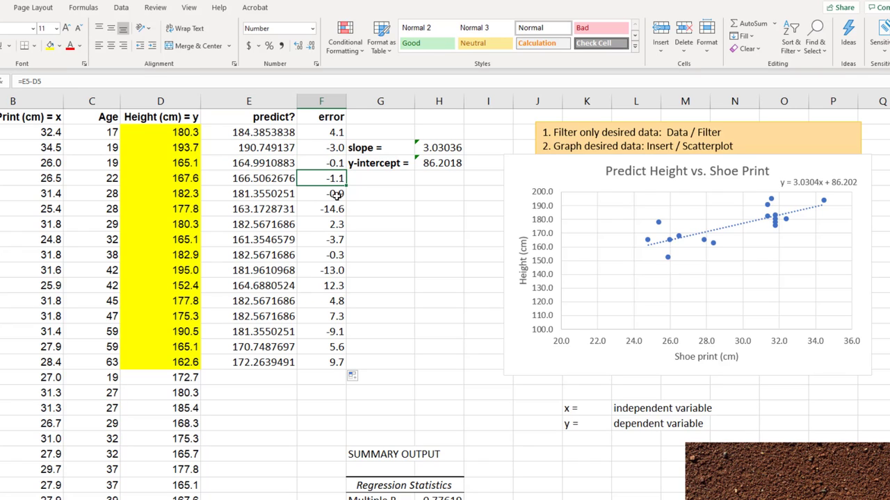
click(321, 209)
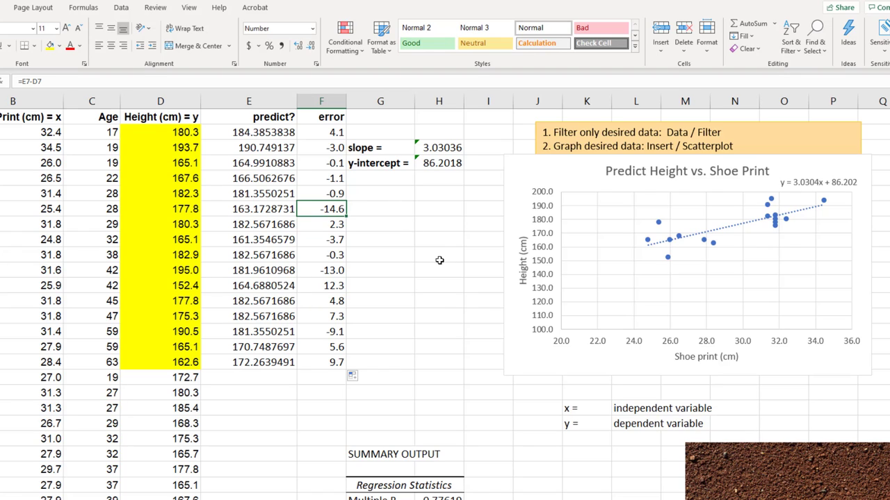
mouse_move(441, 260)
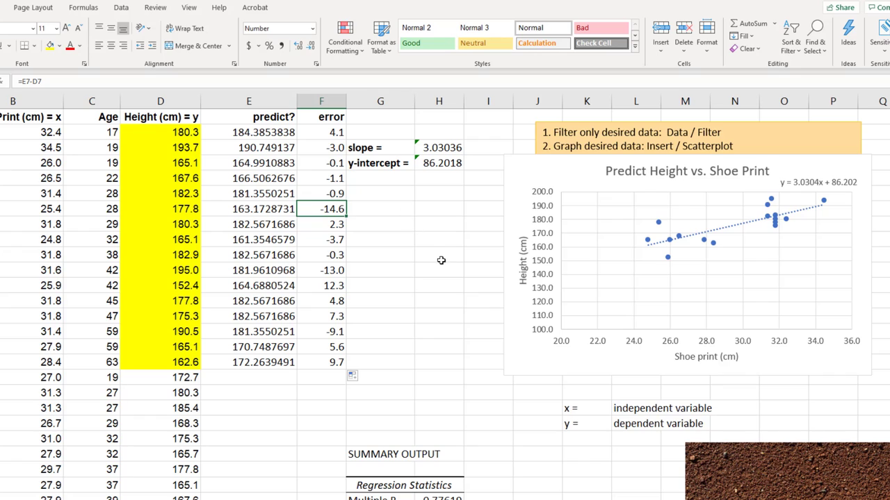
mouse_move(520, 288)
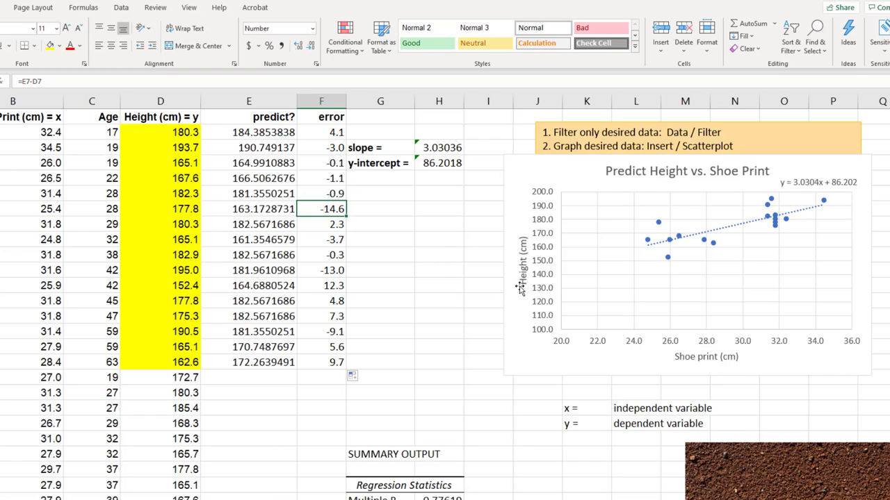
mouse_move(715, 233)
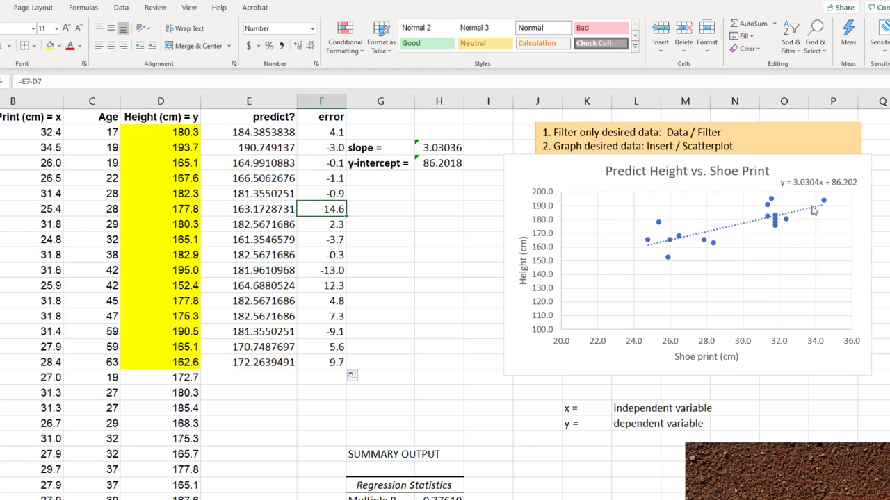
mouse_move(423, 299)
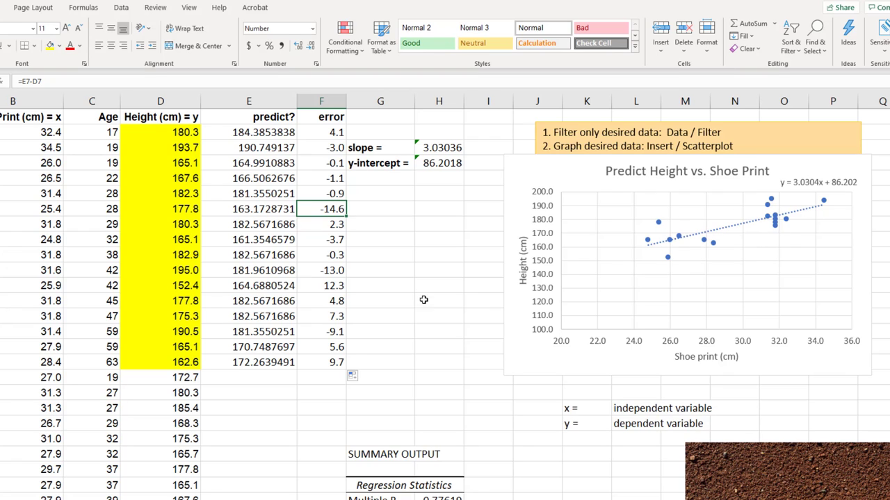
mouse_move(332, 212)
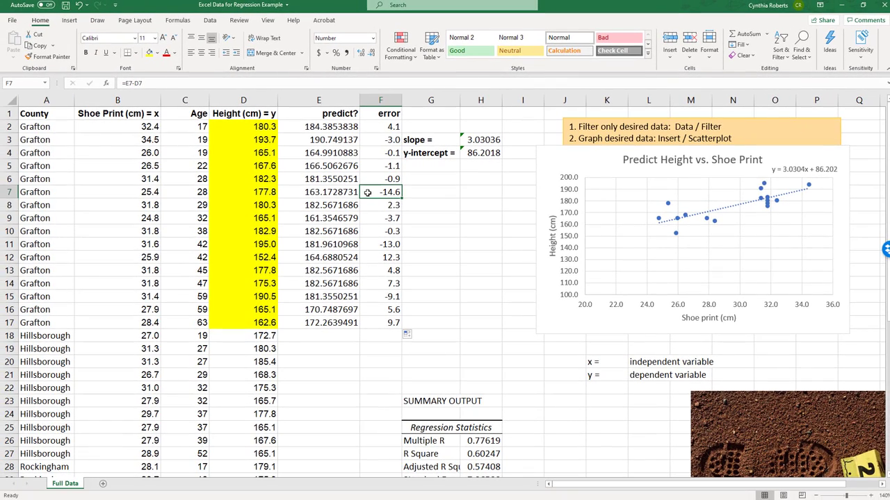
mouse_move(700, 218)
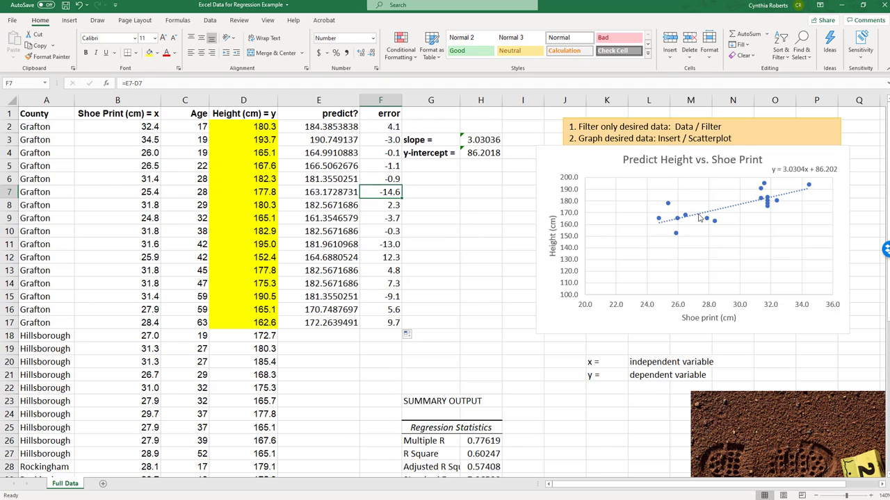
- Check the chart and the E4, E2 and D2 formulas, then drag the photo below the chart
click(691, 240)
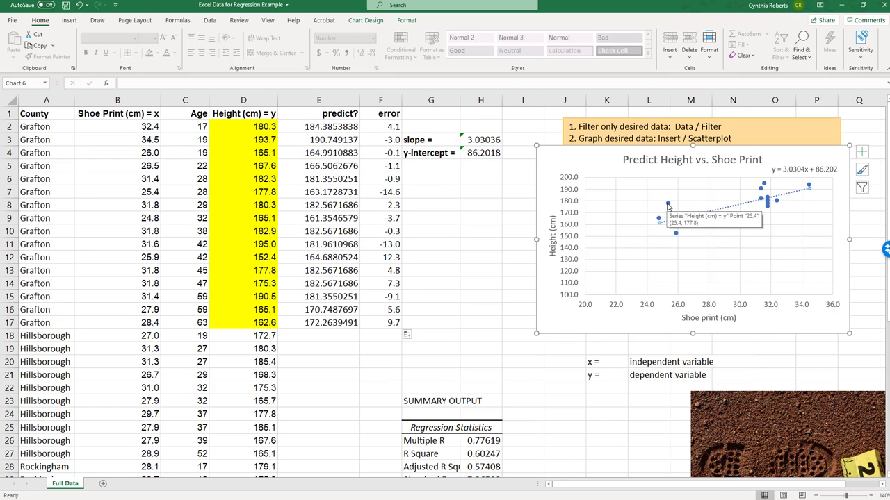
mouse_move(786, 242)
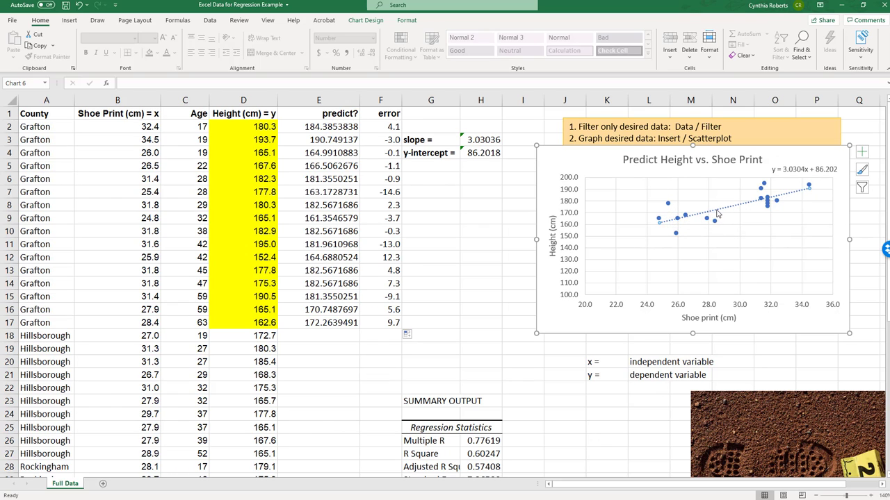
mouse_move(667, 207)
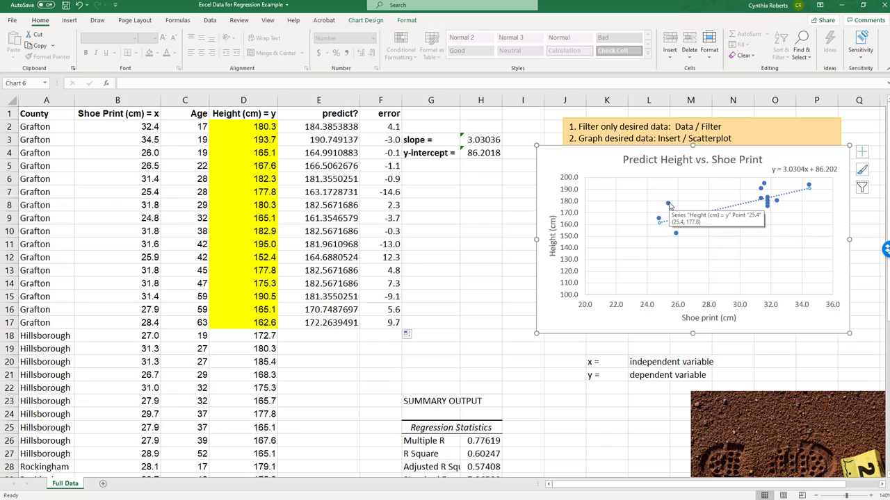
mouse_move(675, 234)
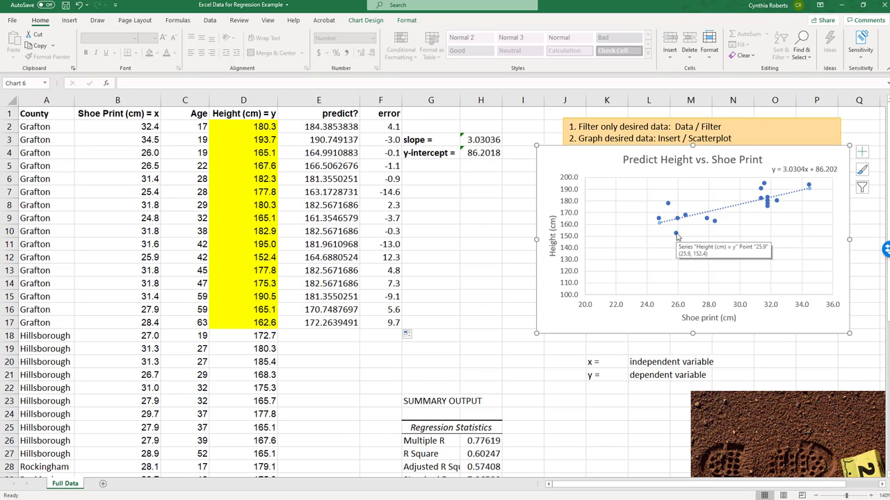
mouse_move(502, 228)
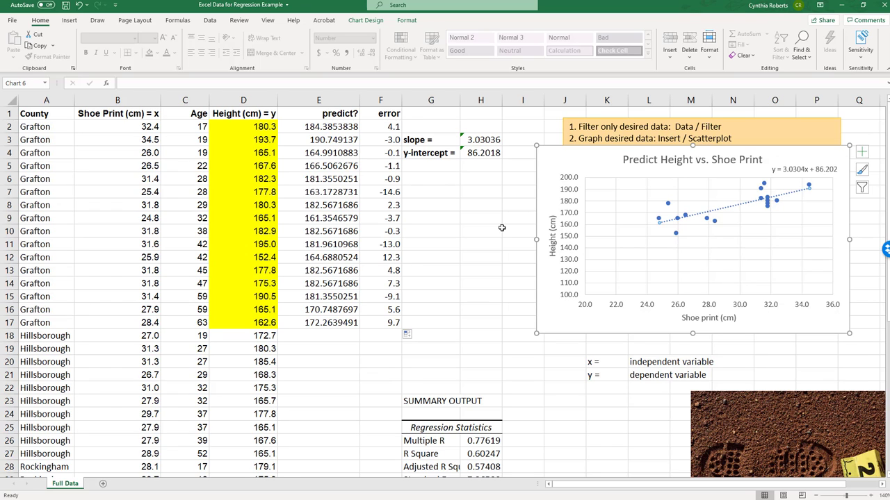
click(319, 152)
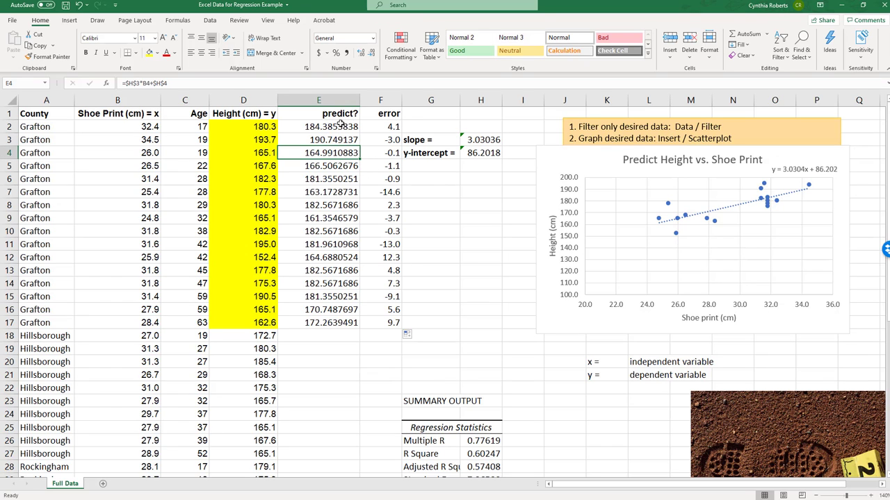
click(340, 127)
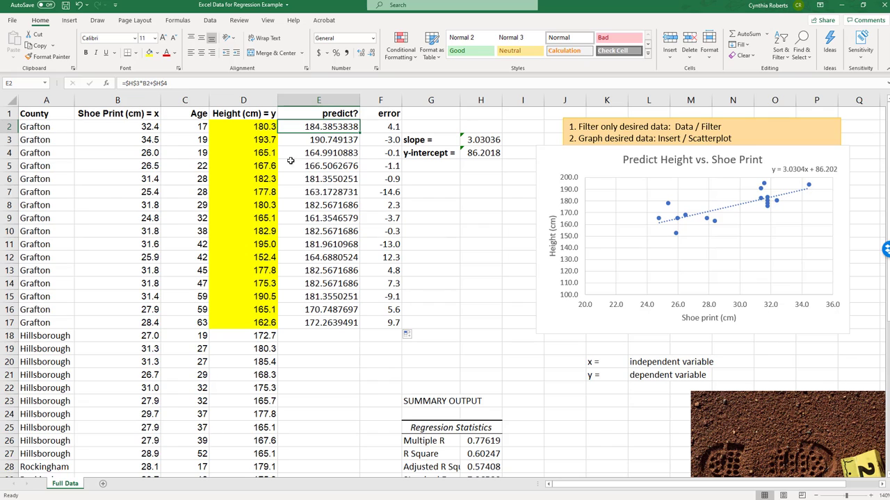
click(117, 126)
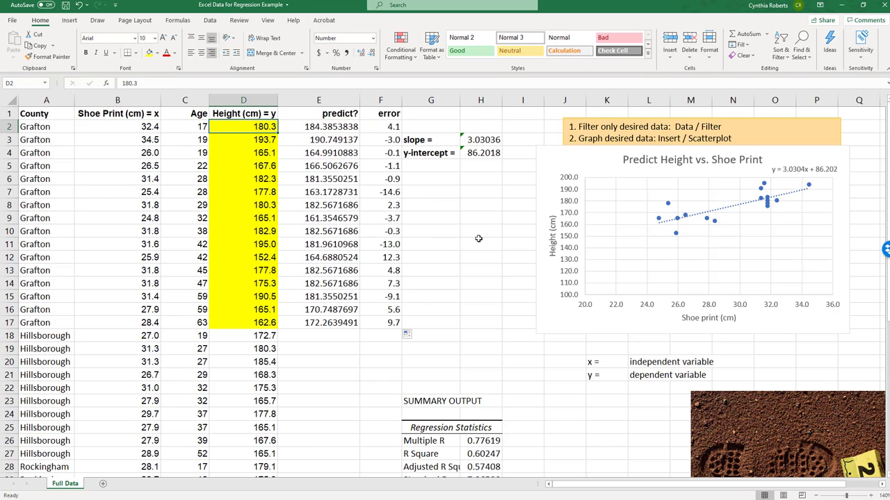
click(787, 431)
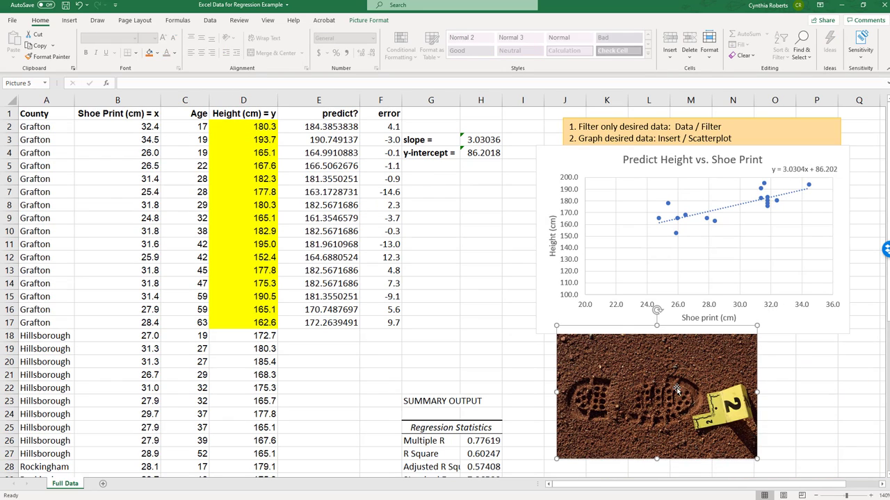
mouse_move(671, 411)
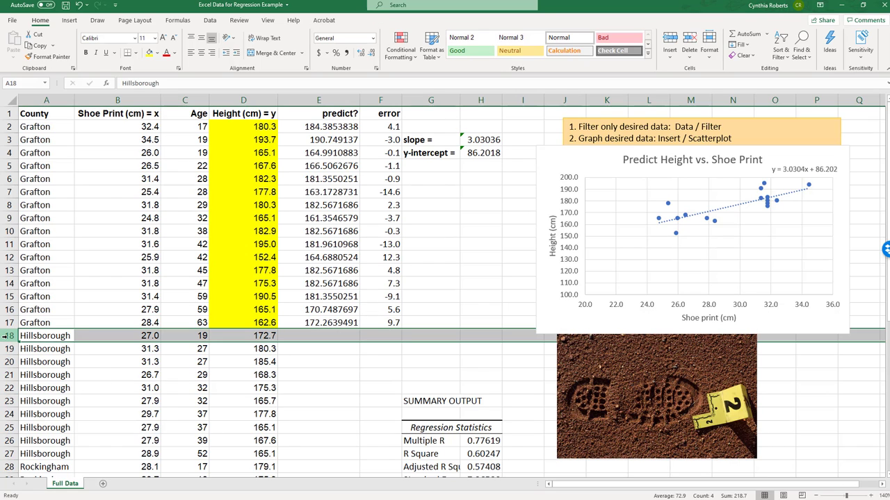
- Insert blank row 18 with shoe print 33.2 and its predicted height 186.8096707 in E18
right_click(10, 335)
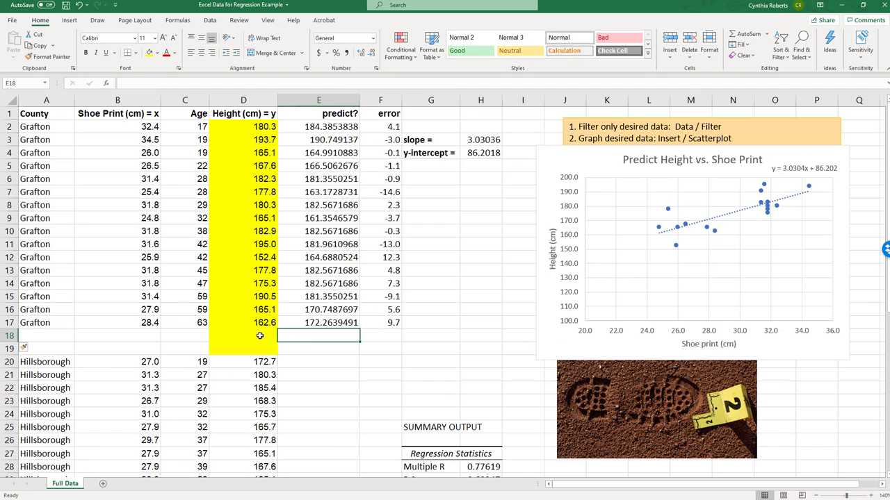
click(243, 336)
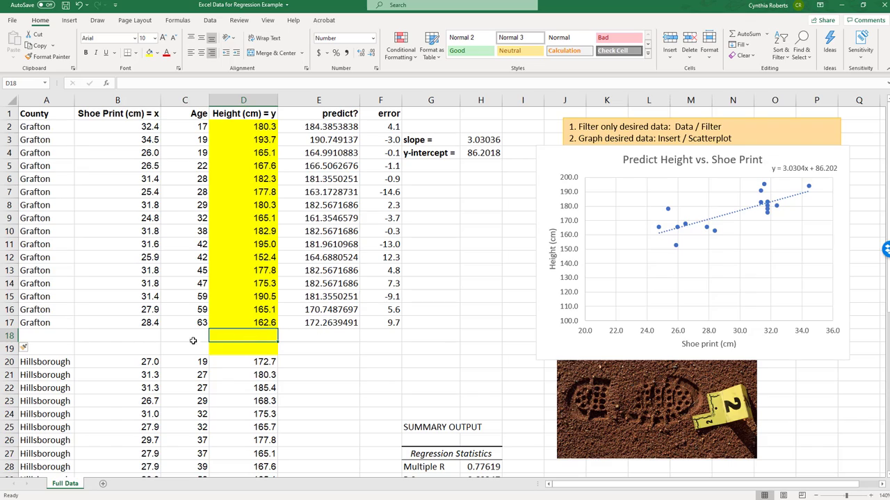
click(117, 336)
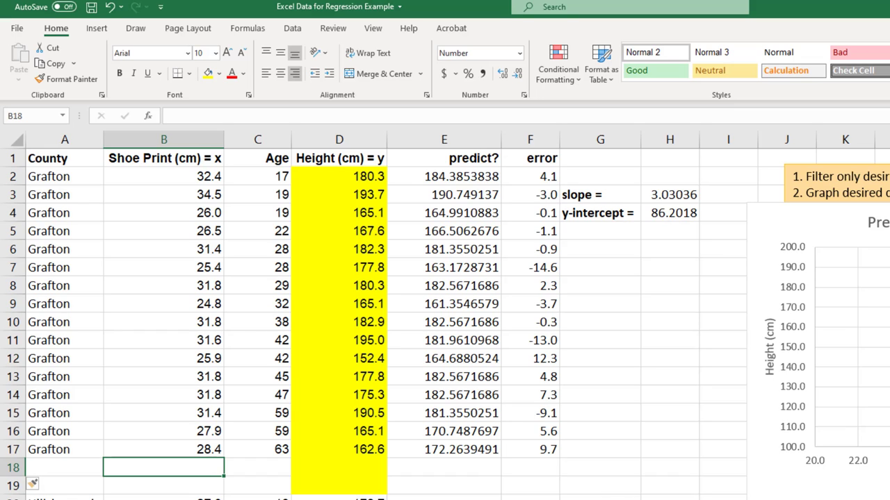
text(33.2)
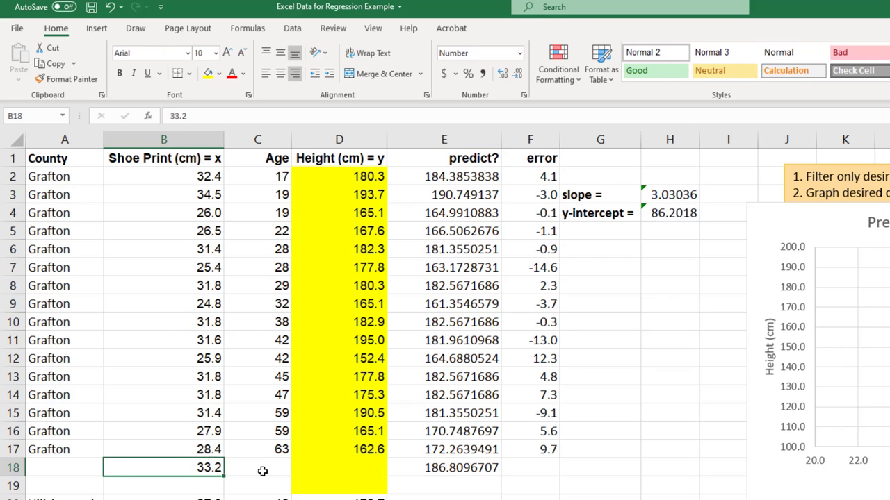
mouse_move(209, 296)
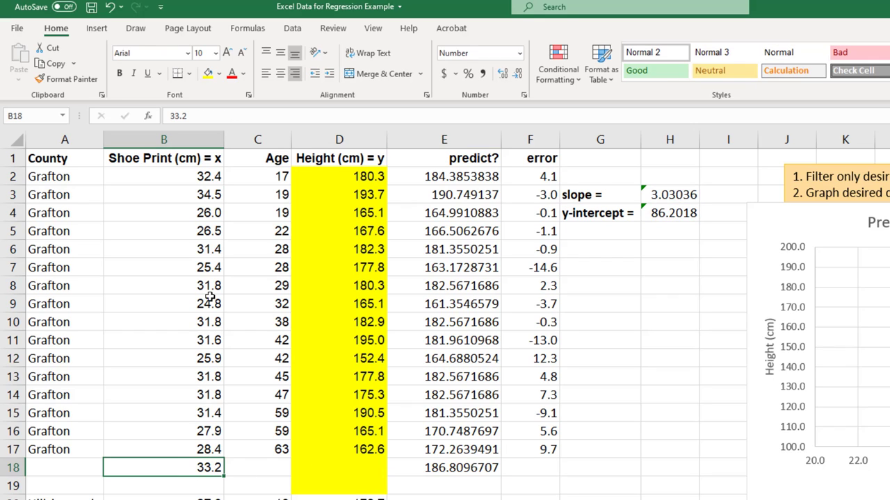
click(444, 467)
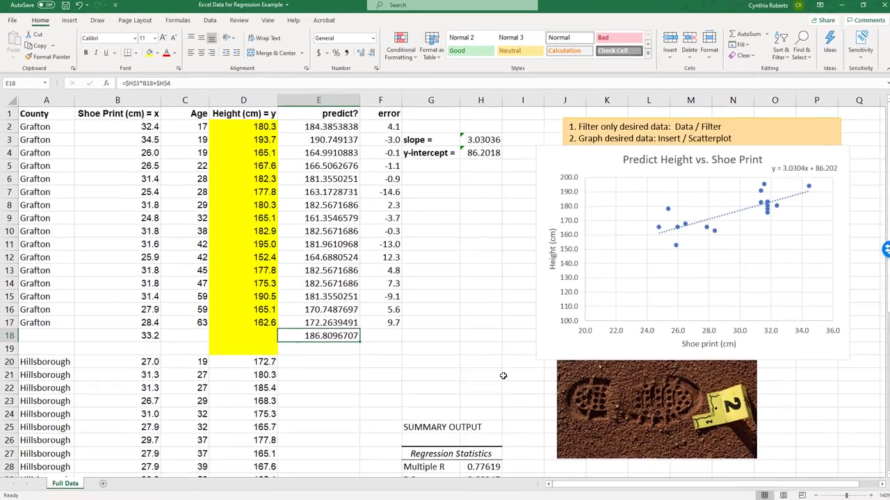
mouse_move(379, 359)
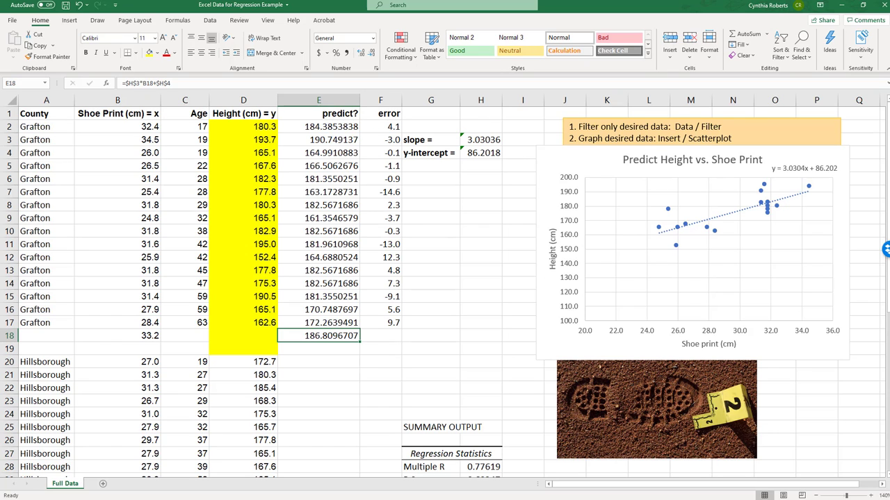
mouse_move(614, 170)
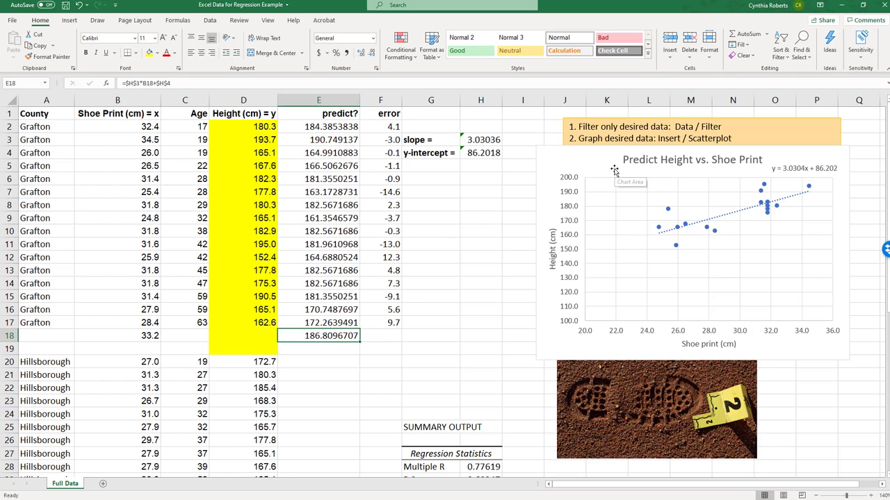